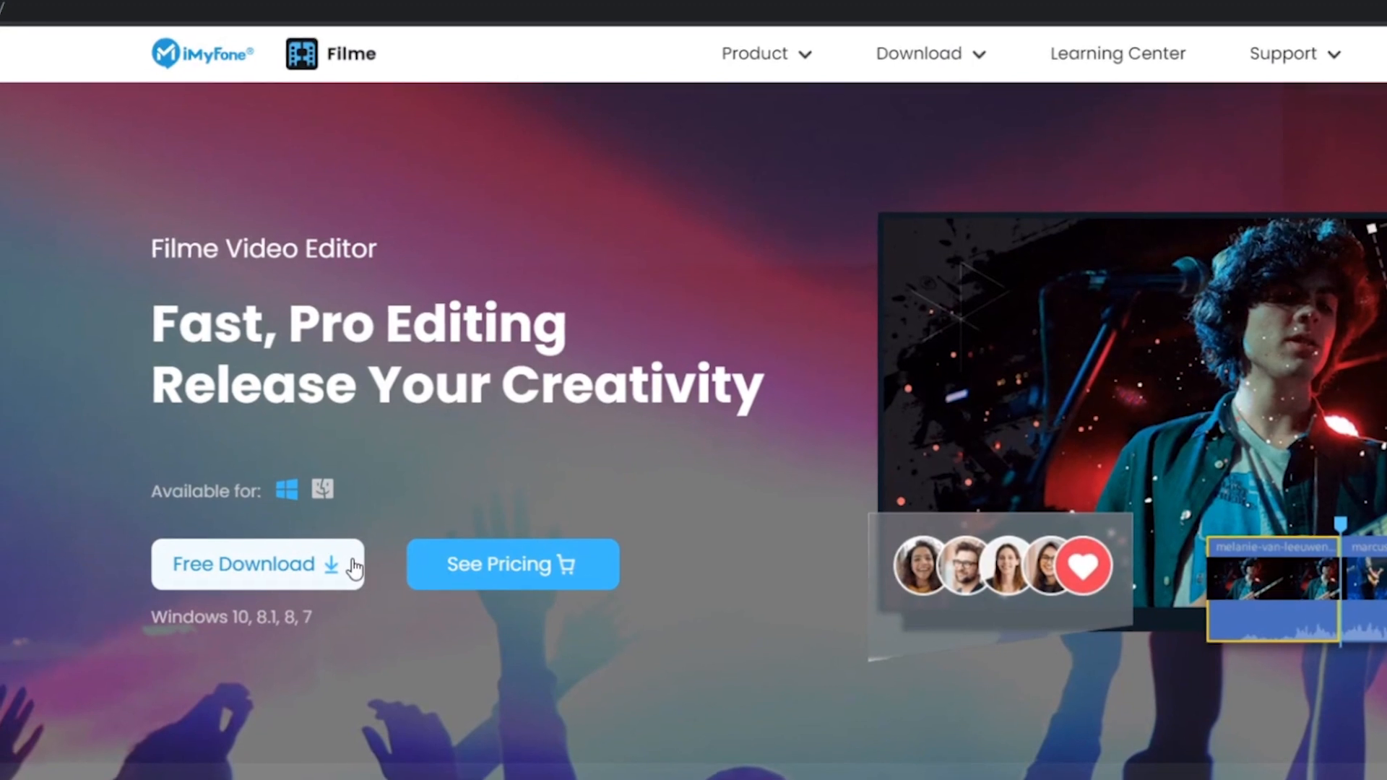
Start the free download of the Filme video editor for Windows.
{"action": "left_click", "coordinate": [258, 563]}
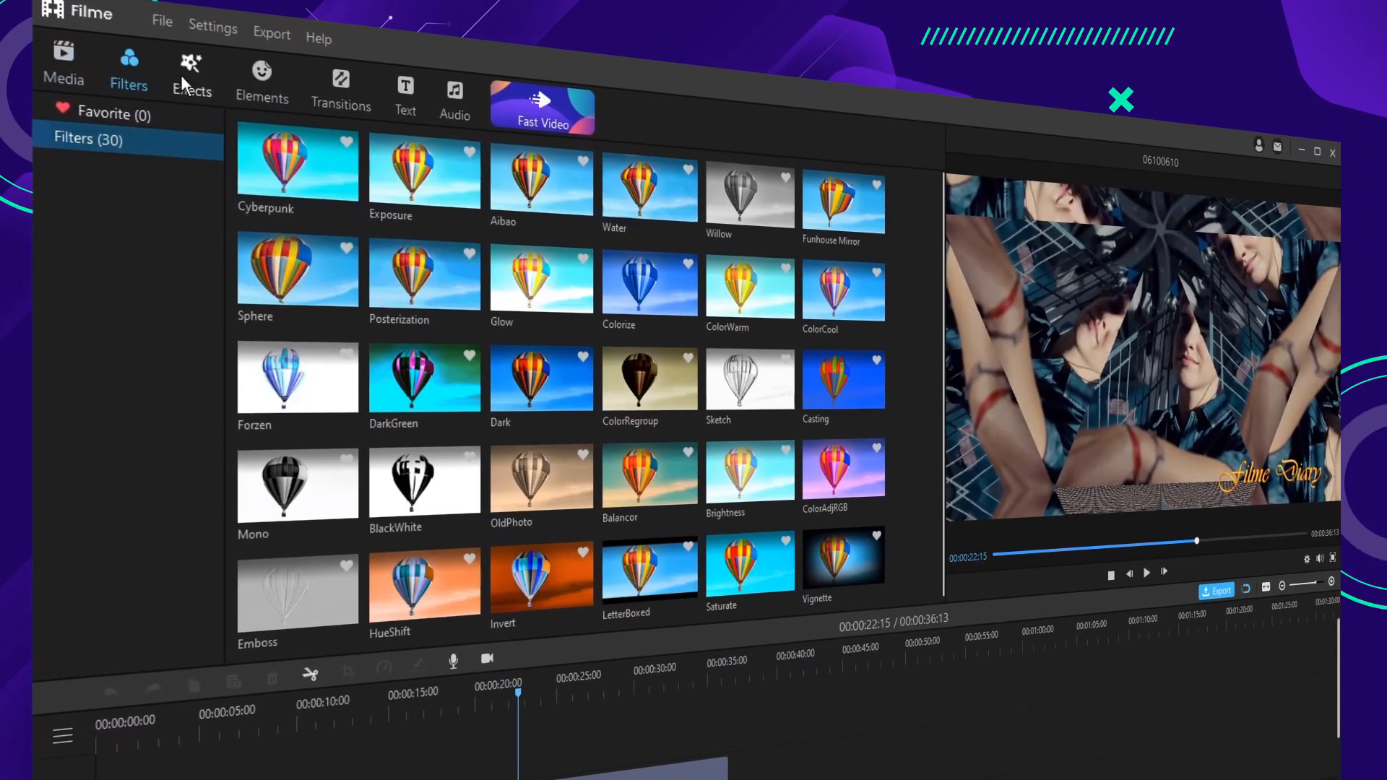
Browse the Transitions and Audio libraries, then import a tenth clip into Project Media.
{"action": "left_click", "coordinate": [341, 95]}
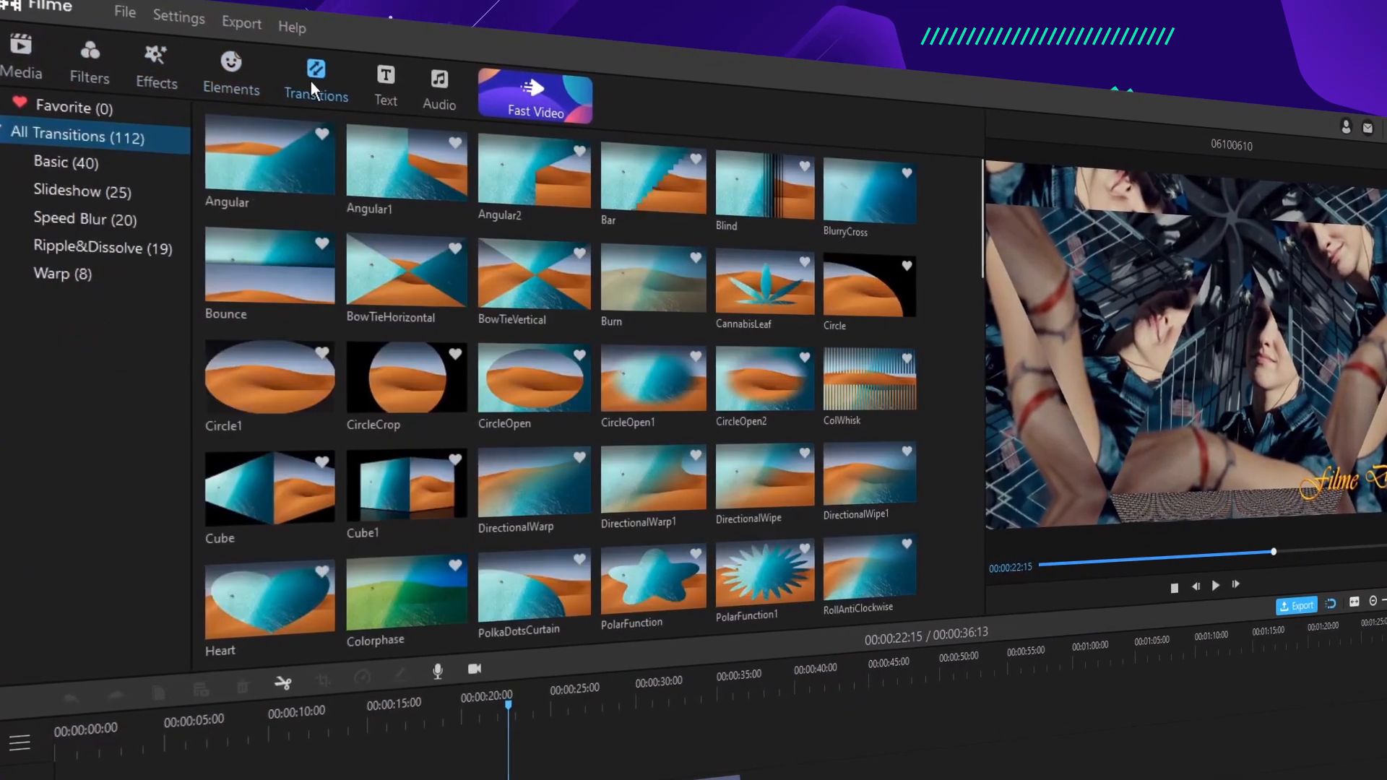
{"action": "left_click", "coordinate": [429, 79]}
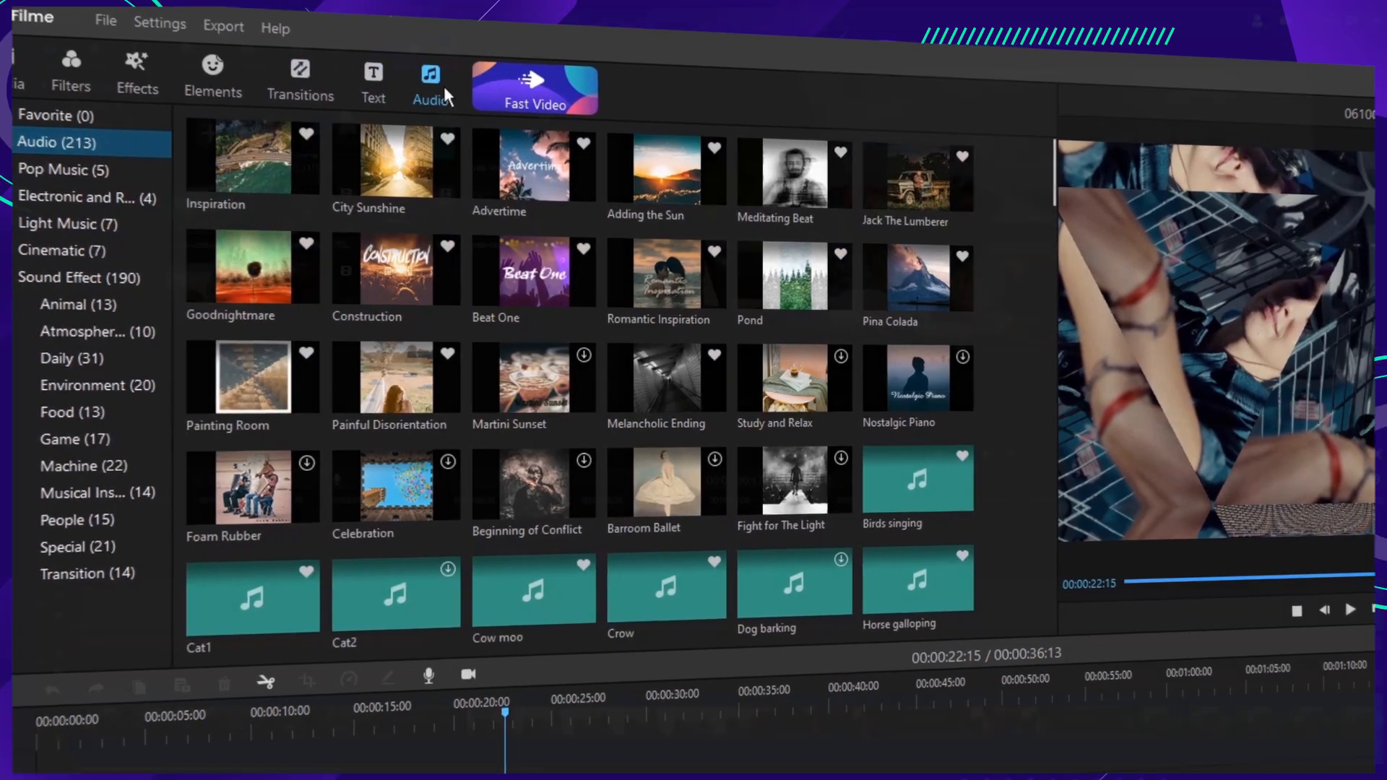
{"action": "left_click", "coordinate": [115, 88]}
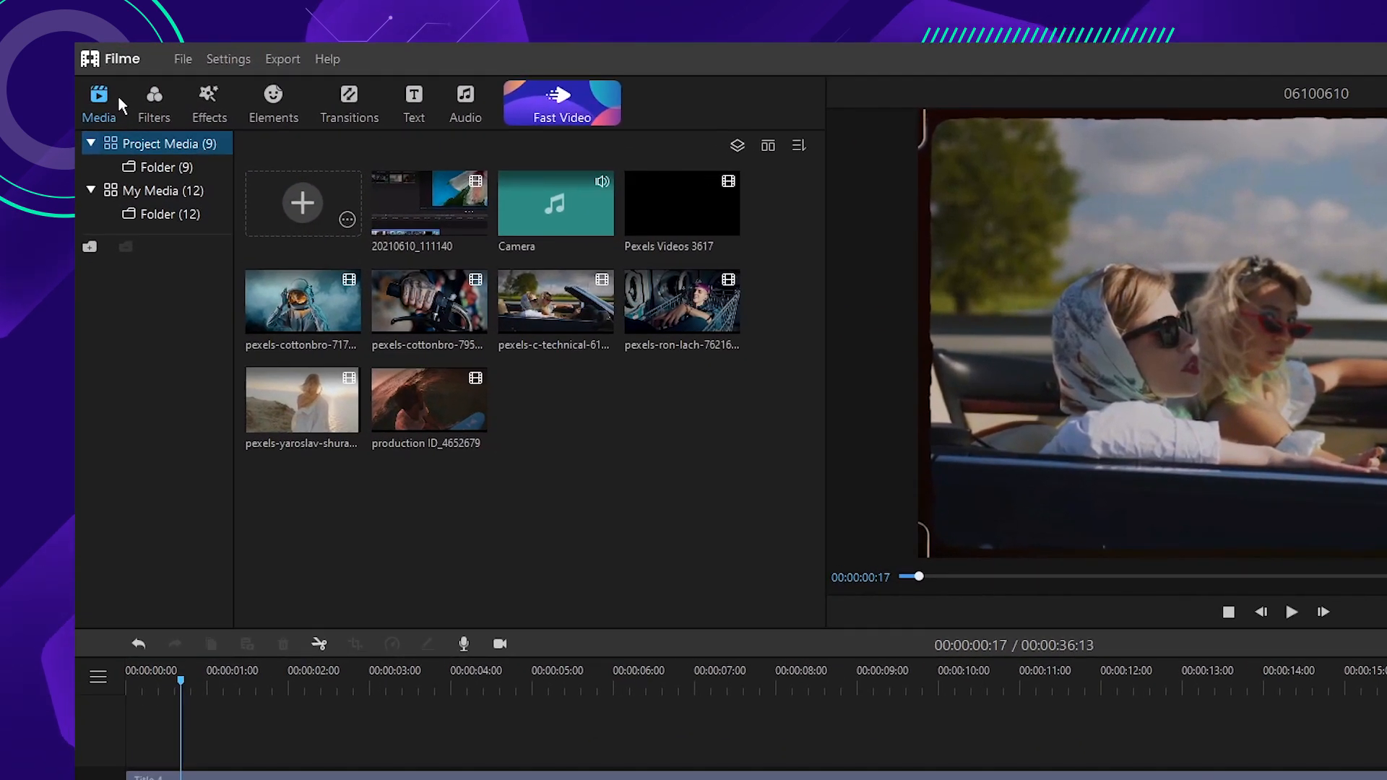
{"action": "left_click", "coordinate": [302, 203]}
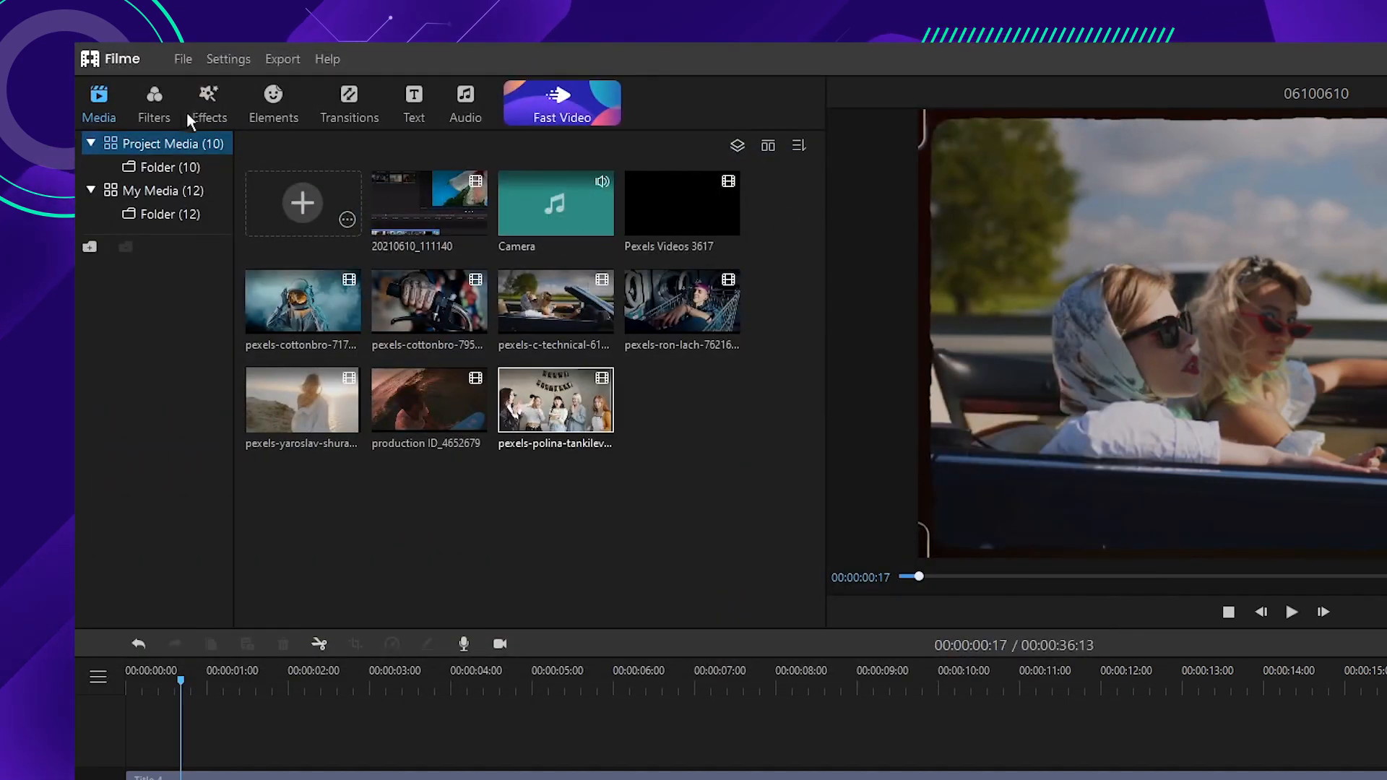
Browse the Effects and Transitions libraries and the template picker.
{"action": "left_click", "coordinate": [208, 104]}
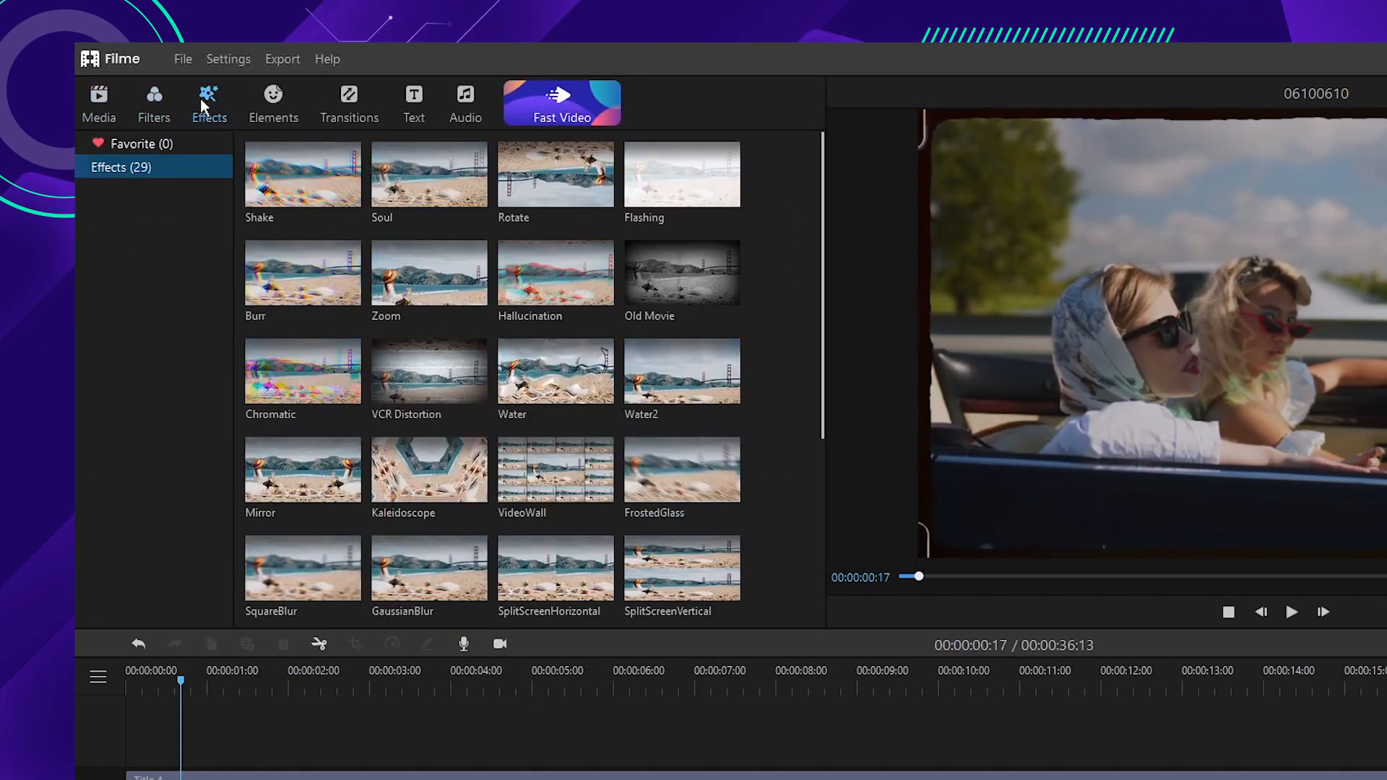
{"action": "left_click", "coordinate": [348, 104]}
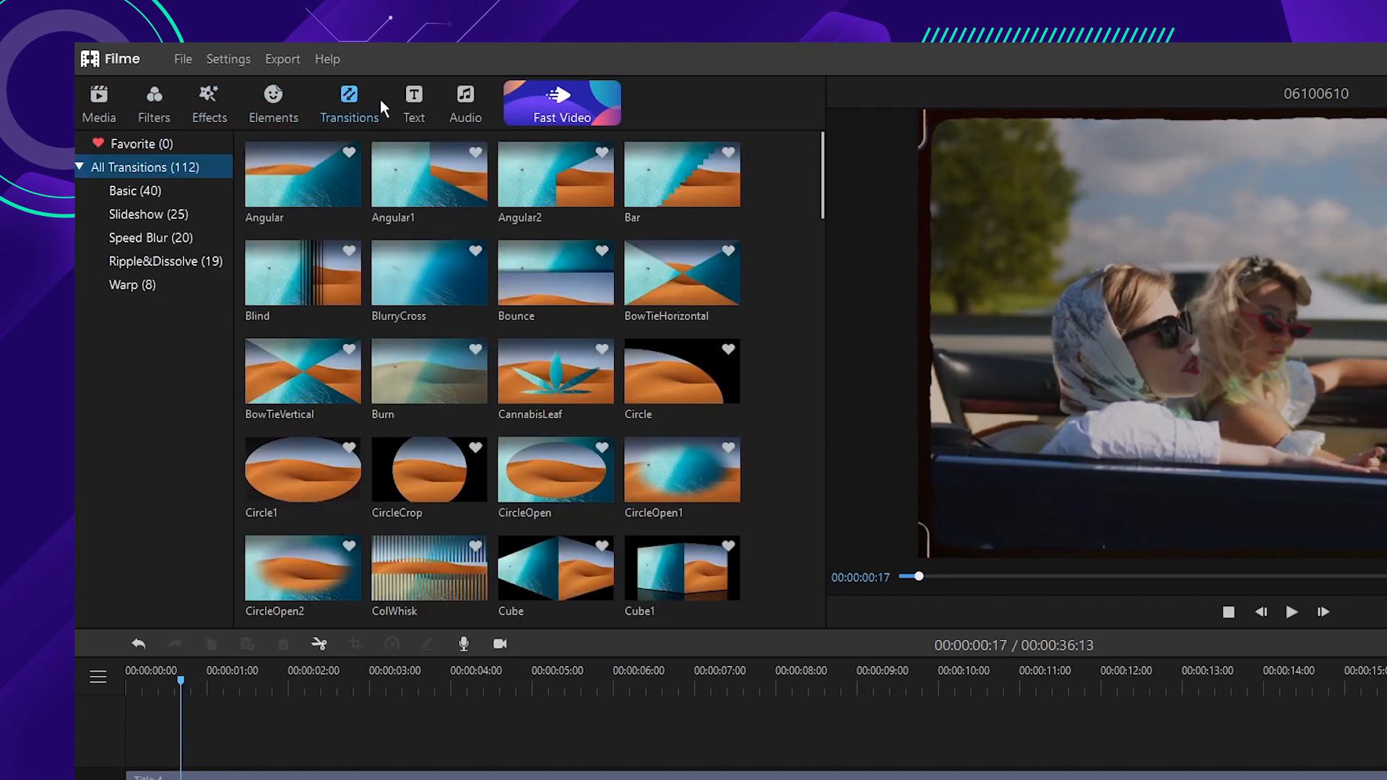
{"action": "left_click", "coordinate": [464, 101]}
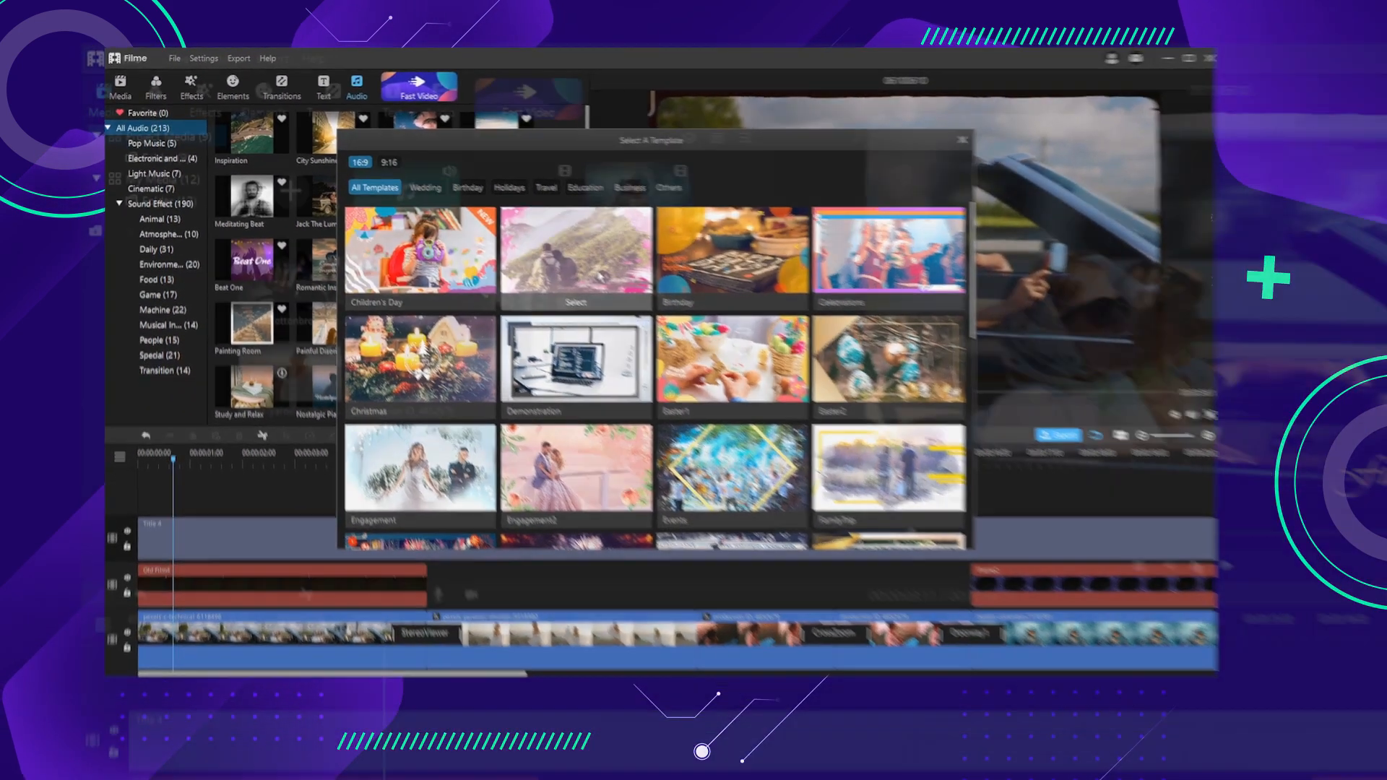
Preview the project, then keep the settings at 16:9, 1920 x 1080, 25 fps.
{"action": "left_click", "coordinate": [962, 140]}
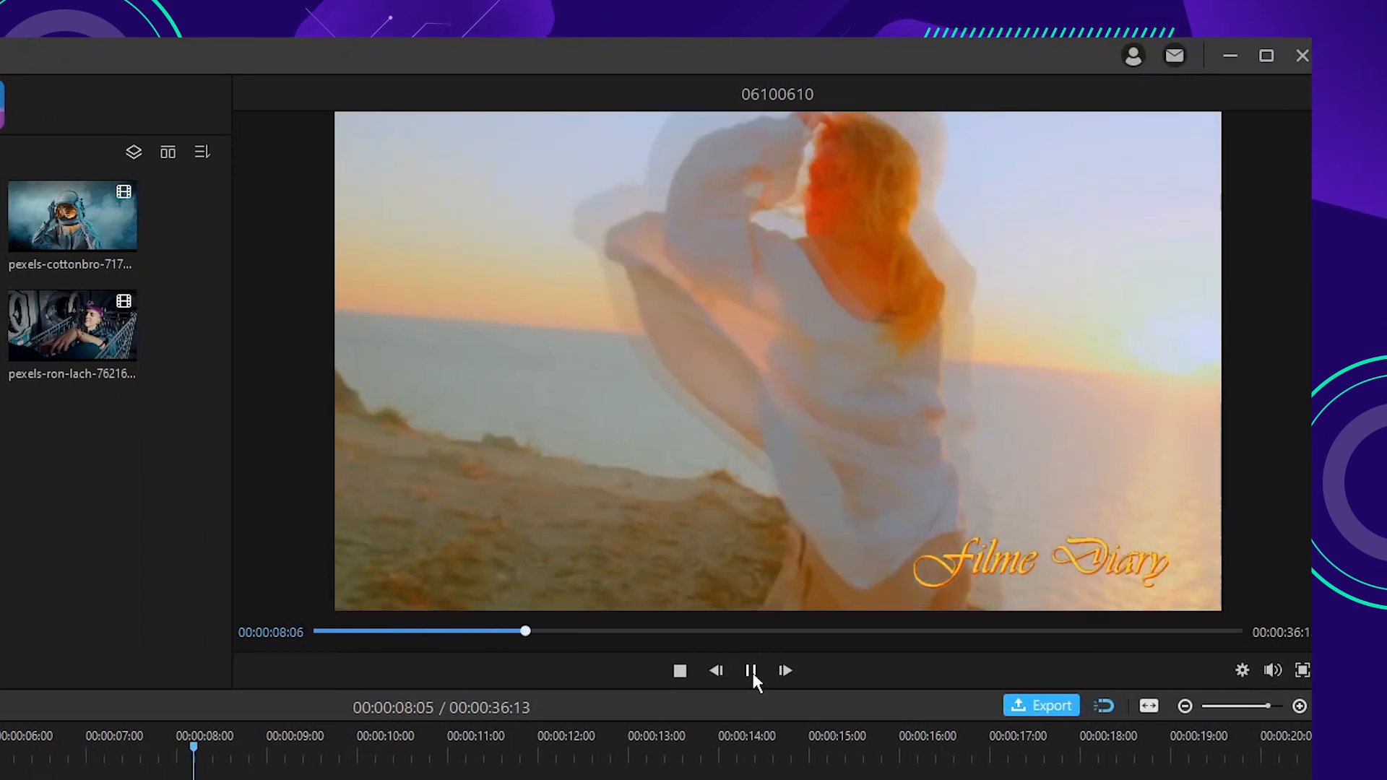
{"action": "left_click", "coordinate": [751, 670]}
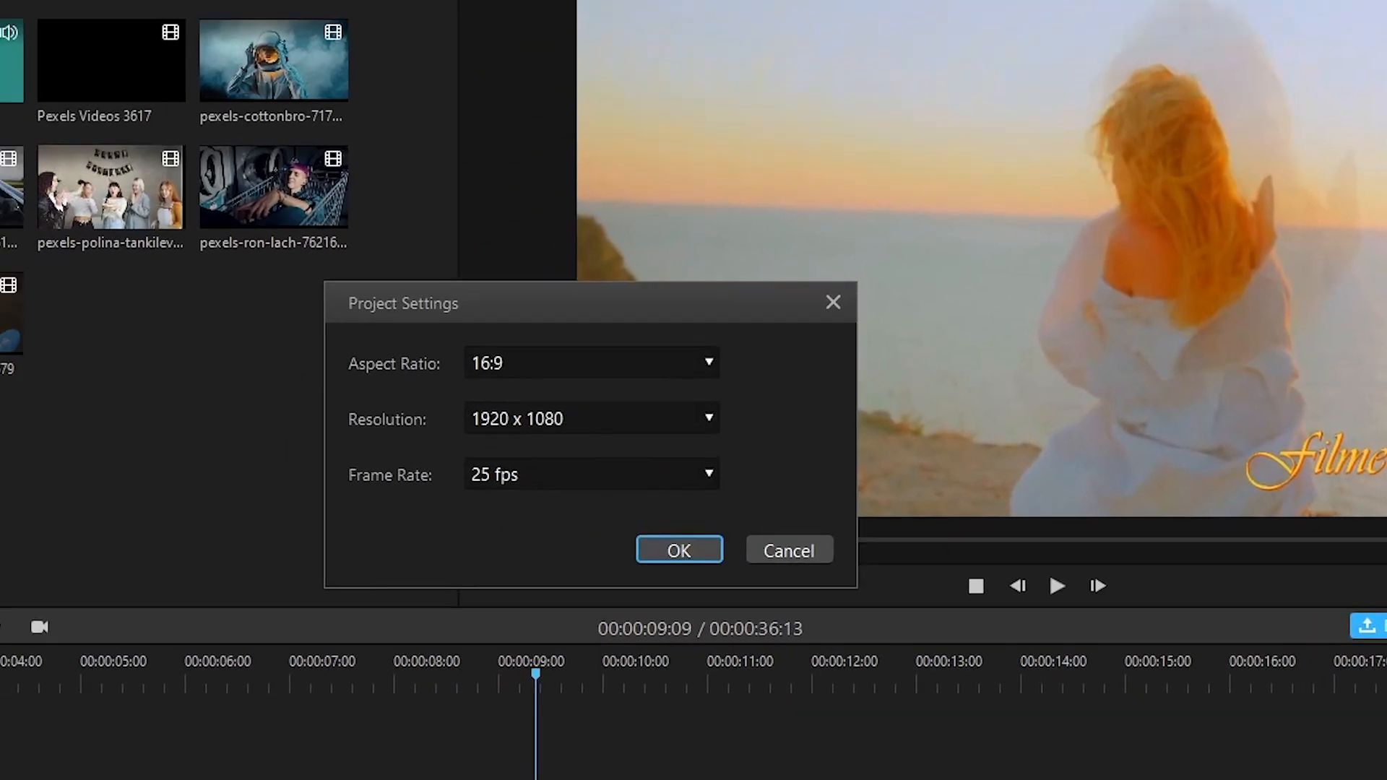
{"action": "left_click", "coordinate": [708, 363]}
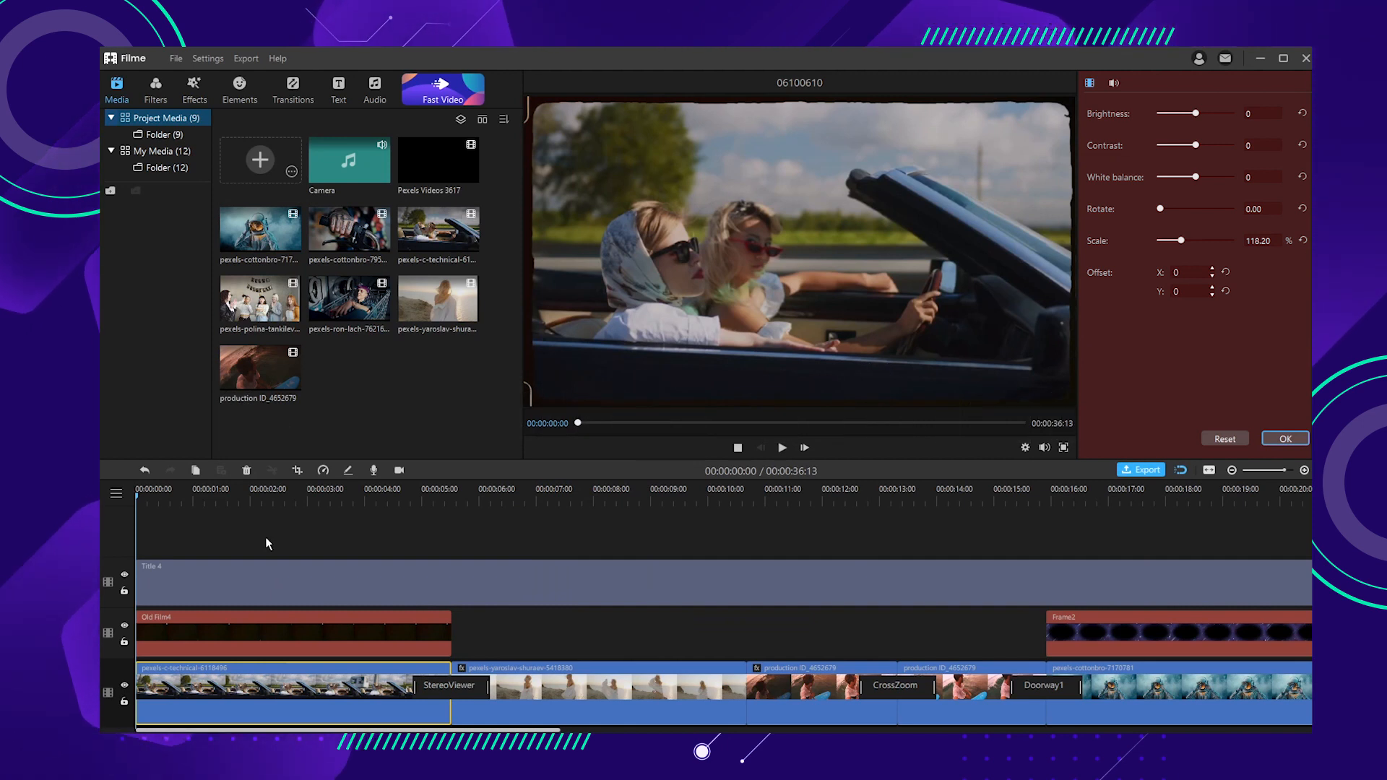
{"action": "mouse_move", "coordinate": [257, 696]}
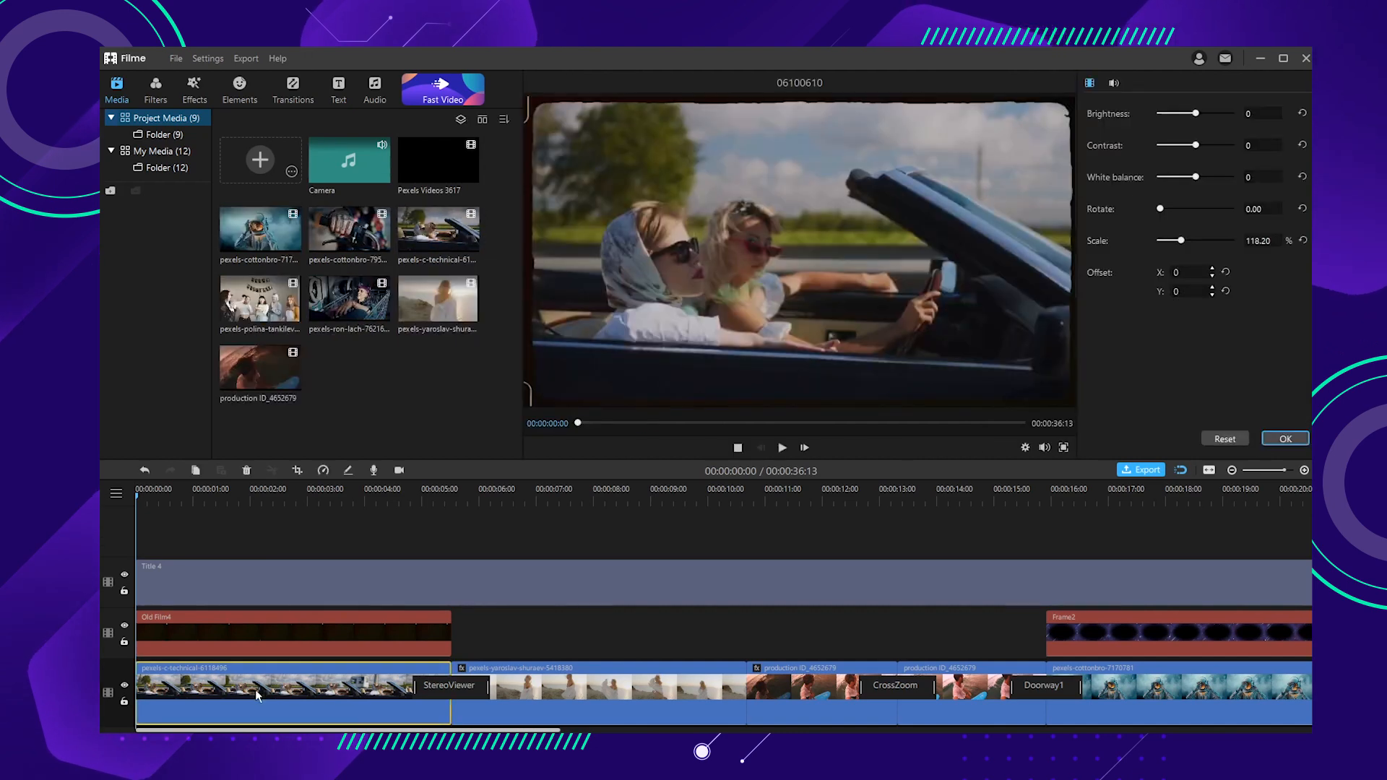
Review the opening car clip's audio adjustments and voice changers, leaving volume at 100 with no effect.
{"action": "left_click", "coordinate": [1283, 57]}
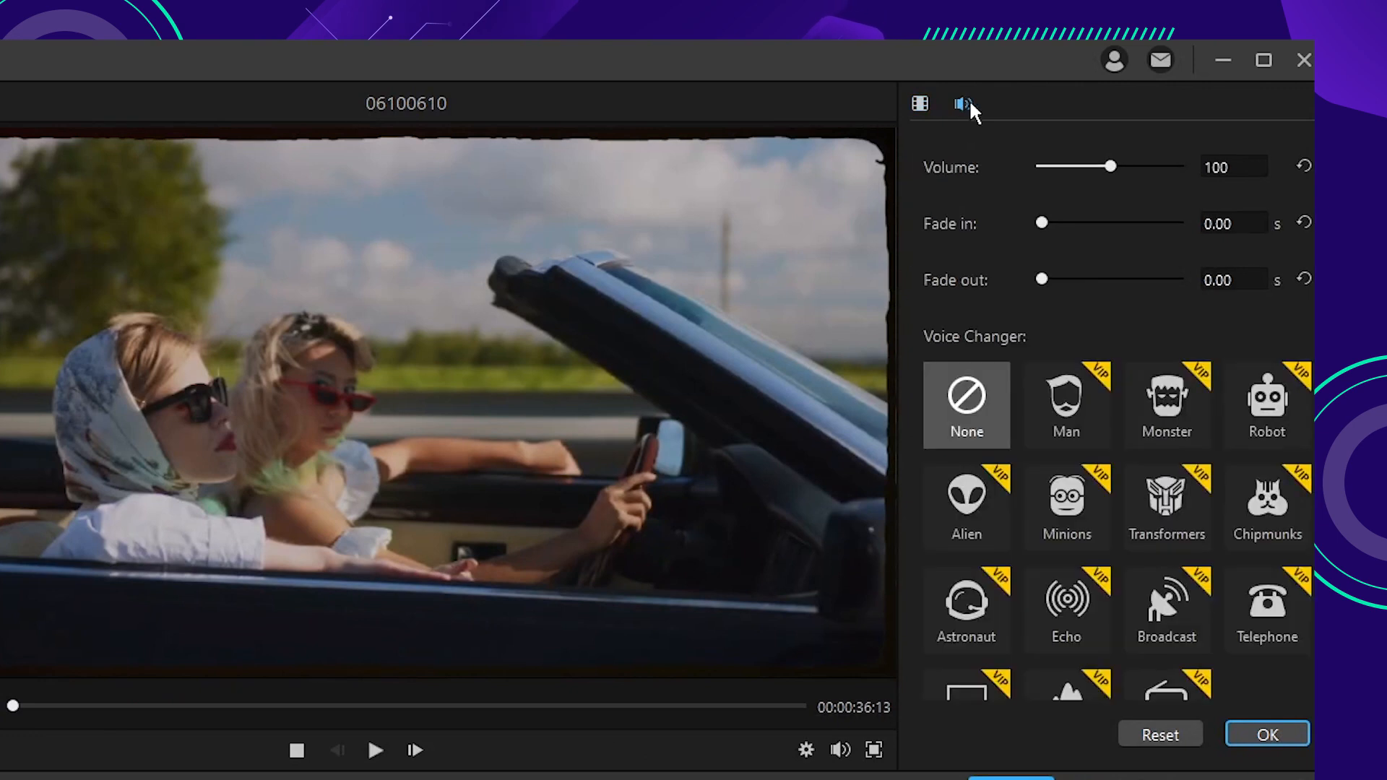
{"action": "scroll", "scroll_direction": "down", "scroll_amount": 3}
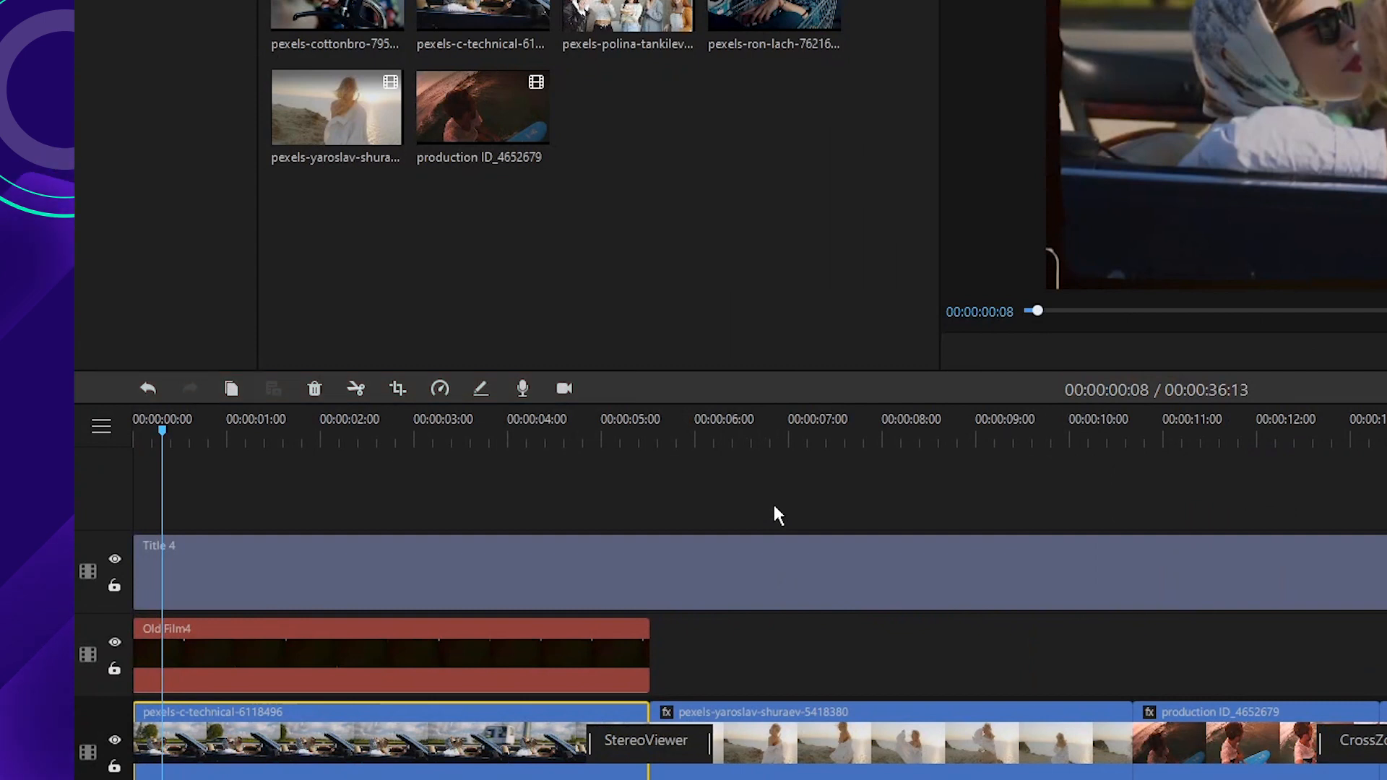
{"action": "left_click", "coordinate": [1167, 467]}
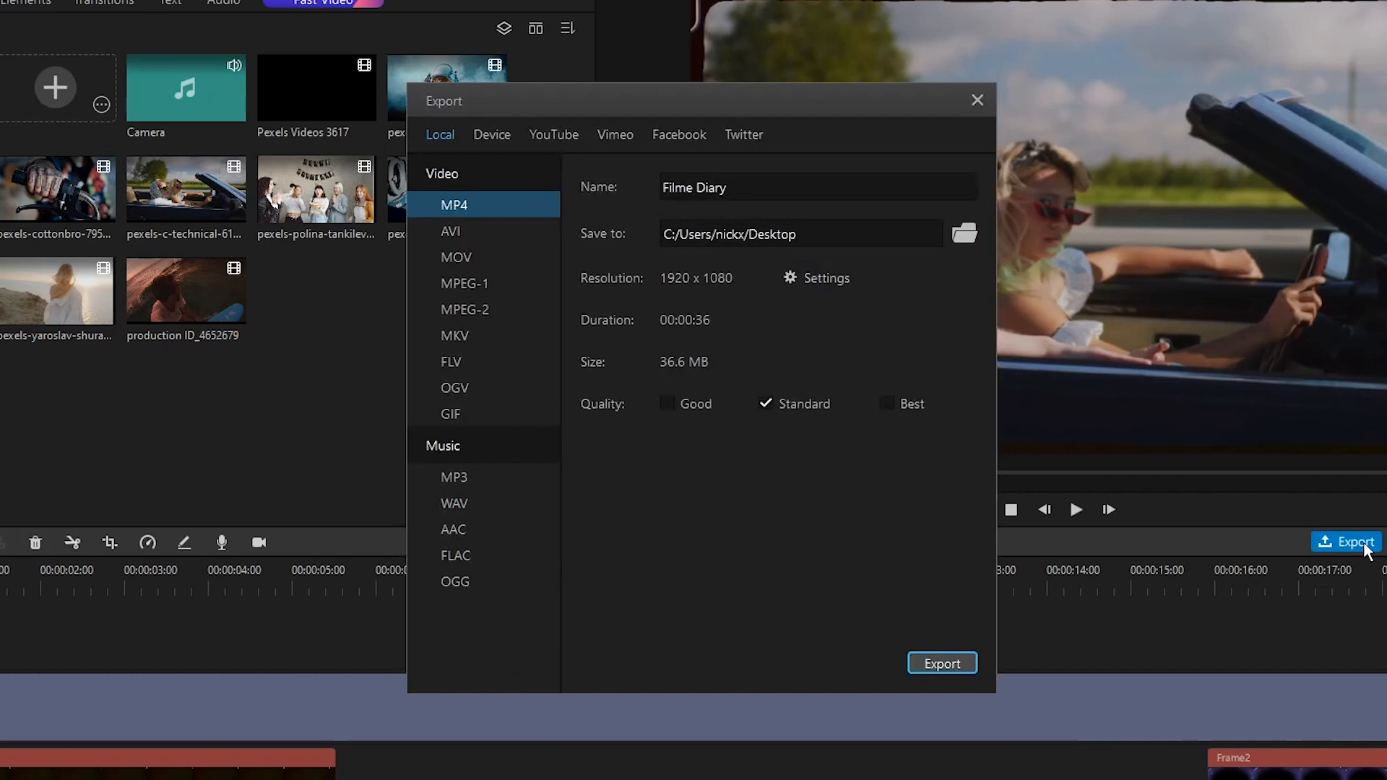
{"action": "left_click", "coordinate": [977, 100]}
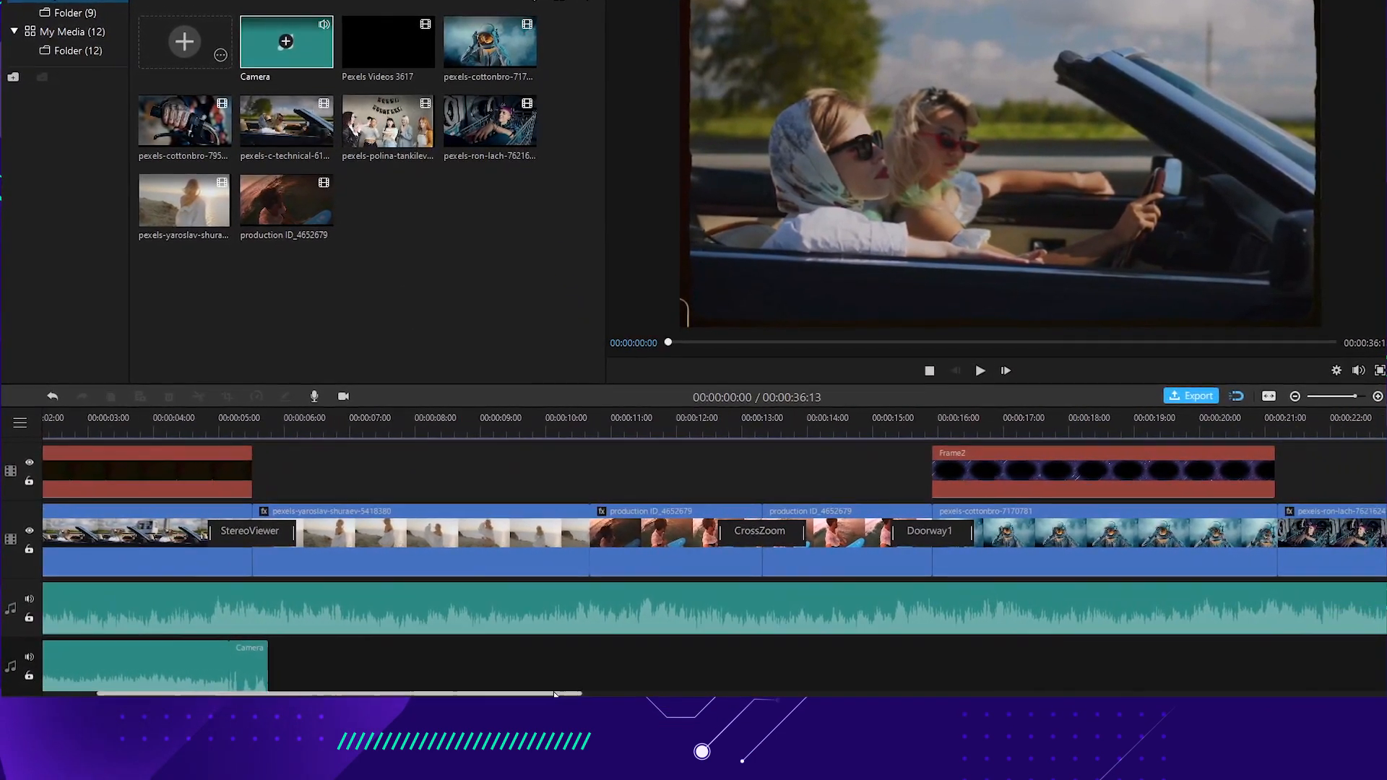
{"action": "scroll", "scroll_direction": "right", "scroll_amount": 3}
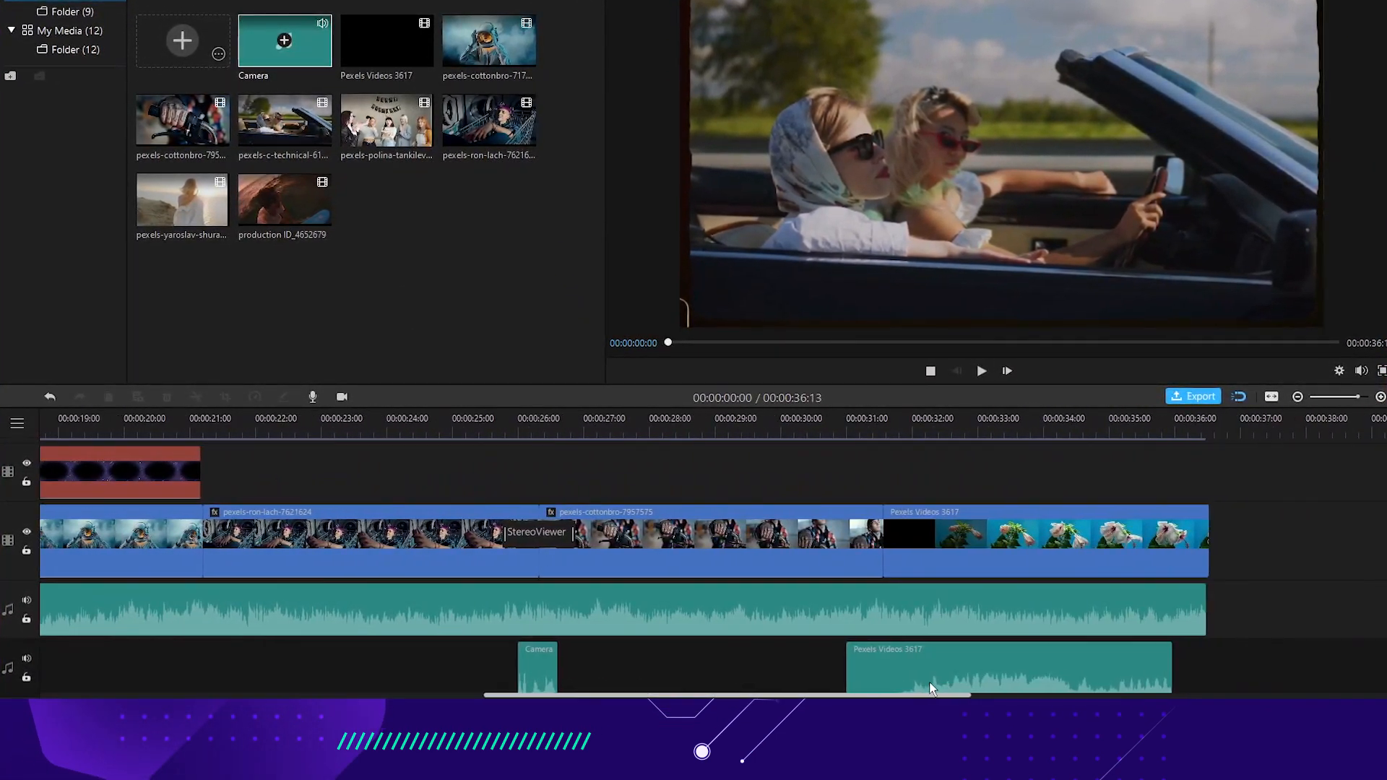
{"action": "scroll", "scroll_direction": "left", "scroll_amount": 3}
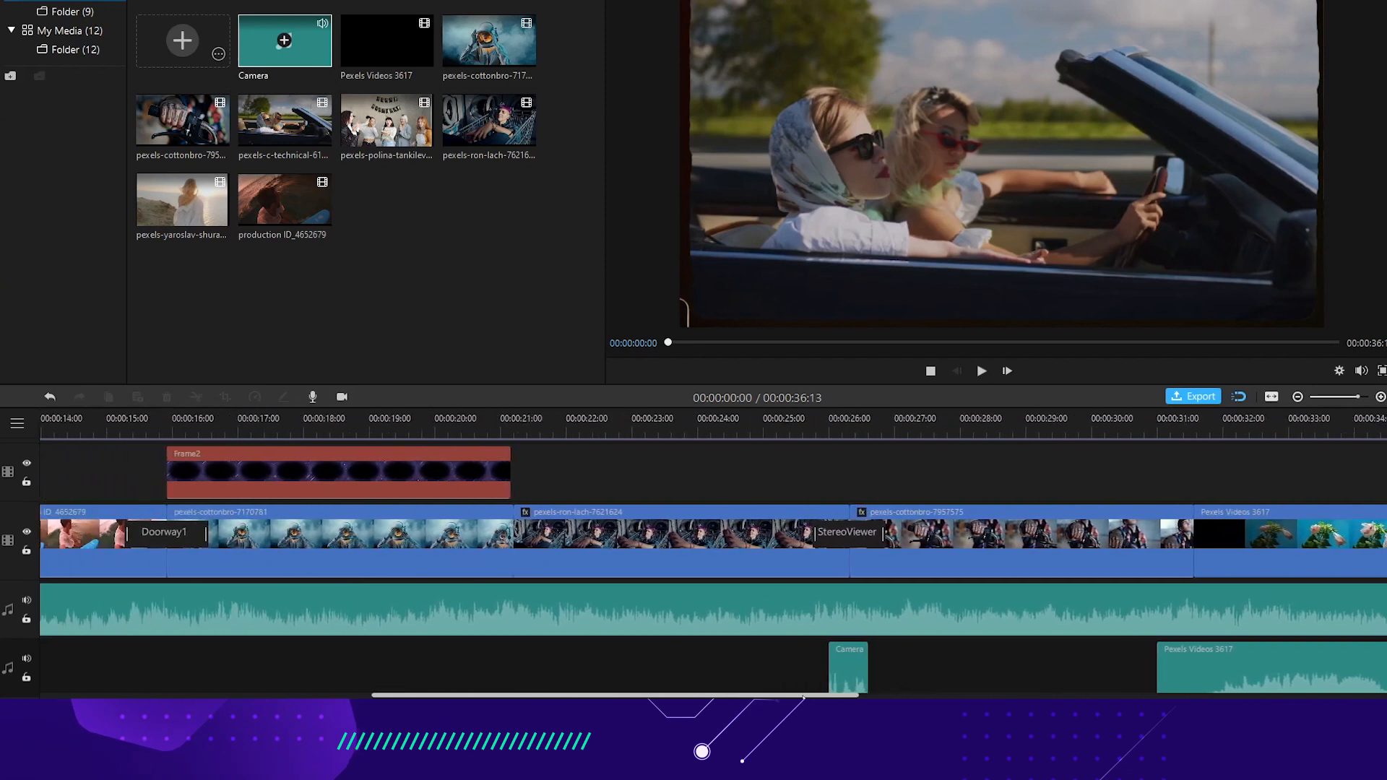
{"action": "scroll", "scroll_direction": "left", "scroll_amount": 3}
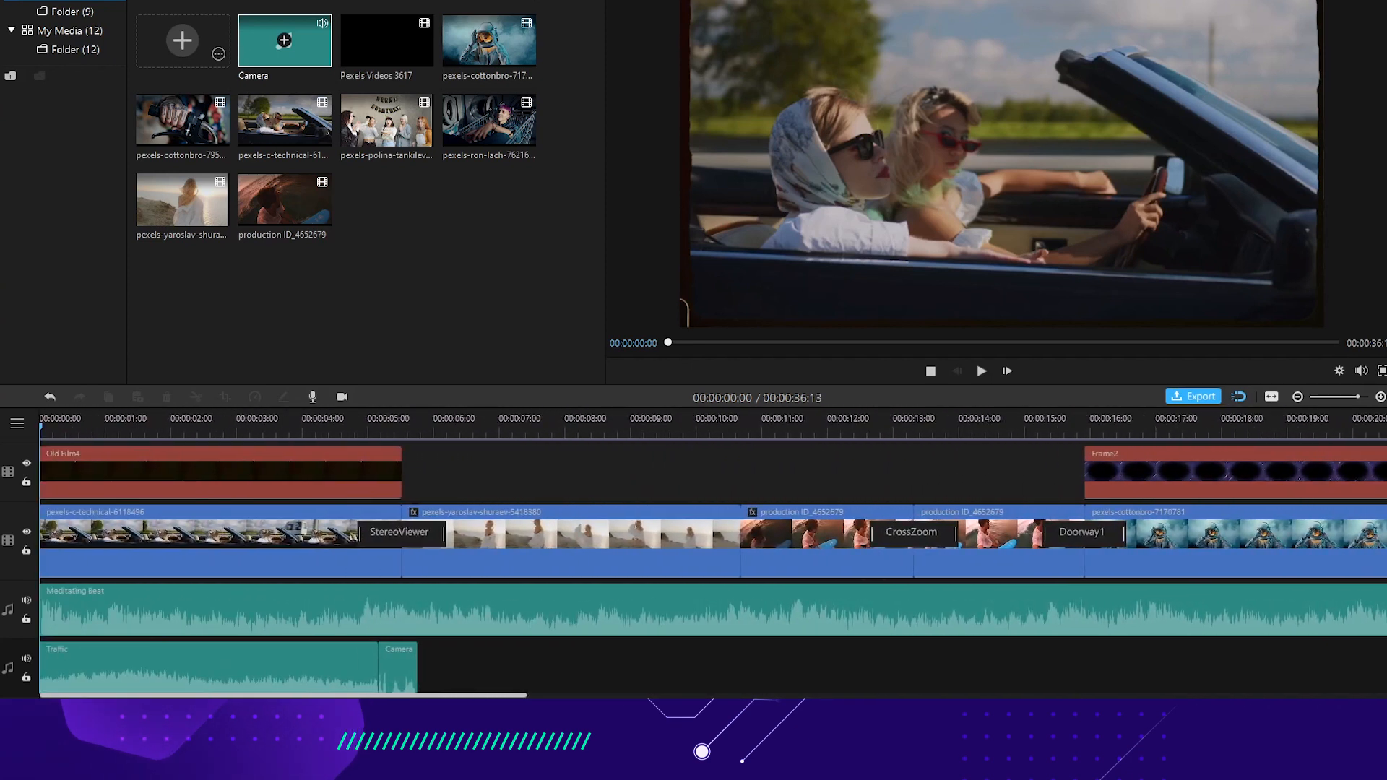
{"action": "left_click", "coordinate": [221, 452]}
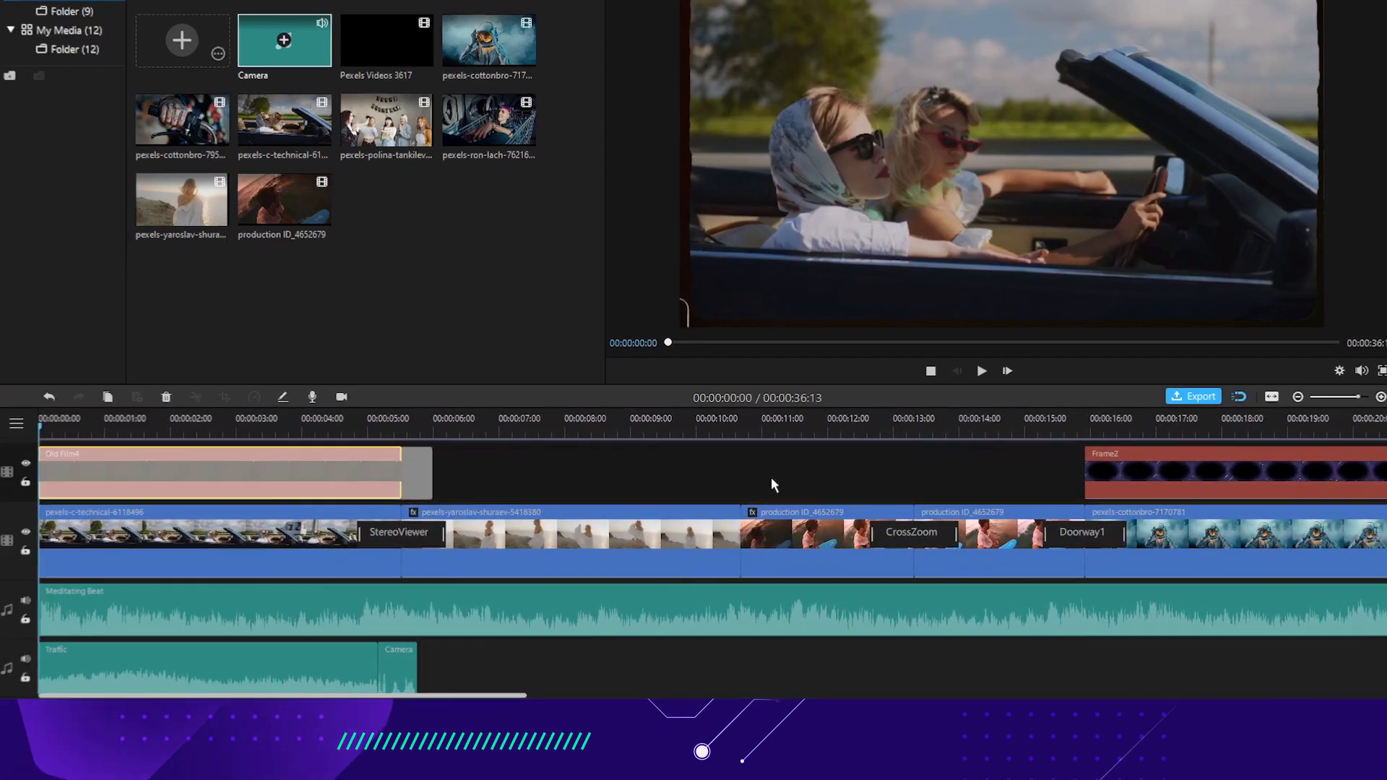
{"action": "left_click", "coordinate": [430, 85]}
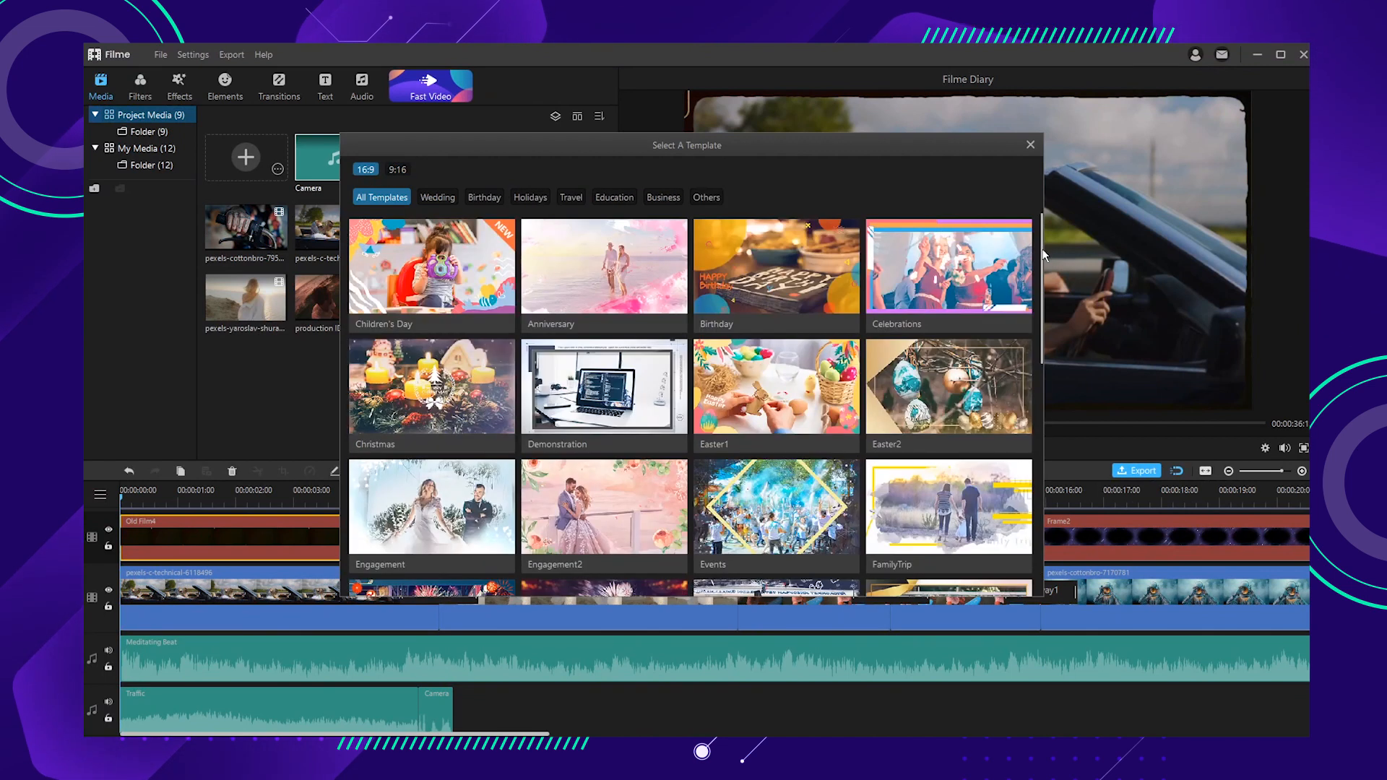
Import eight video clips into Fast Video's Add Your Media list.
{"action": "scroll", "scroll_direction": "down", "scroll_amount": 3}
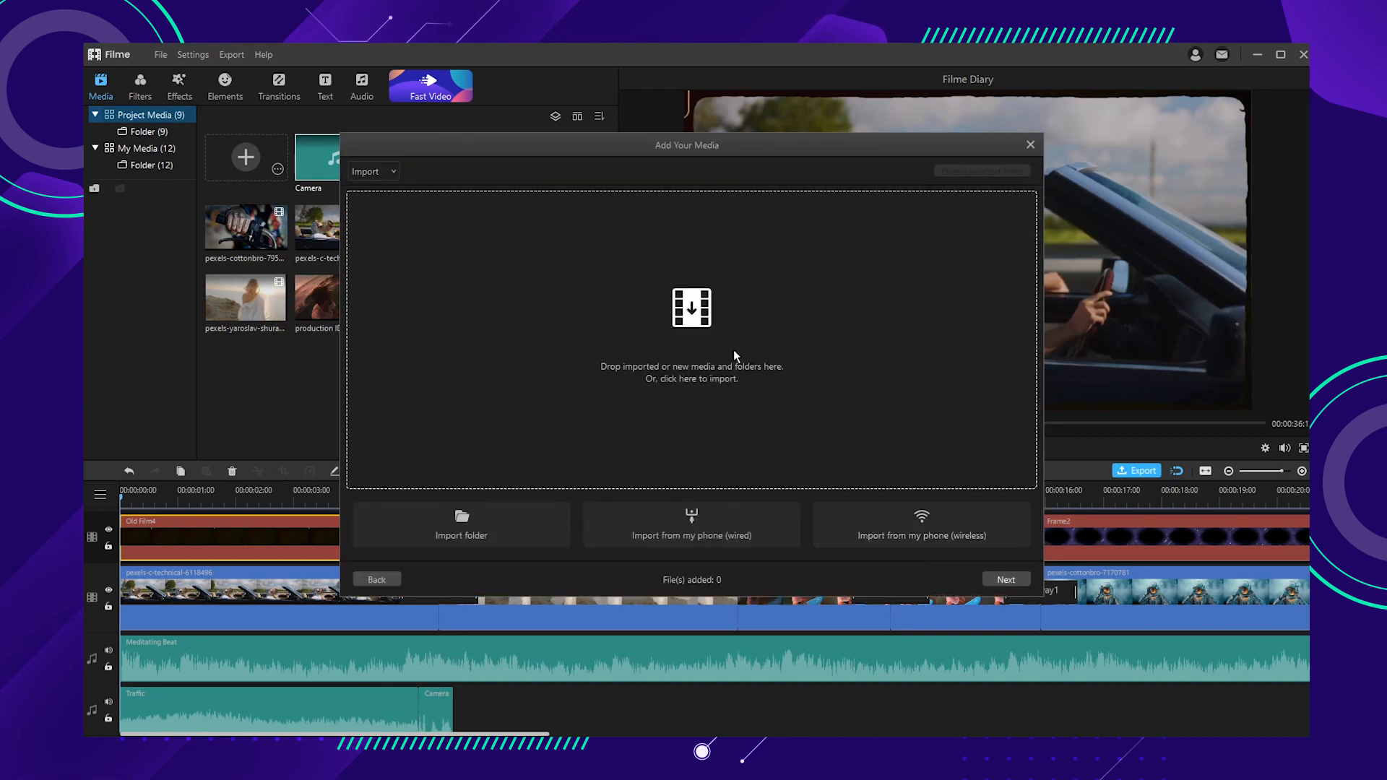
{"action": "left_click", "coordinate": [691, 366]}
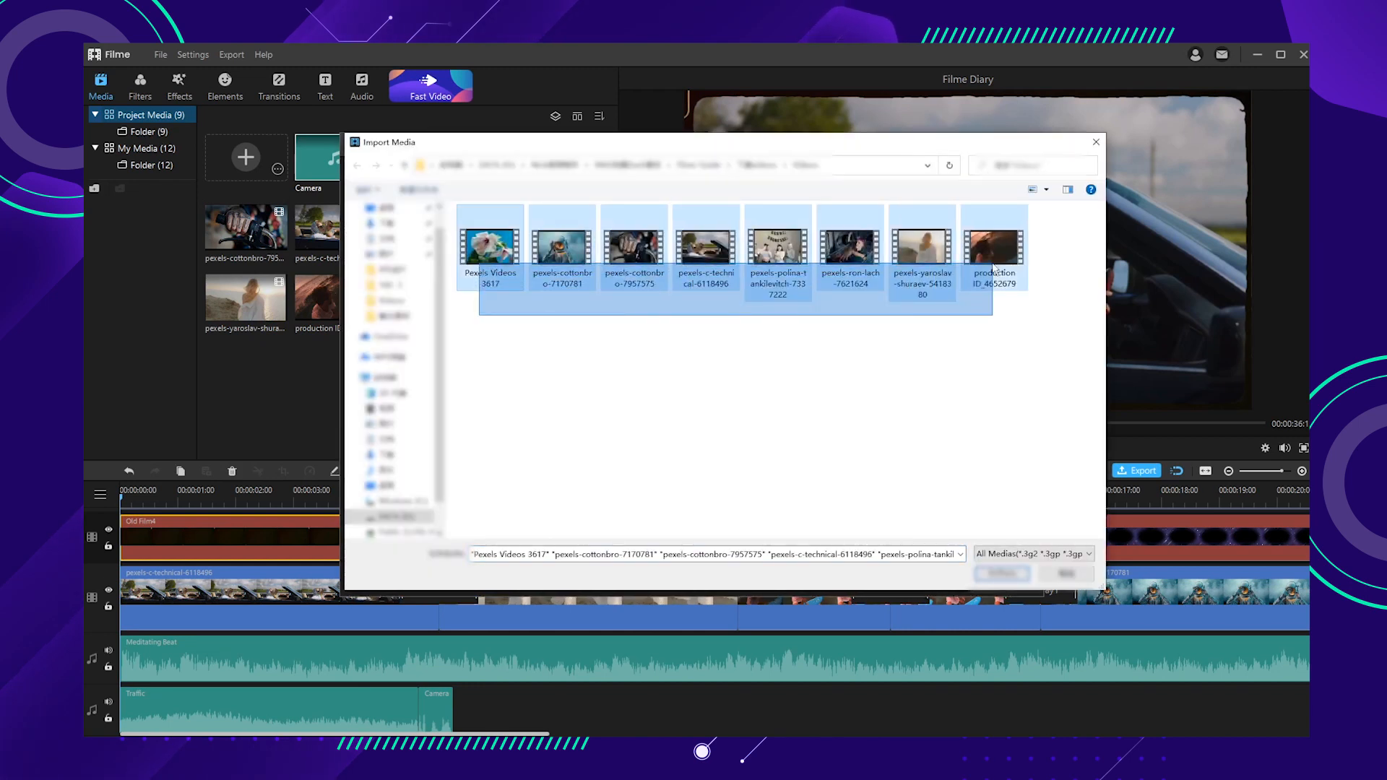
{"action": "left_click", "coordinate": [1000, 574]}
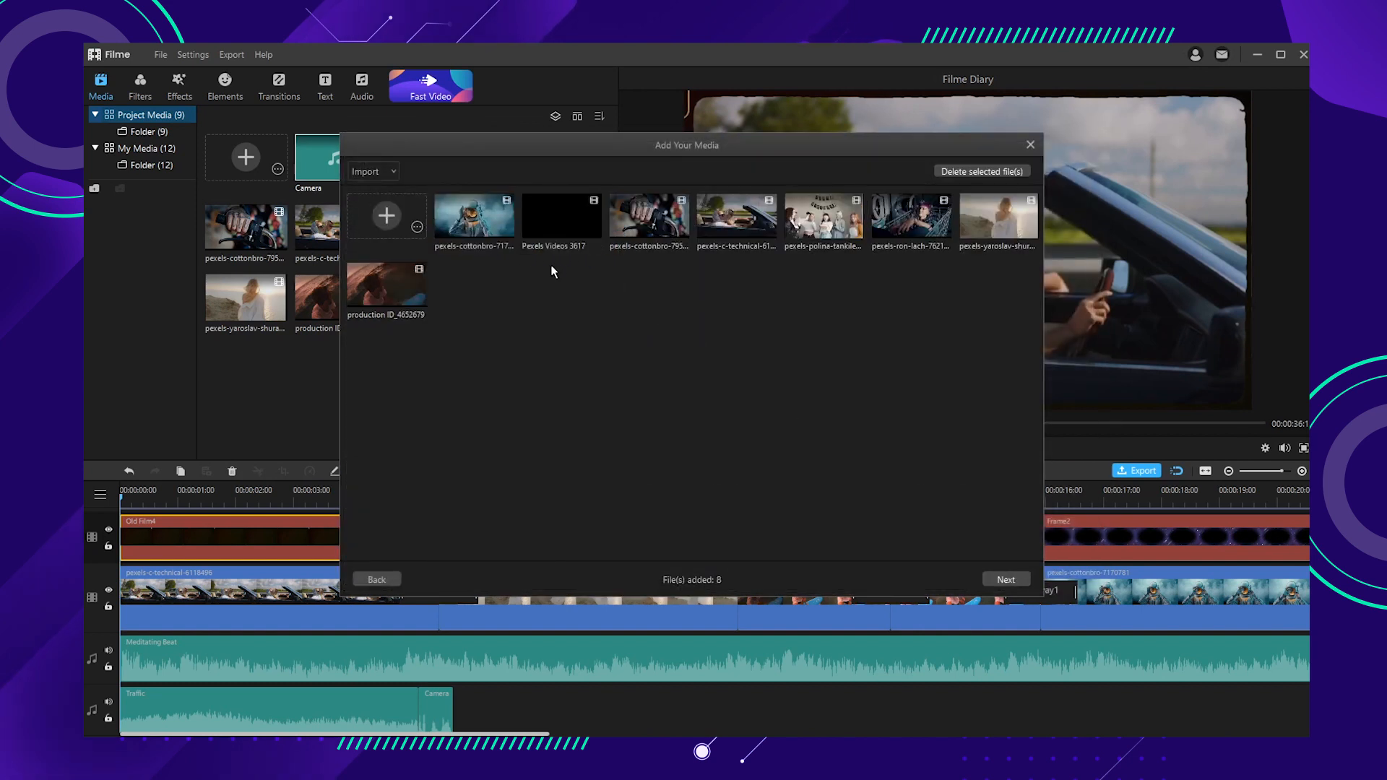
Move a clip into second place and proceed to process the template media.
{"action": "left_click", "coordinate": [735, 217]}
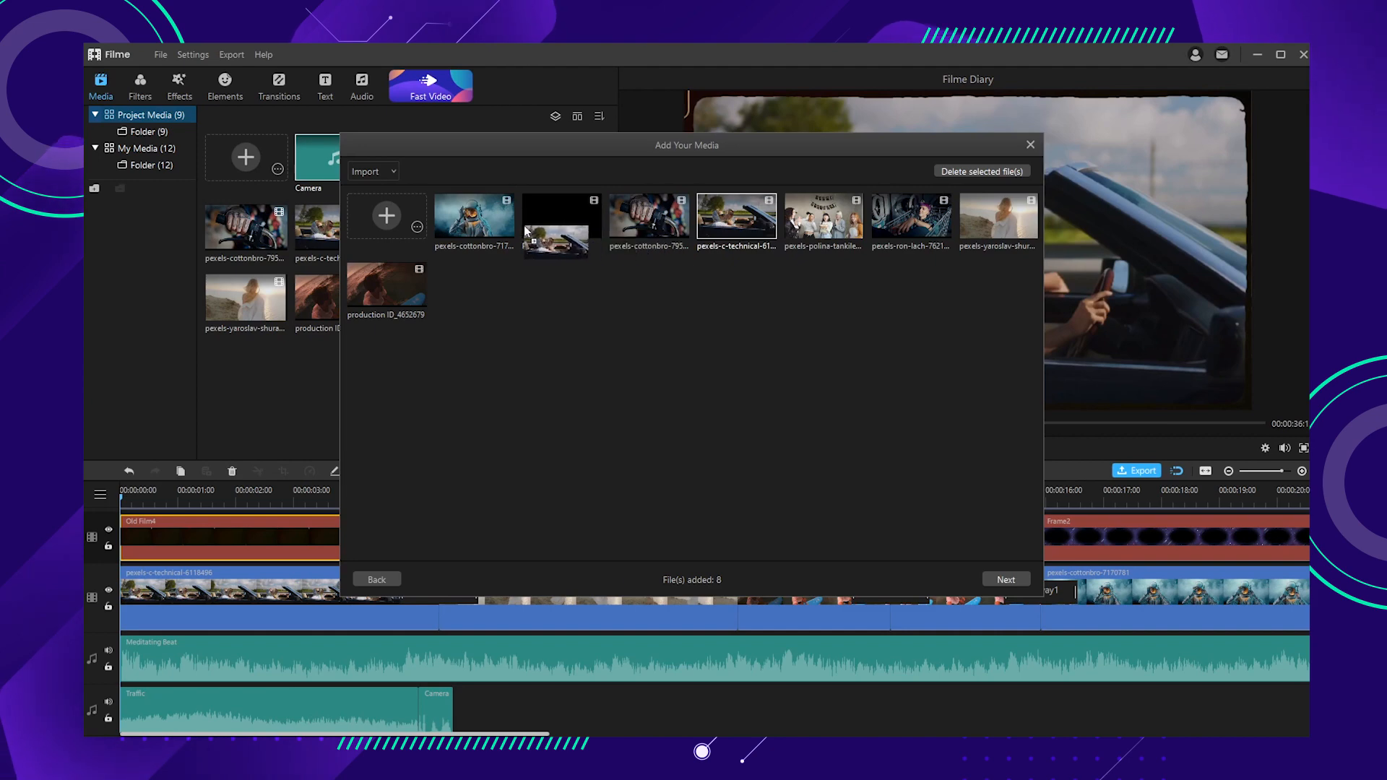
{"action": "left_click", "coordinate": [1005, 579]}
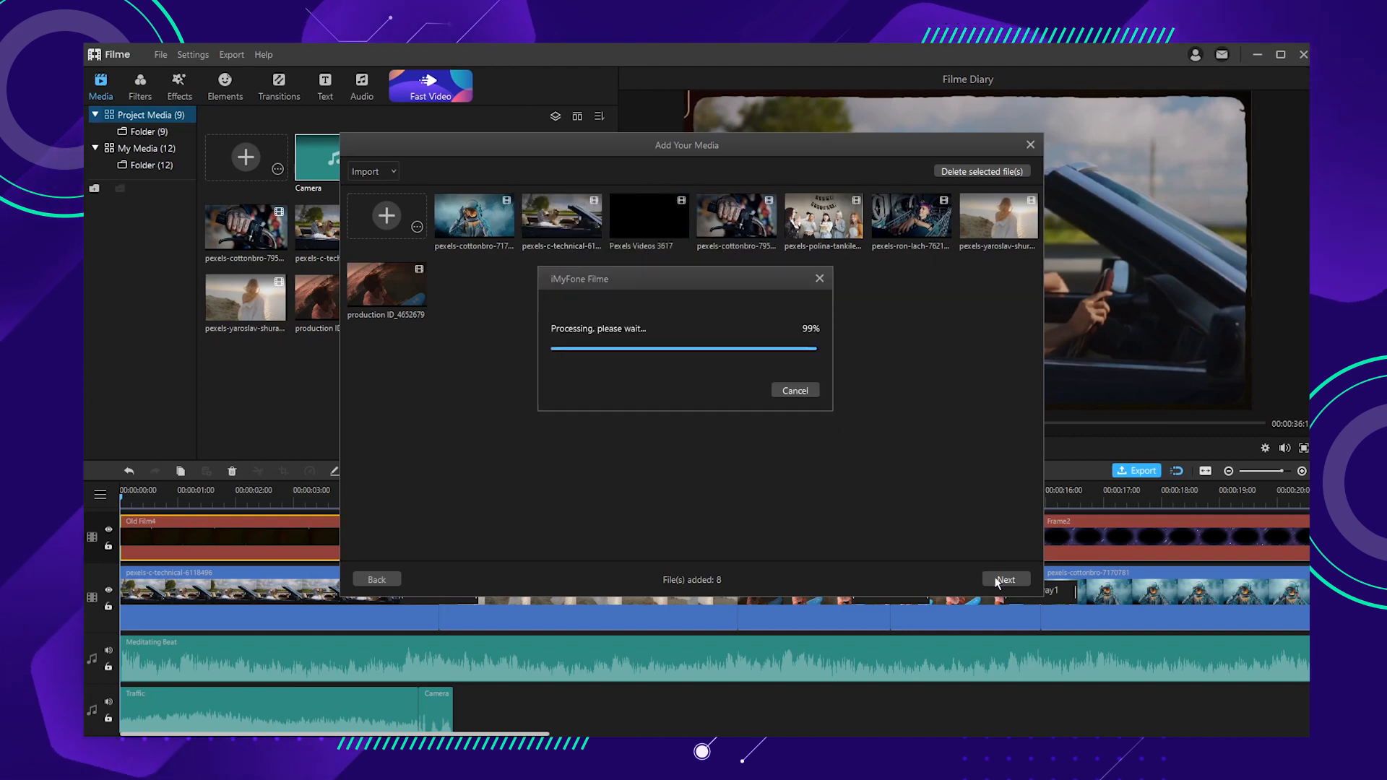
Try the template's music and duration options, then preview it at 16:9 with the NewYear template.
{"action": "left_click", "coordinate": [1006, 579]}
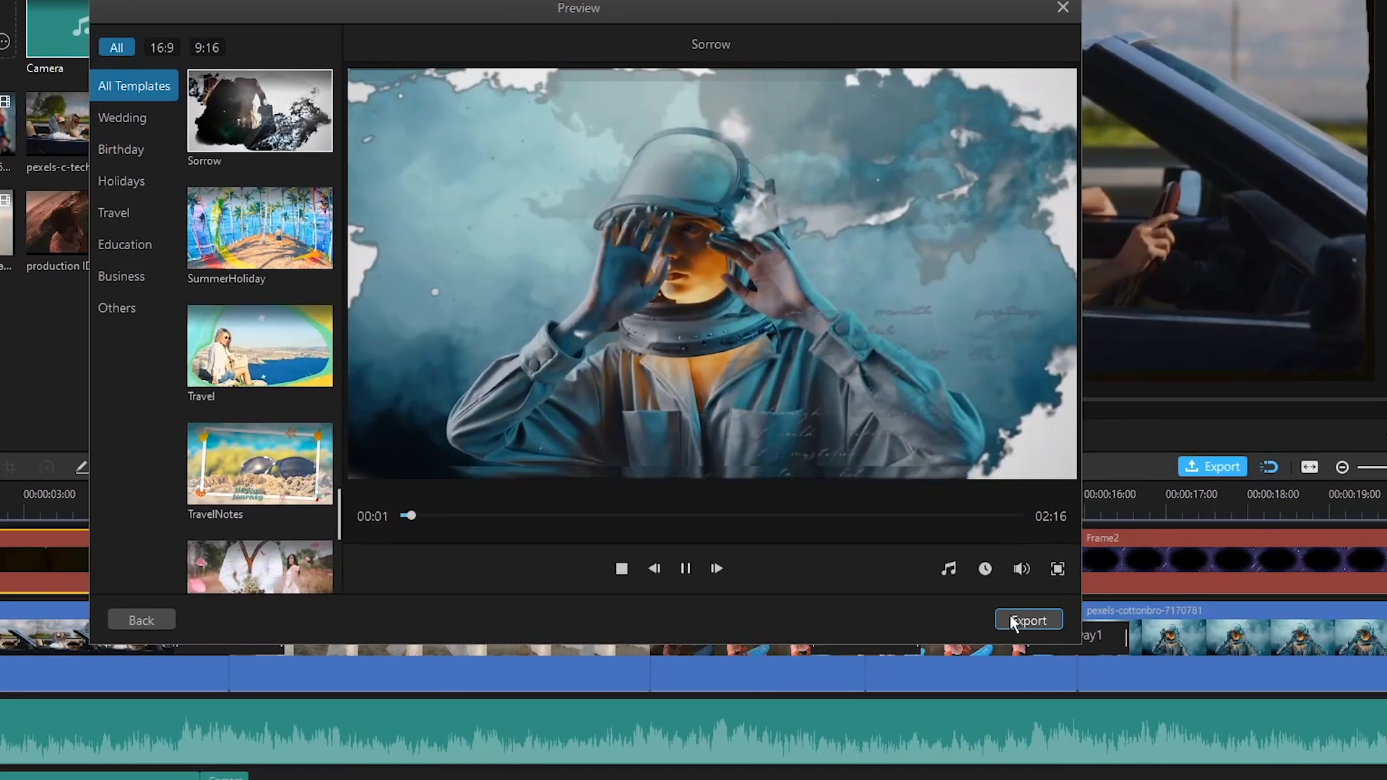
{"action": "left_click", "coordinate": [947, 569]}
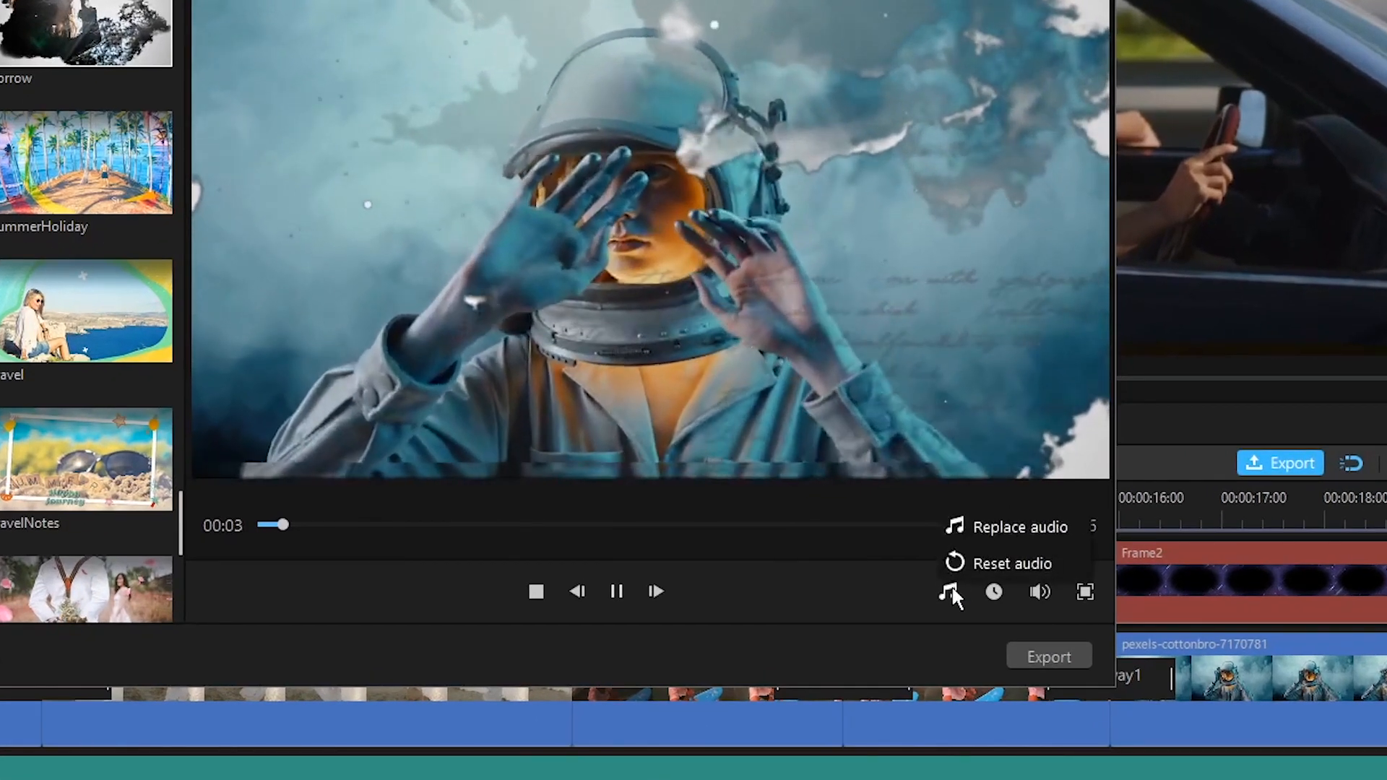
{"action": "left_click", "coordinate": [994, 591]}
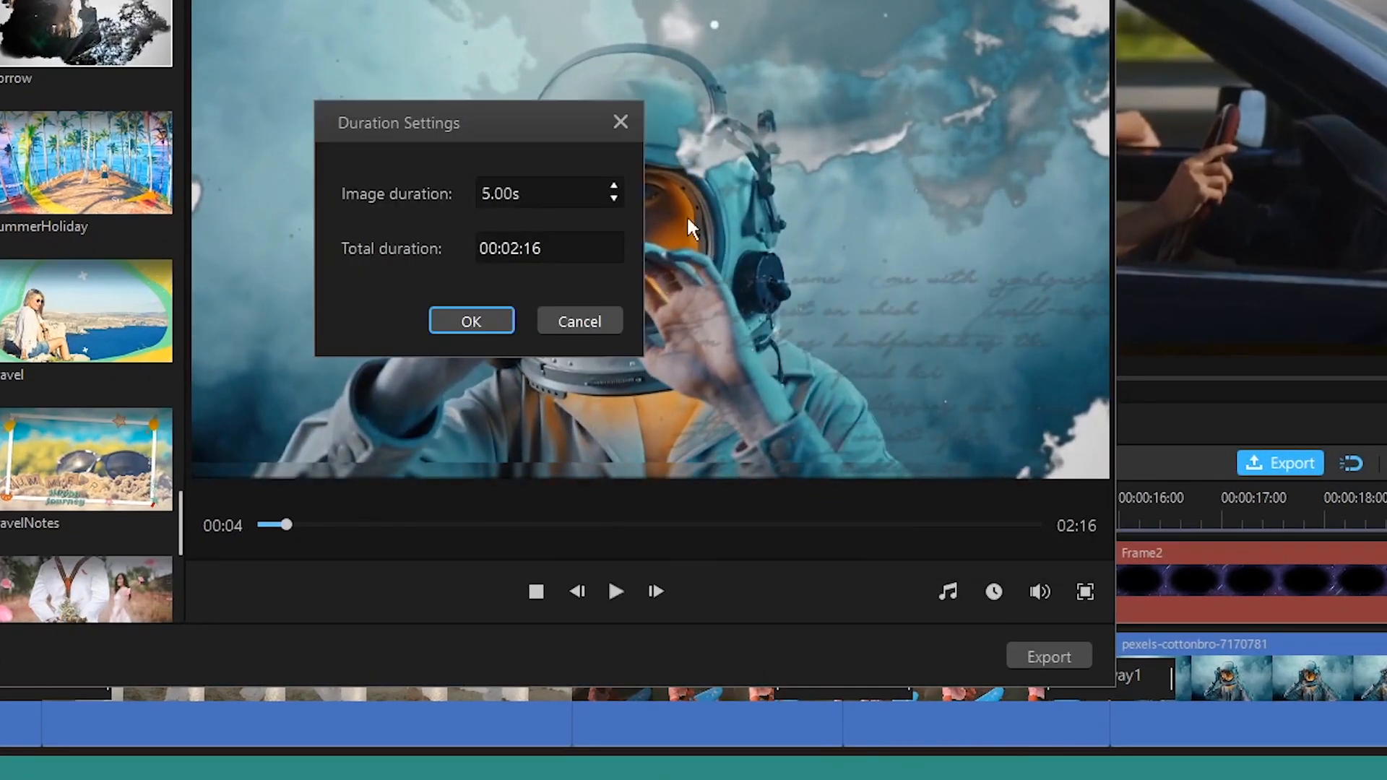
{"action": "left_click", "coordinate": [471, 321]}
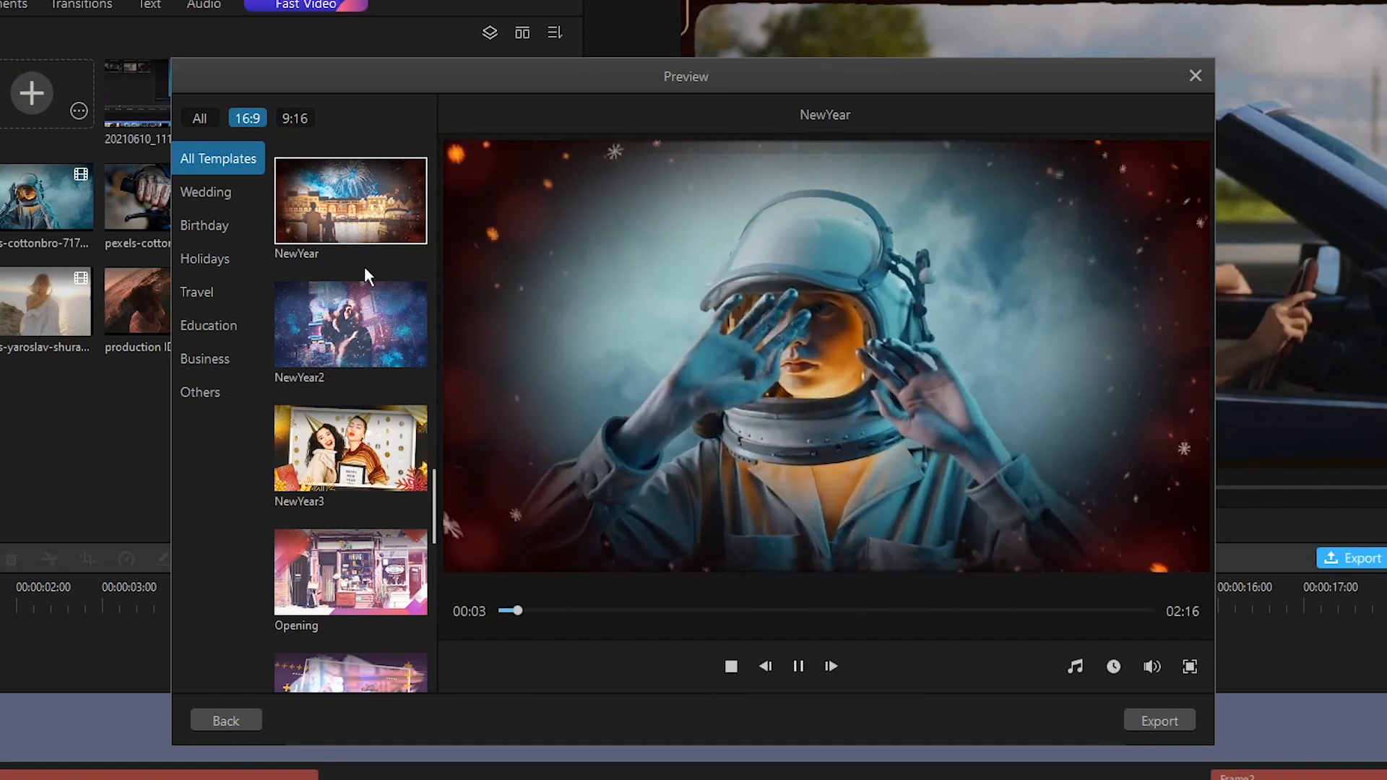
{"action": "left_click", "coordinate": [349, 323]}
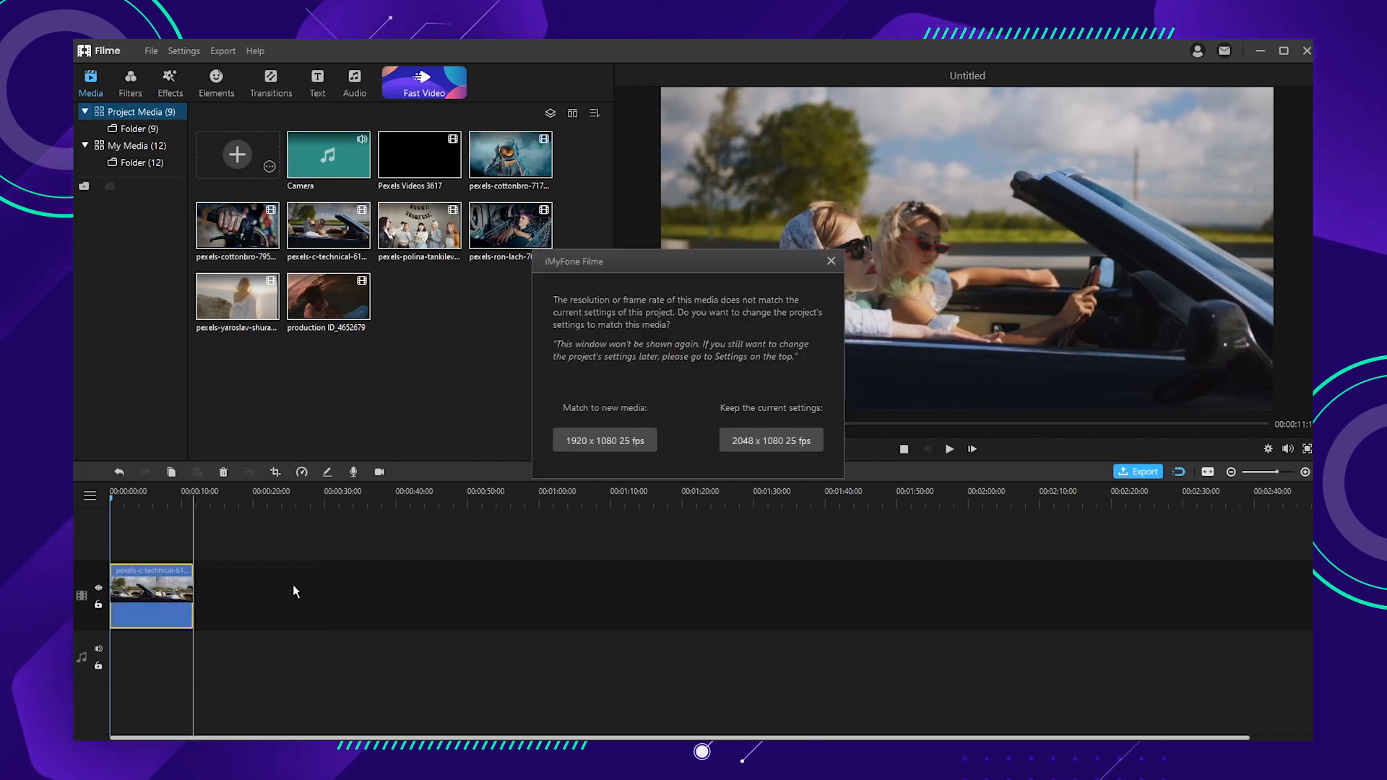
Answer the resolution mismatch prompt for the new project's first clip.
{"action": "left_click", "coordinate": [770, 439]}
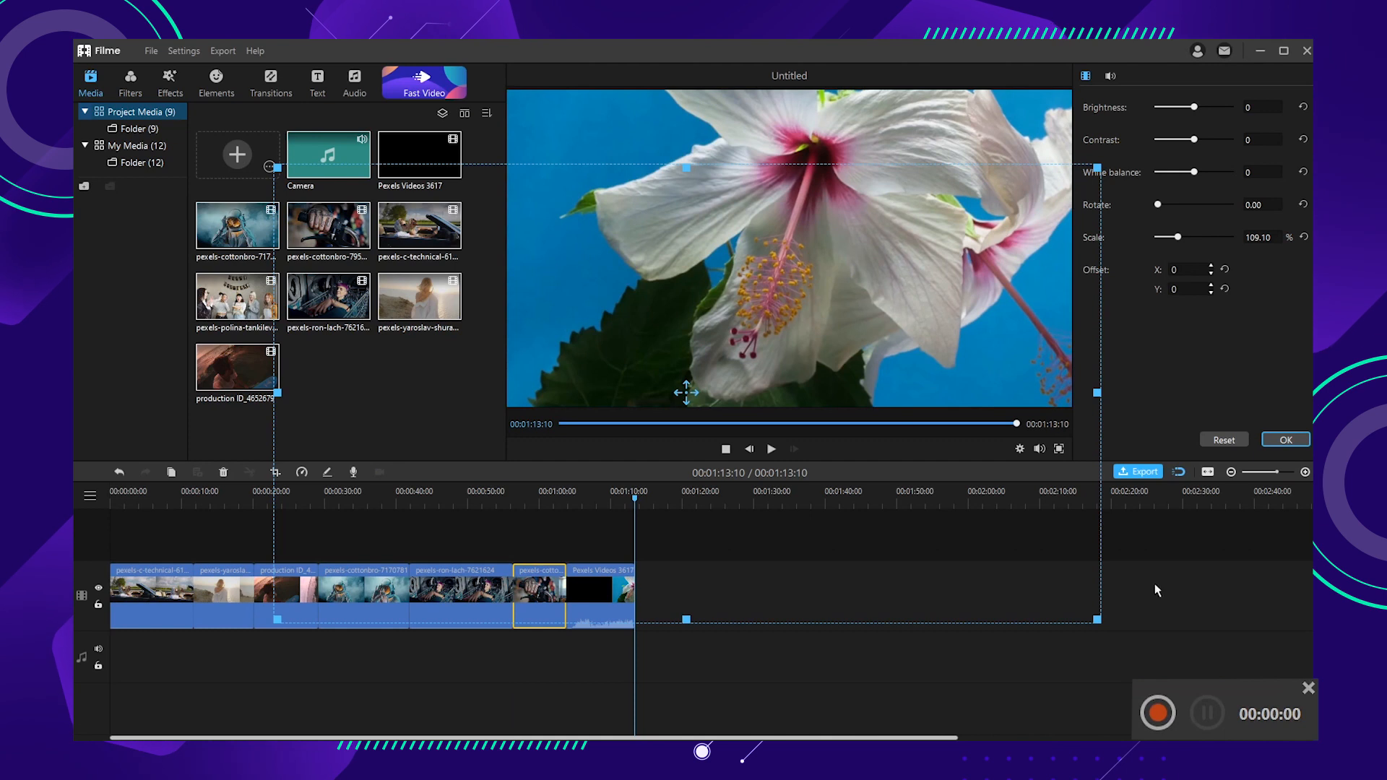
Record a short screen capture and stop it so it joins the project's media.
{"action": "left_click", "coordinate": [1155, 712]}
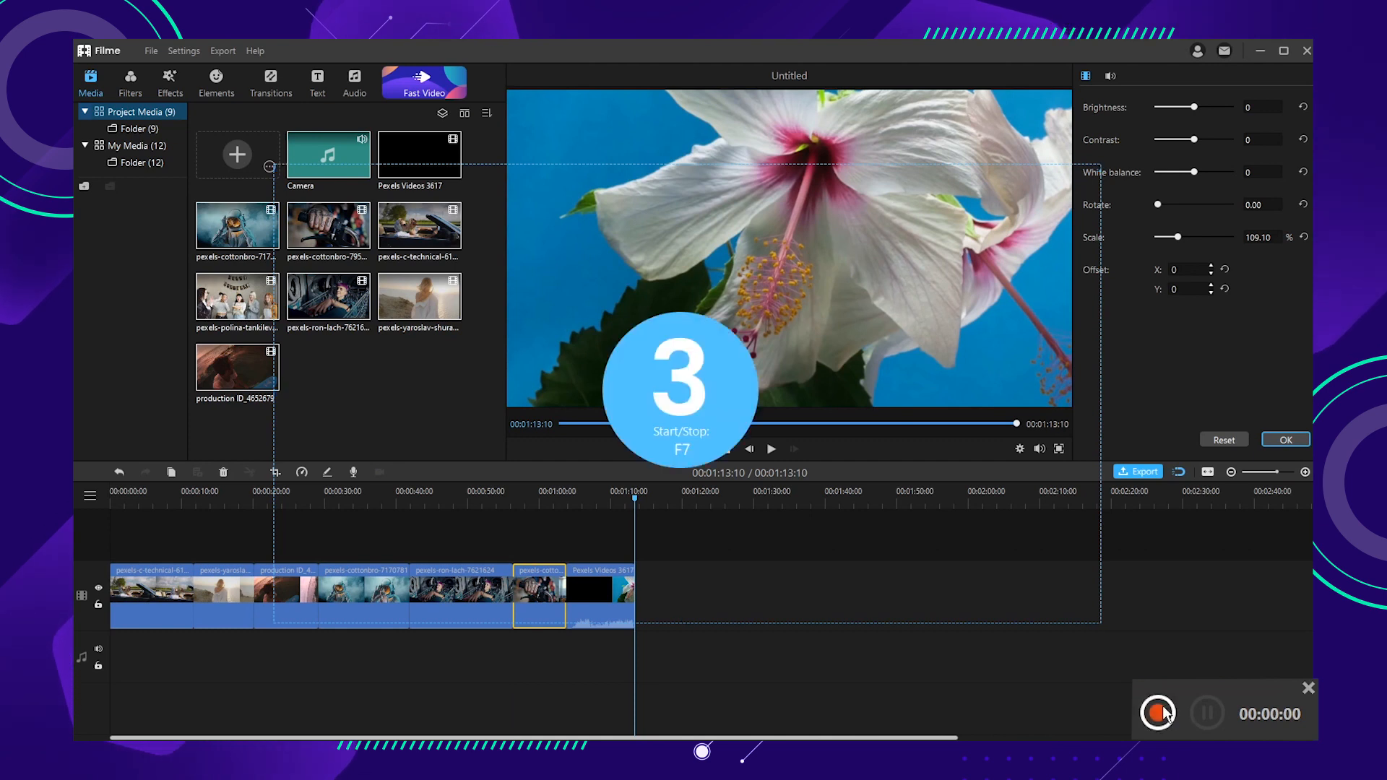
{"action": "left_click", "coordinate": [768, 448]}
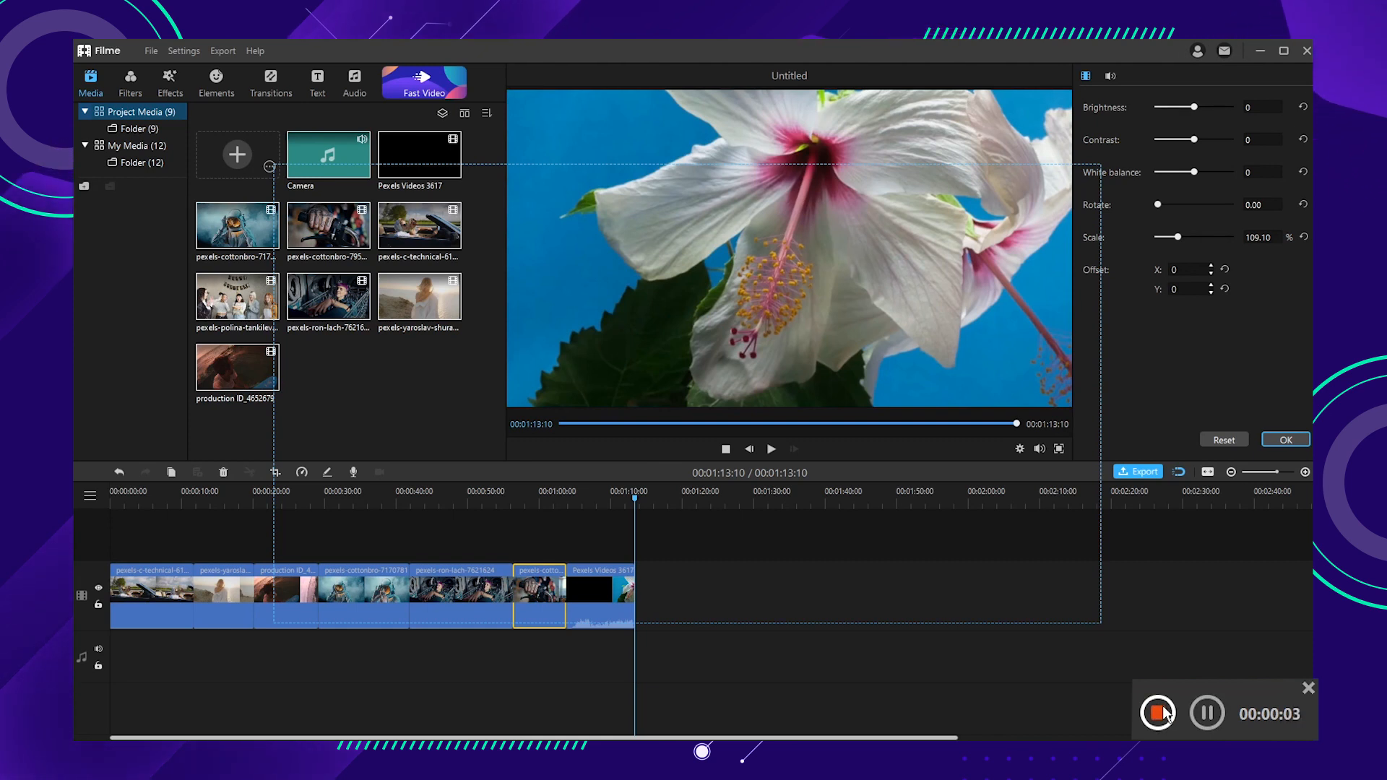
{"action": "left_click", "coordinate": [1205, 713]}
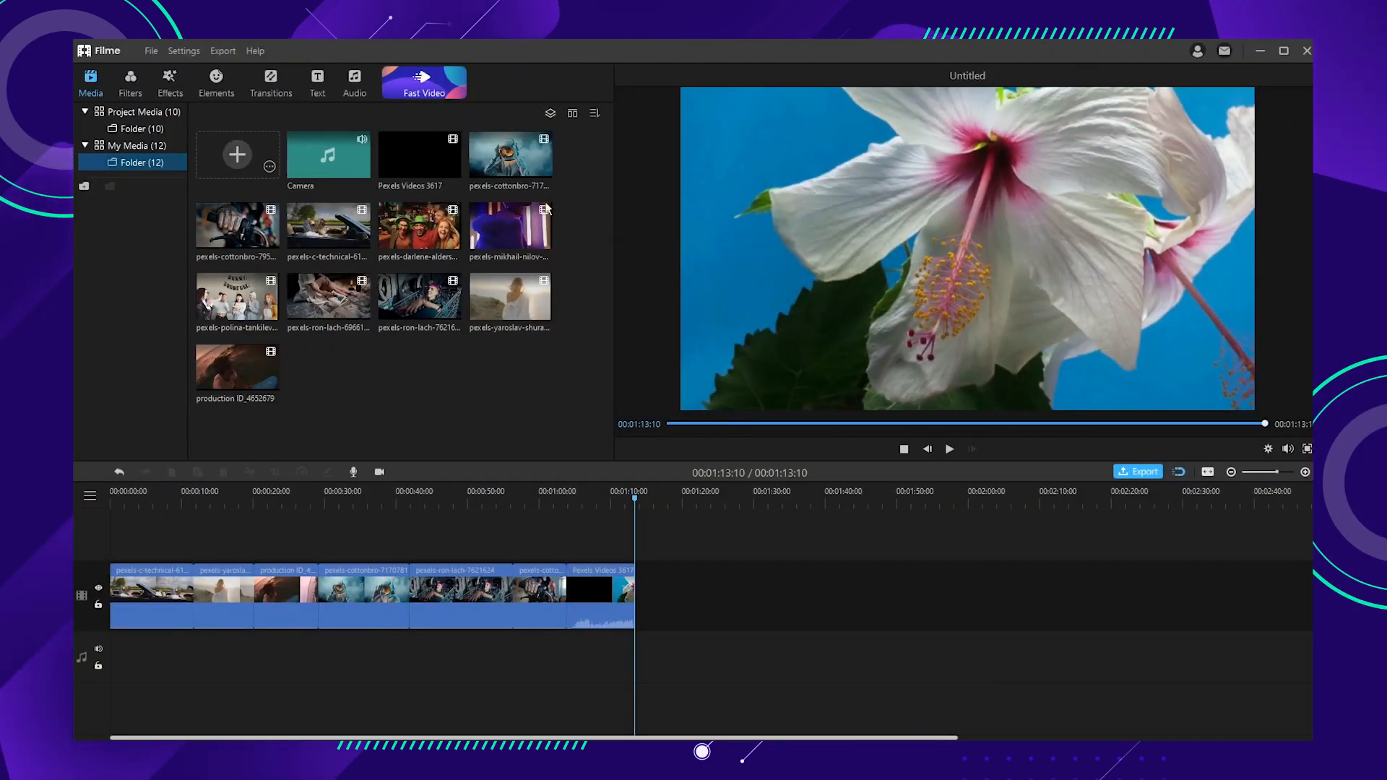
Add Meditating Beat from the Audio library as background music under the clips.
{"action": "left_click", "coordinate": [354, 80]}
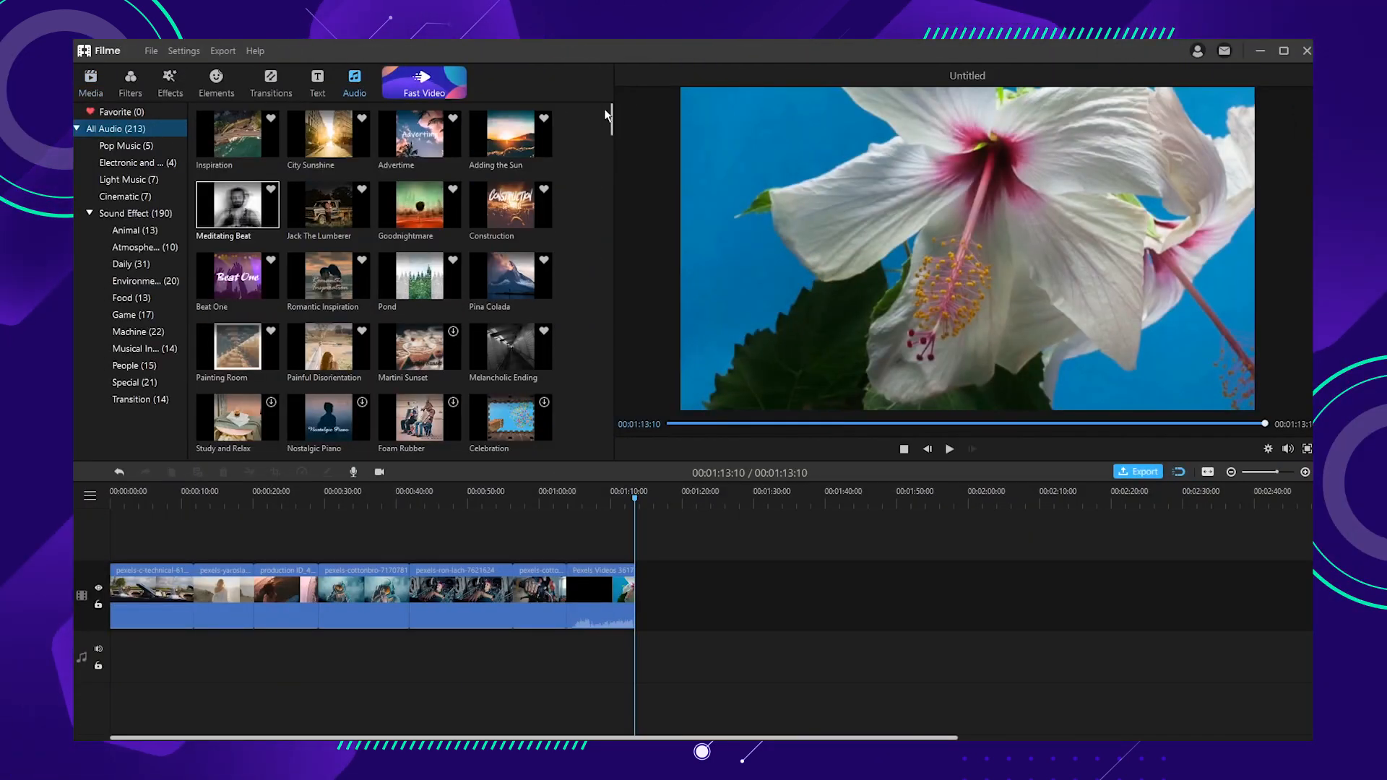
{"action": "scroll", "scroll_direction": "down", "scroll_amount": 3}
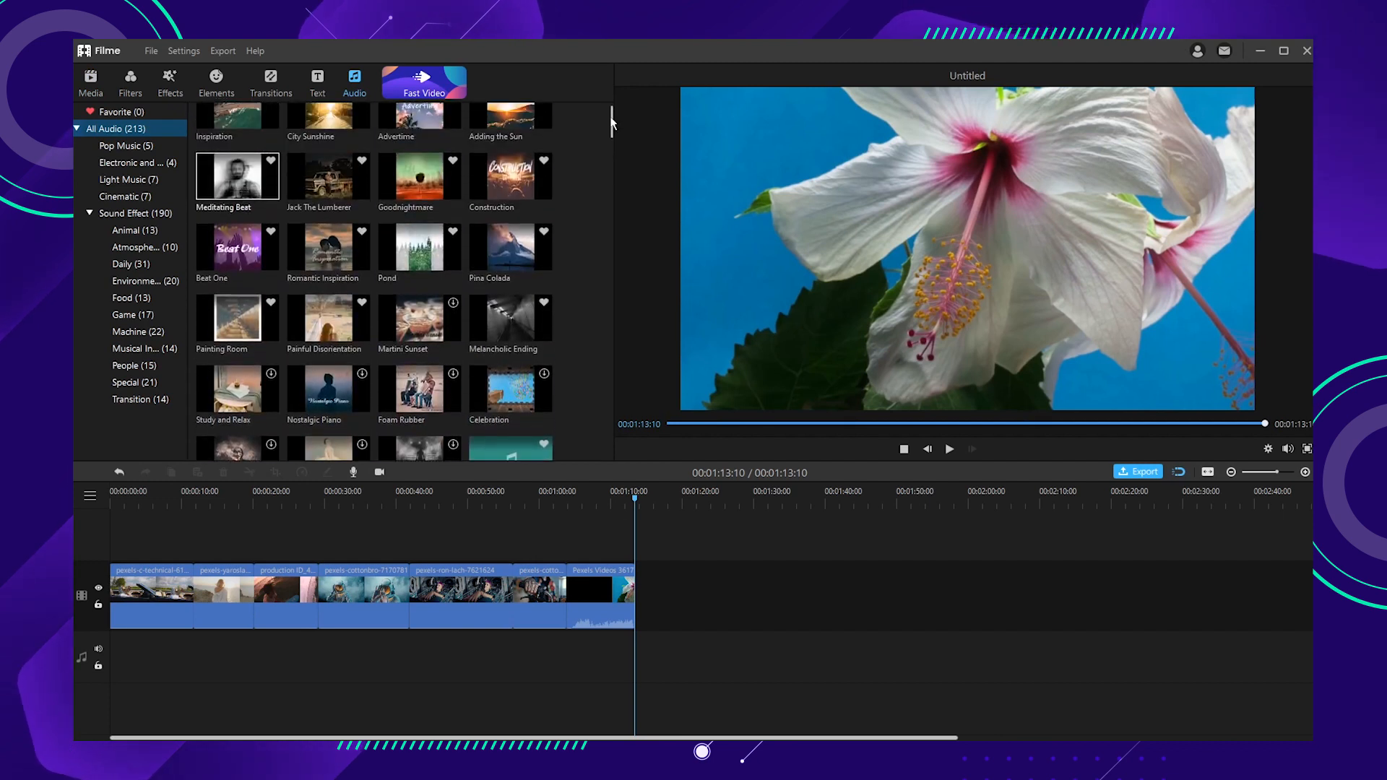
{"action": "scroll", "scroll_direction": "up", "scroll_amount": 3}
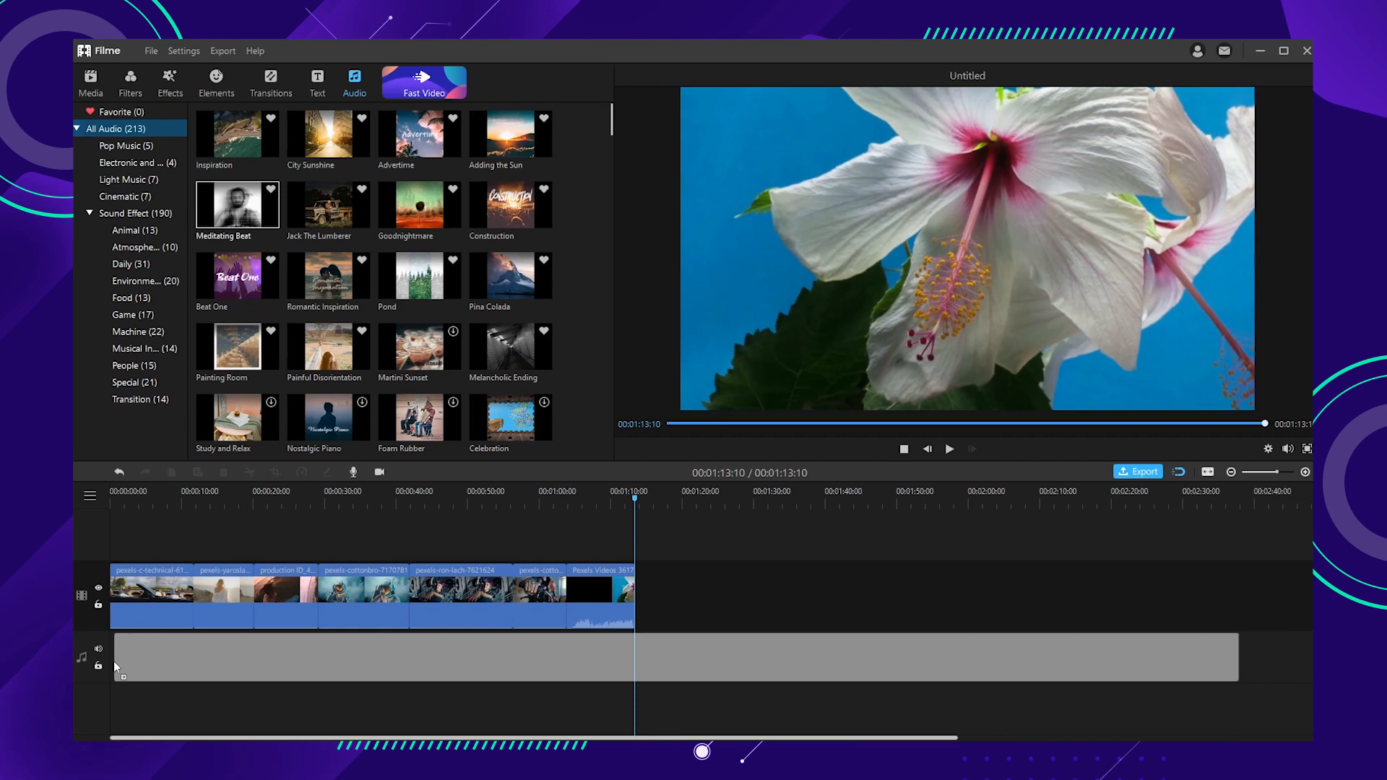
{"action": "left_click", "coordinate": [236, 204]}
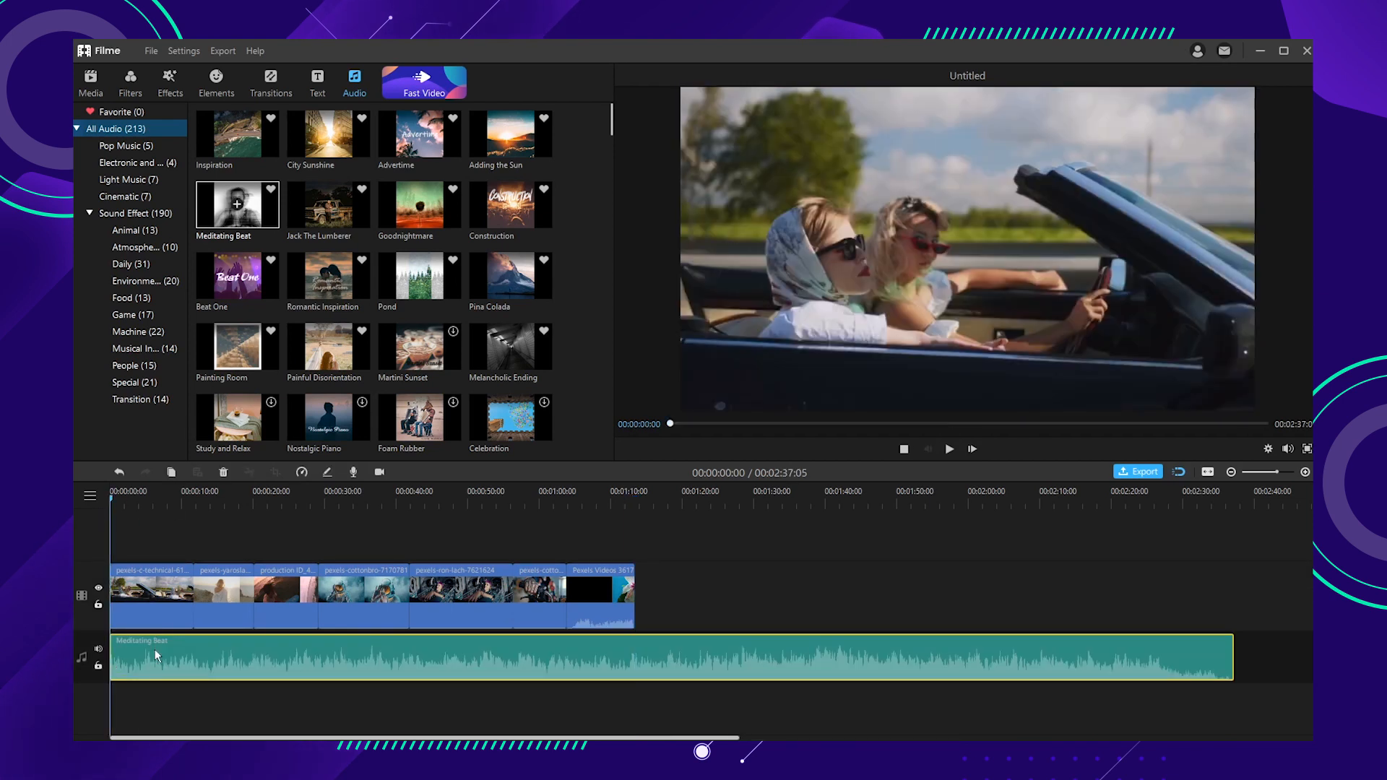
Trim the clips and music so the timeline runs about 36 seconds.
{"action": "left_click", "coordinate": [948, 448]}
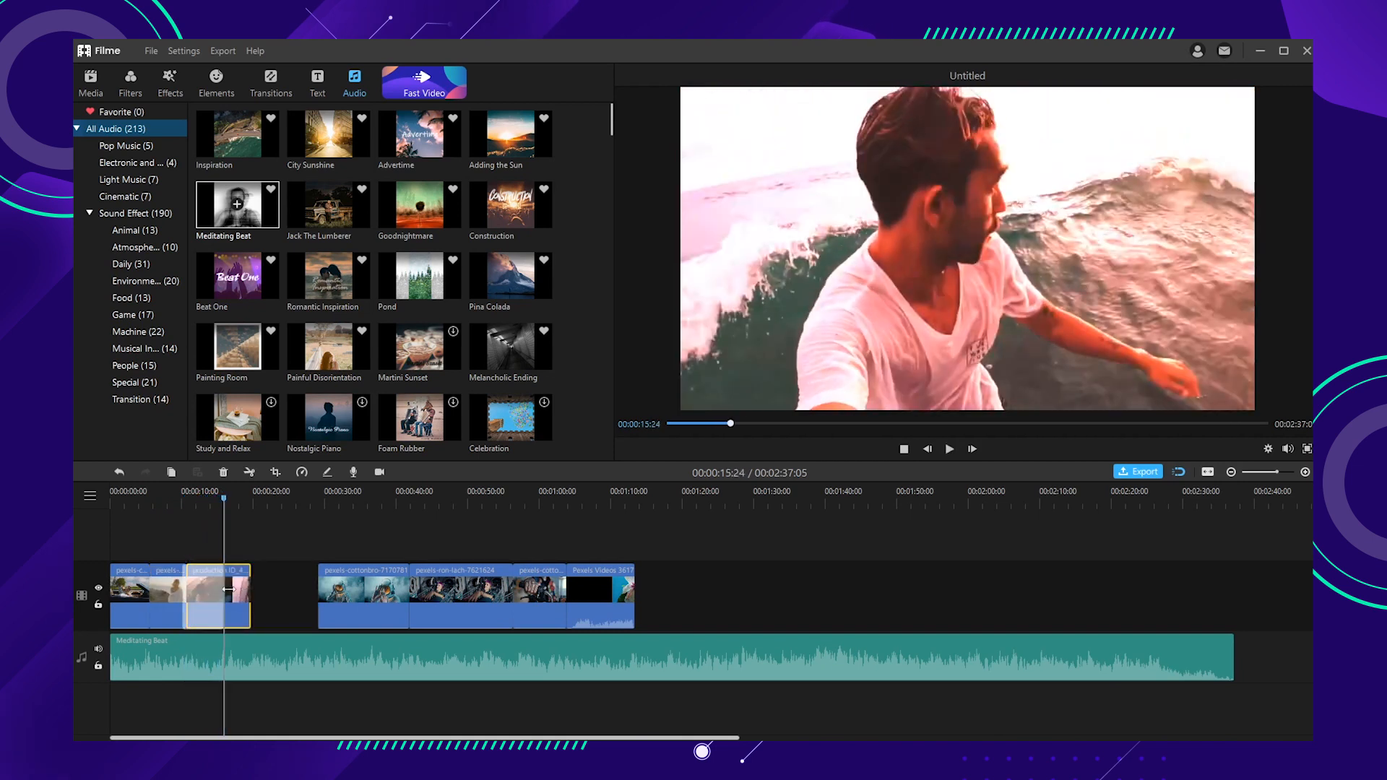
{"action": "left_click", "coordinate": [948, 448]}
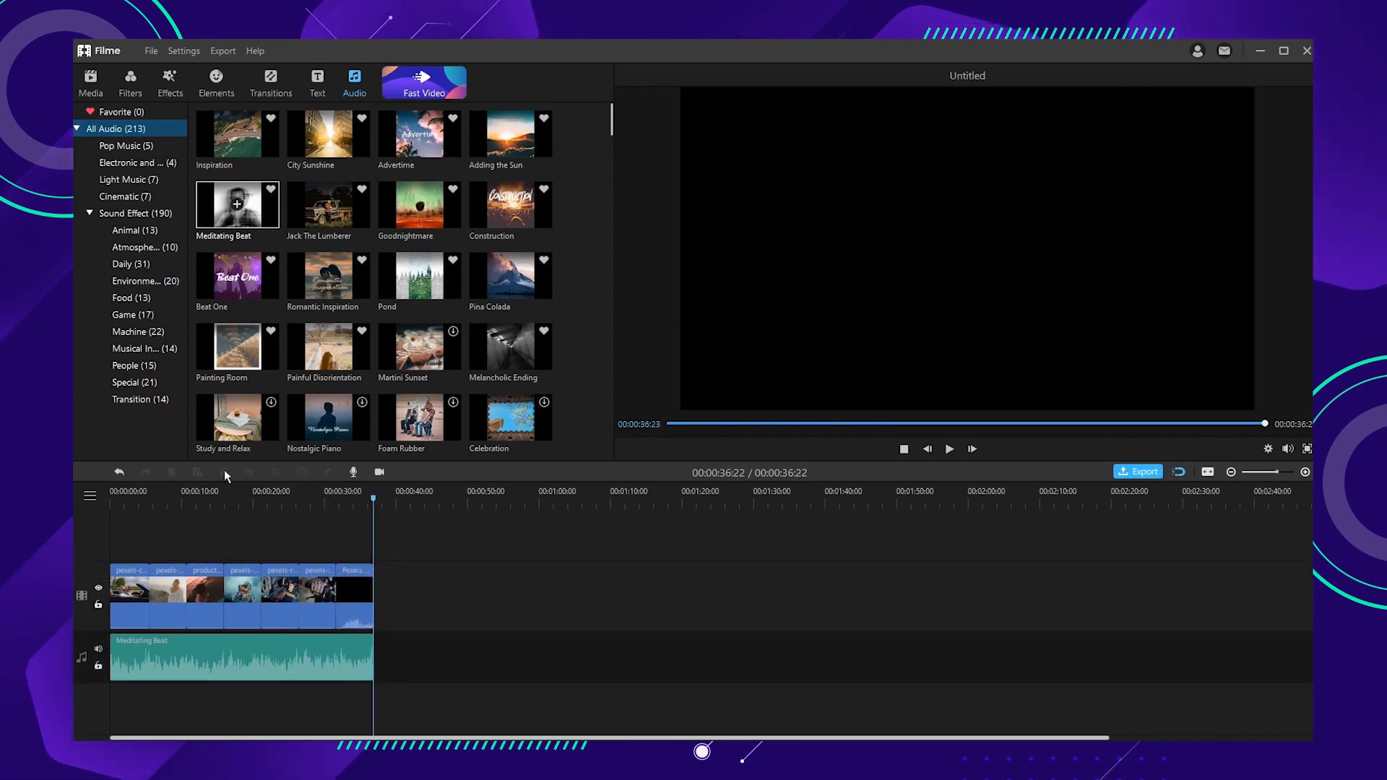
Place the Traffic sound effect at 0:00 on a second audio track and play to check it.
{"action": "left_click", "coordinate": [948, 448]}
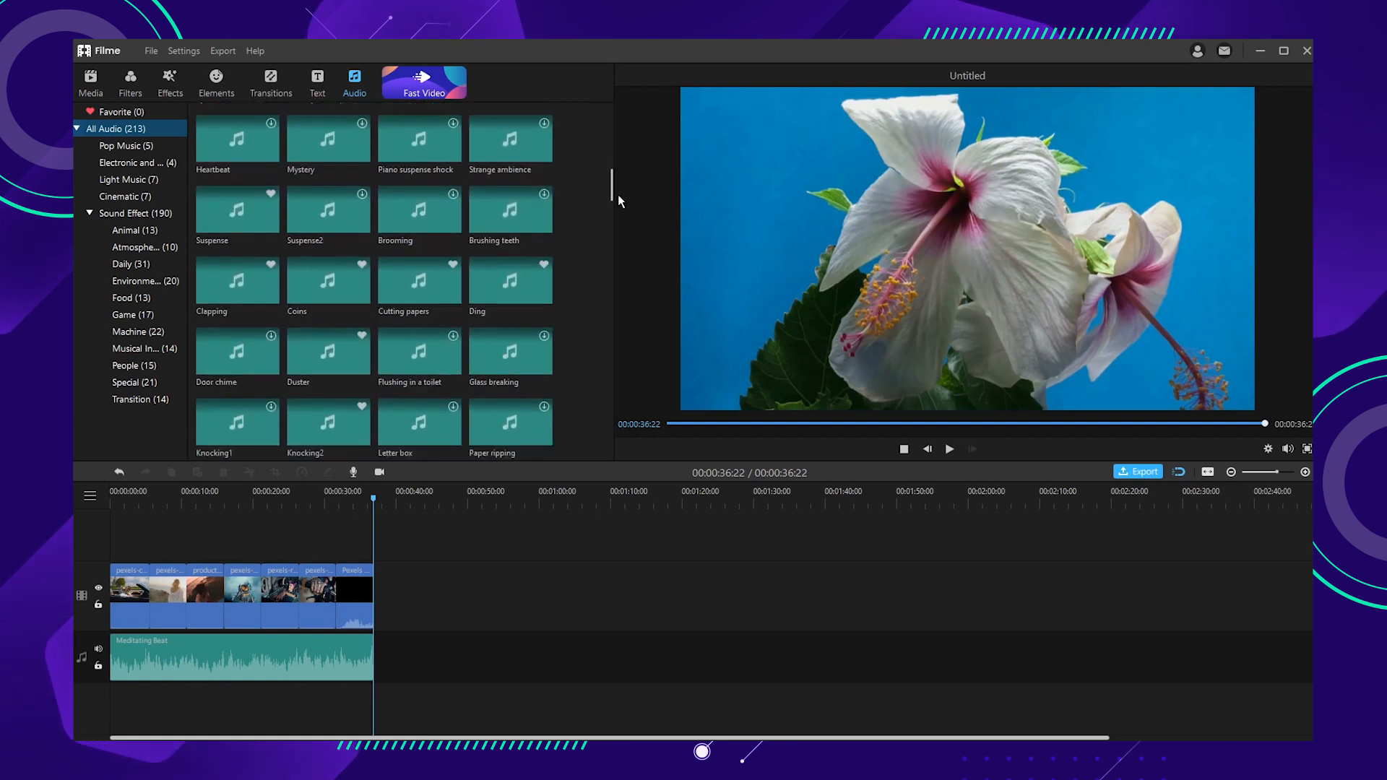
{"action": "scroll", "scroll_direction": "down", "scroll_amount": 3}
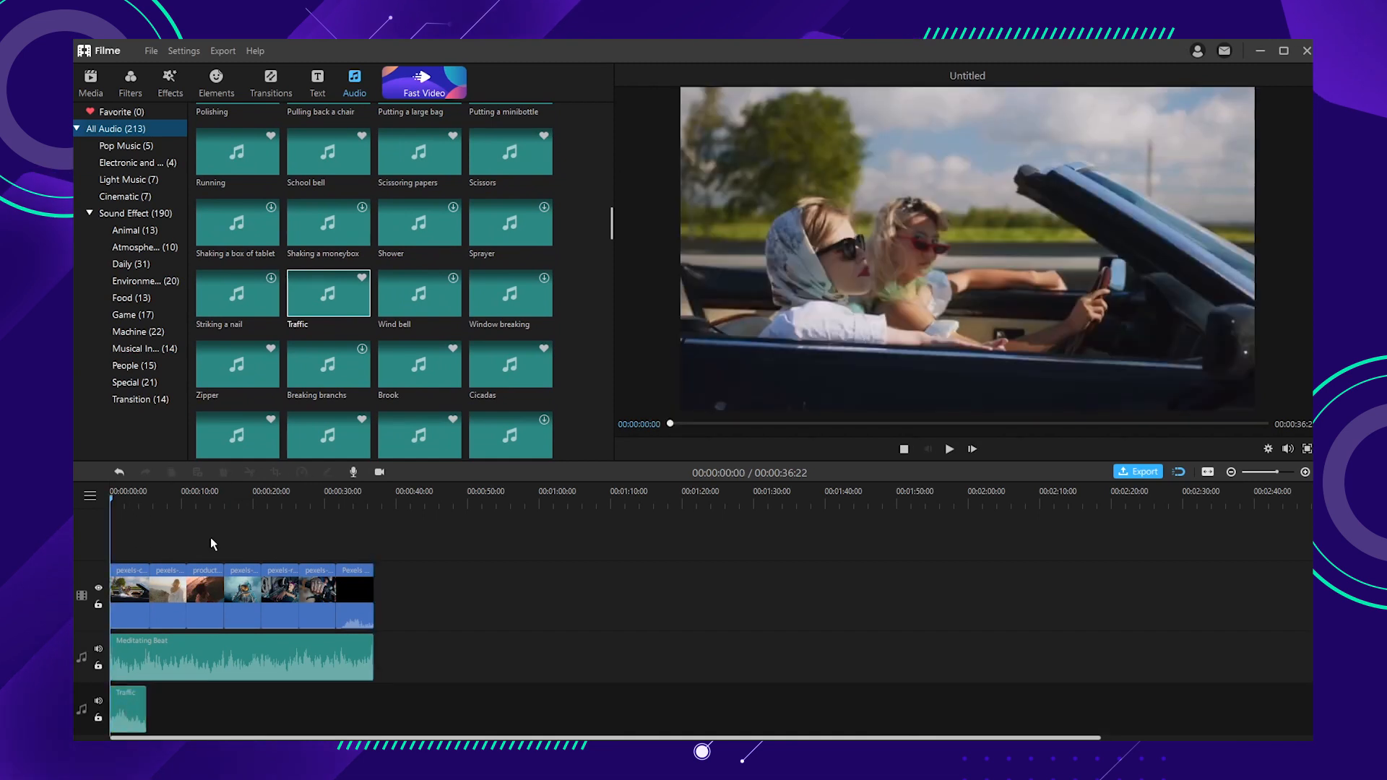
{"action": "left_click", "coordinate": [948, 448]}
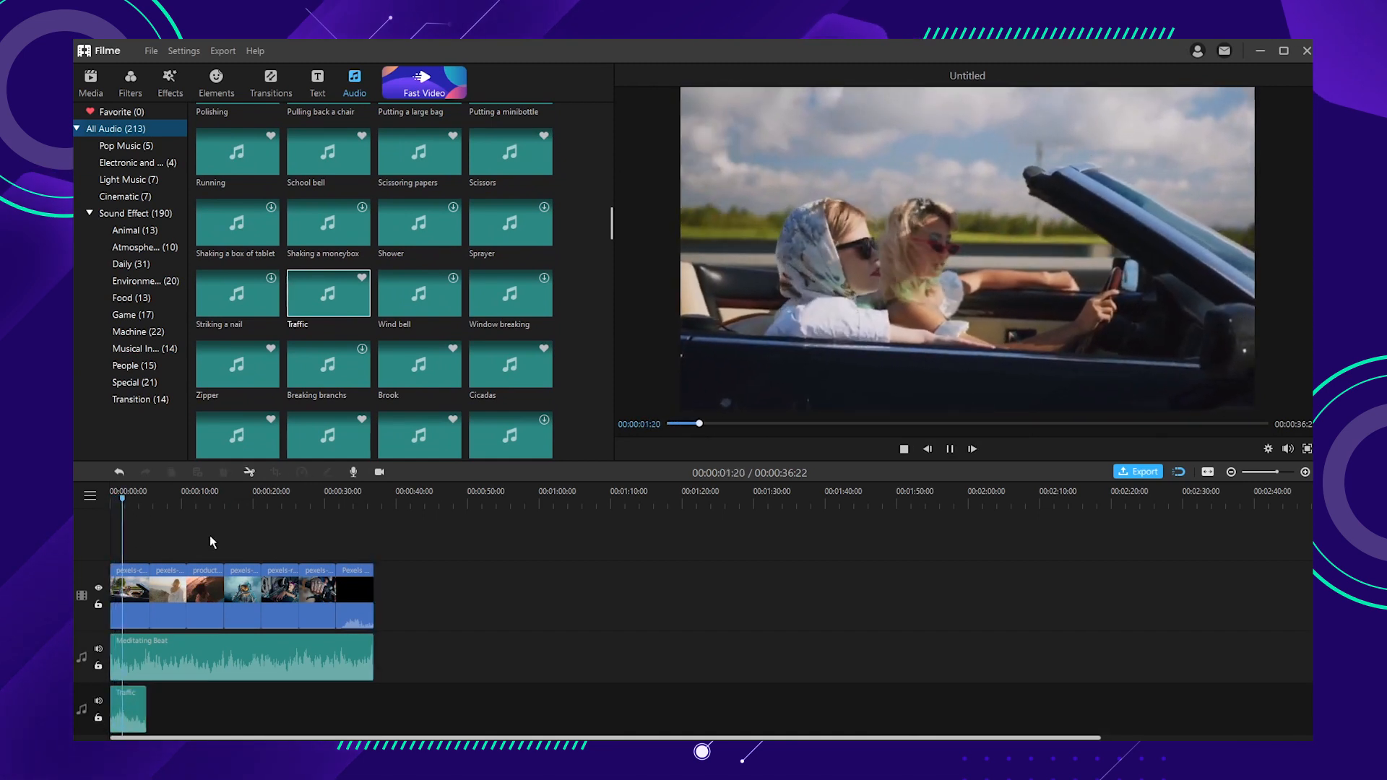
{"action": "left_click", "coordinate": [90, 79]}
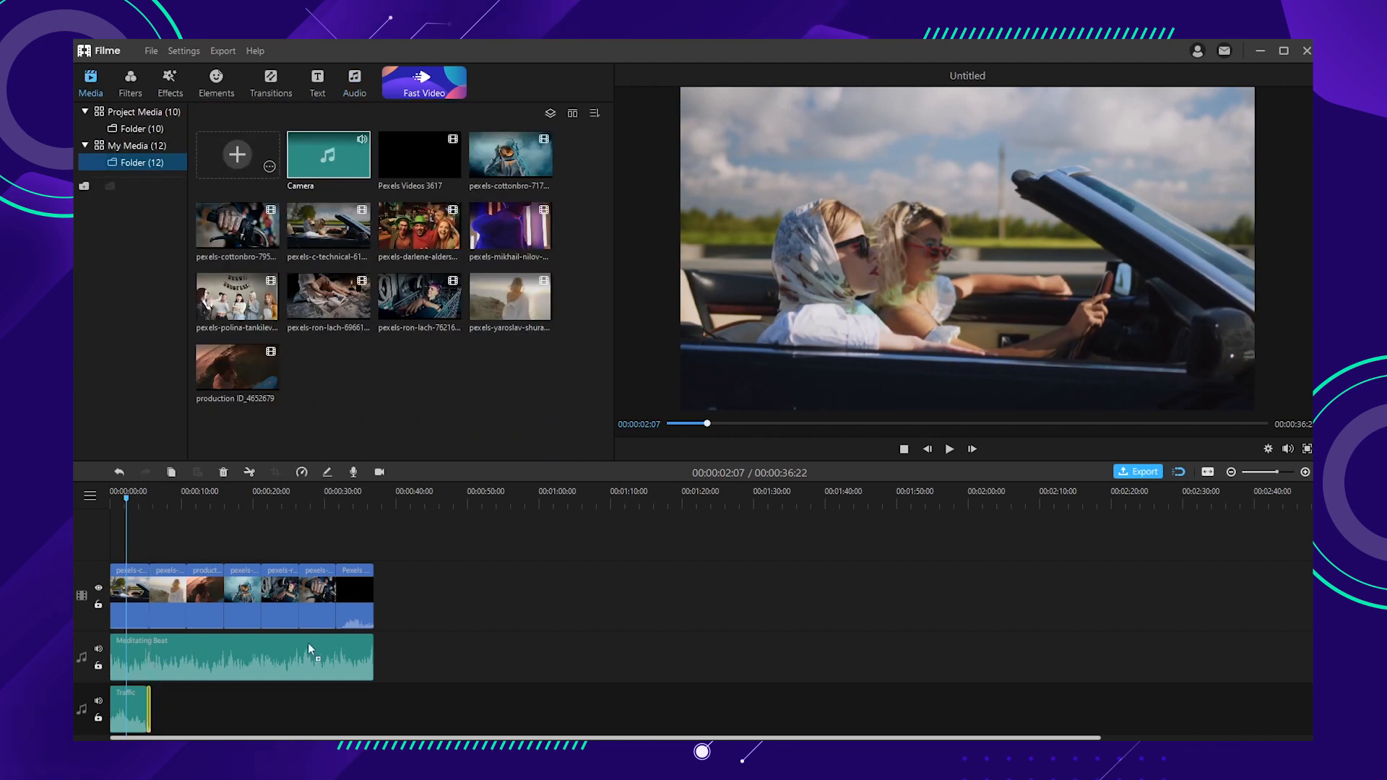
{"action": "left_click", "coordinate": [359, 497]}
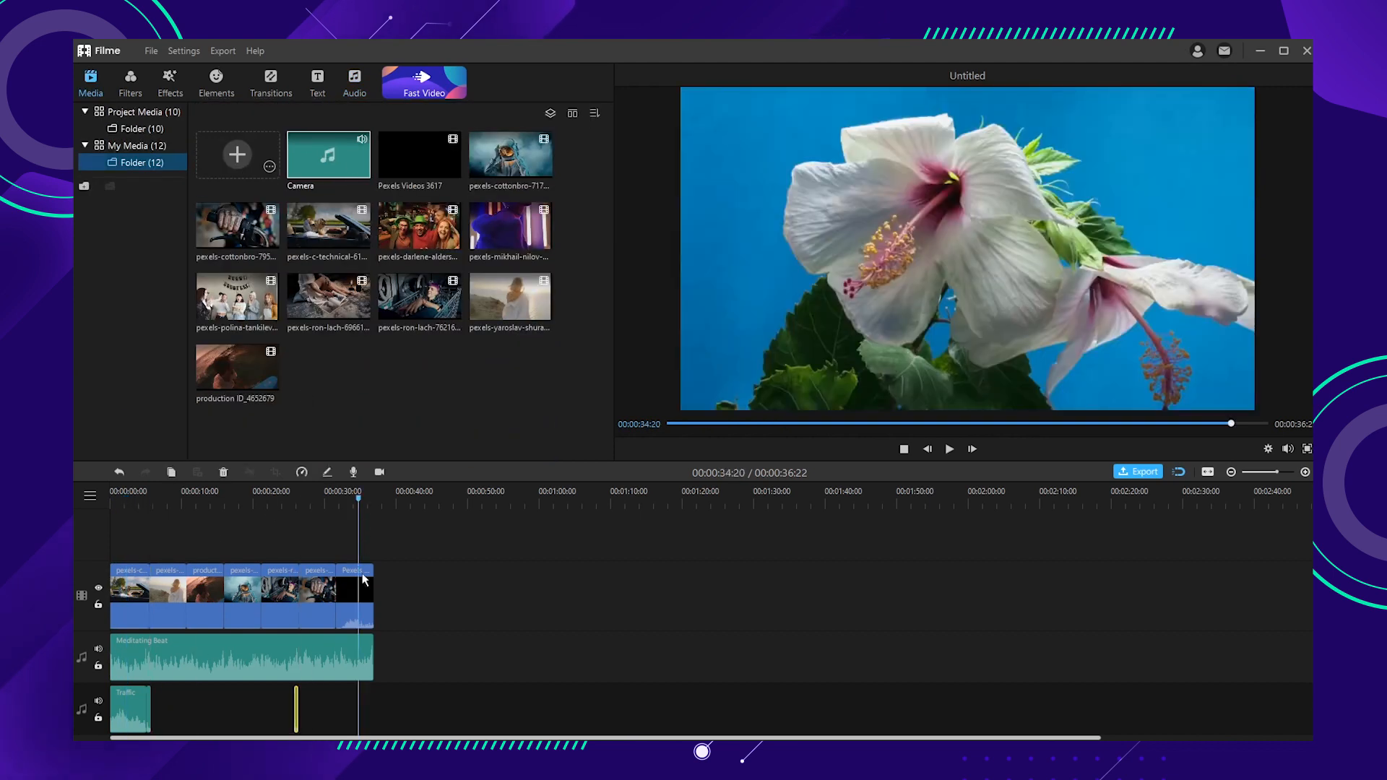
Detach the last clip's audio onto its own track via the clip's context menu.
{"action": "right_click", "coordinate": [352, 571]}
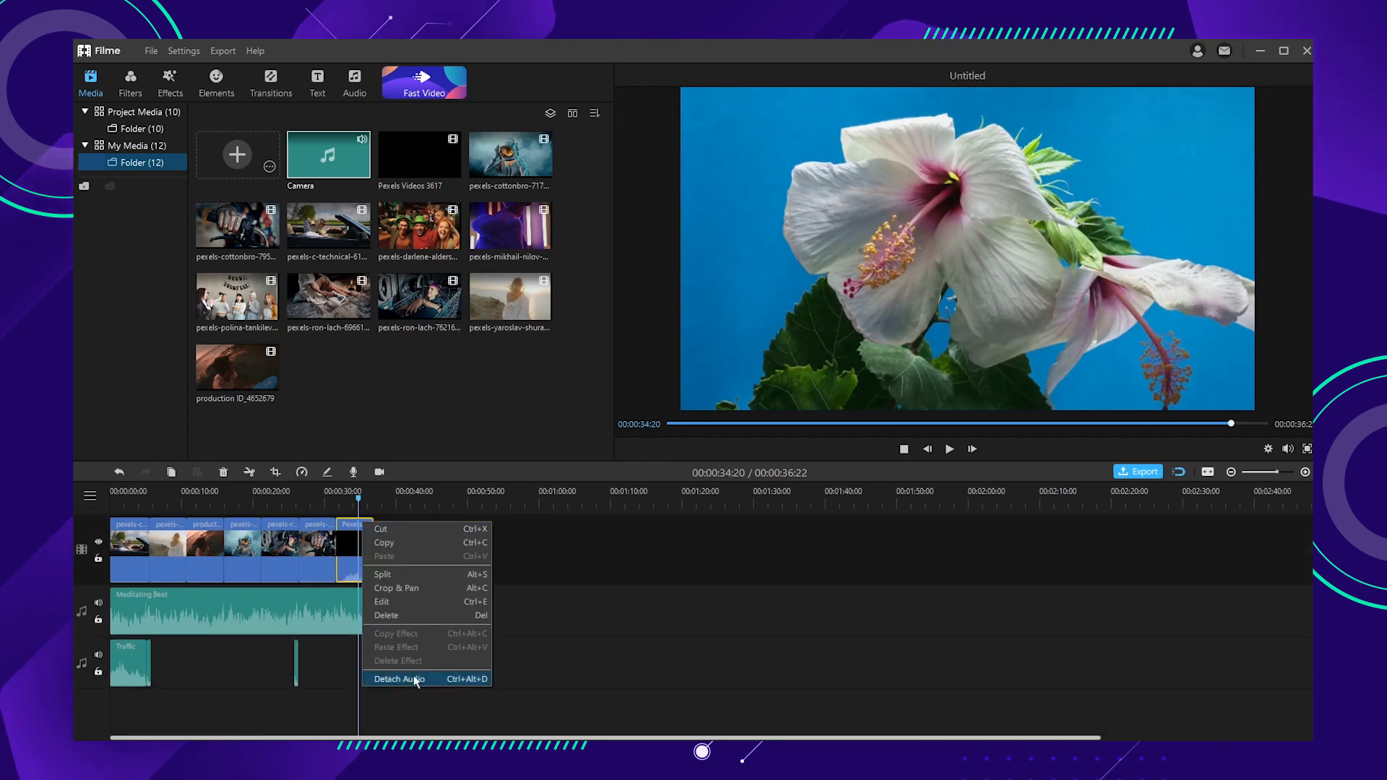
{"action": "left_click", "coordinate": [398, 679]}
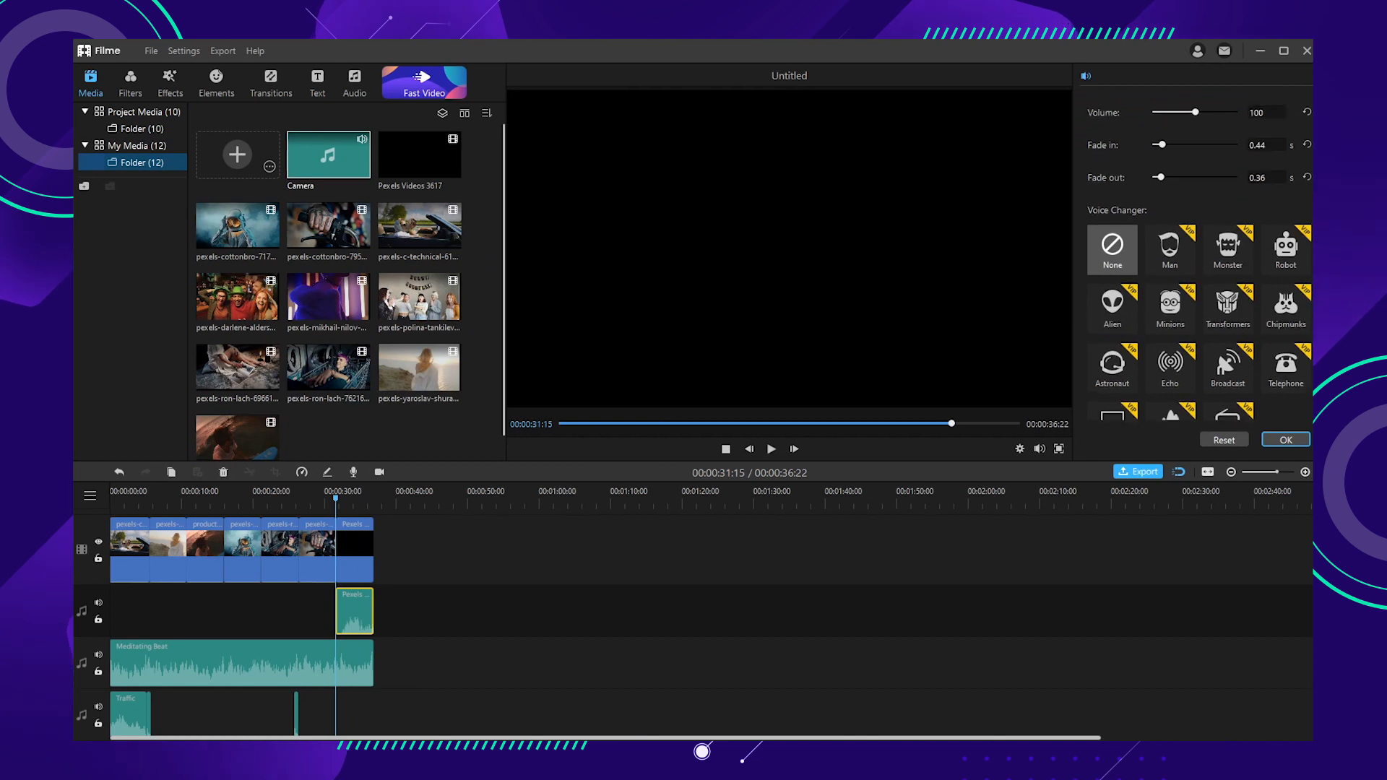
{"action": "scroll", "scroll_direction": "down", "scroll_amount": 3}
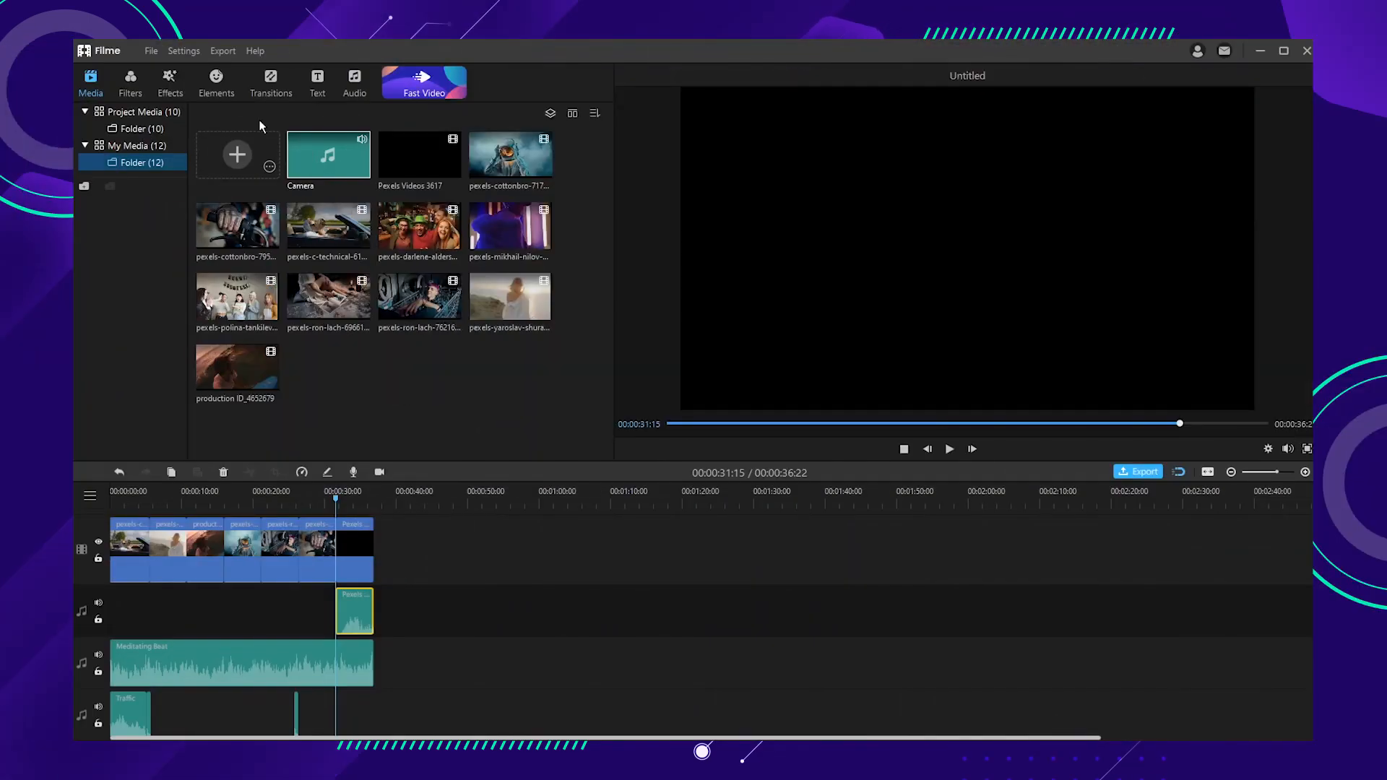
Apply the Soul, Kaleidoscope and Old Movie effects to clips from the Effects library.
{"action": "left_click", "coordinate": [130, 80]}
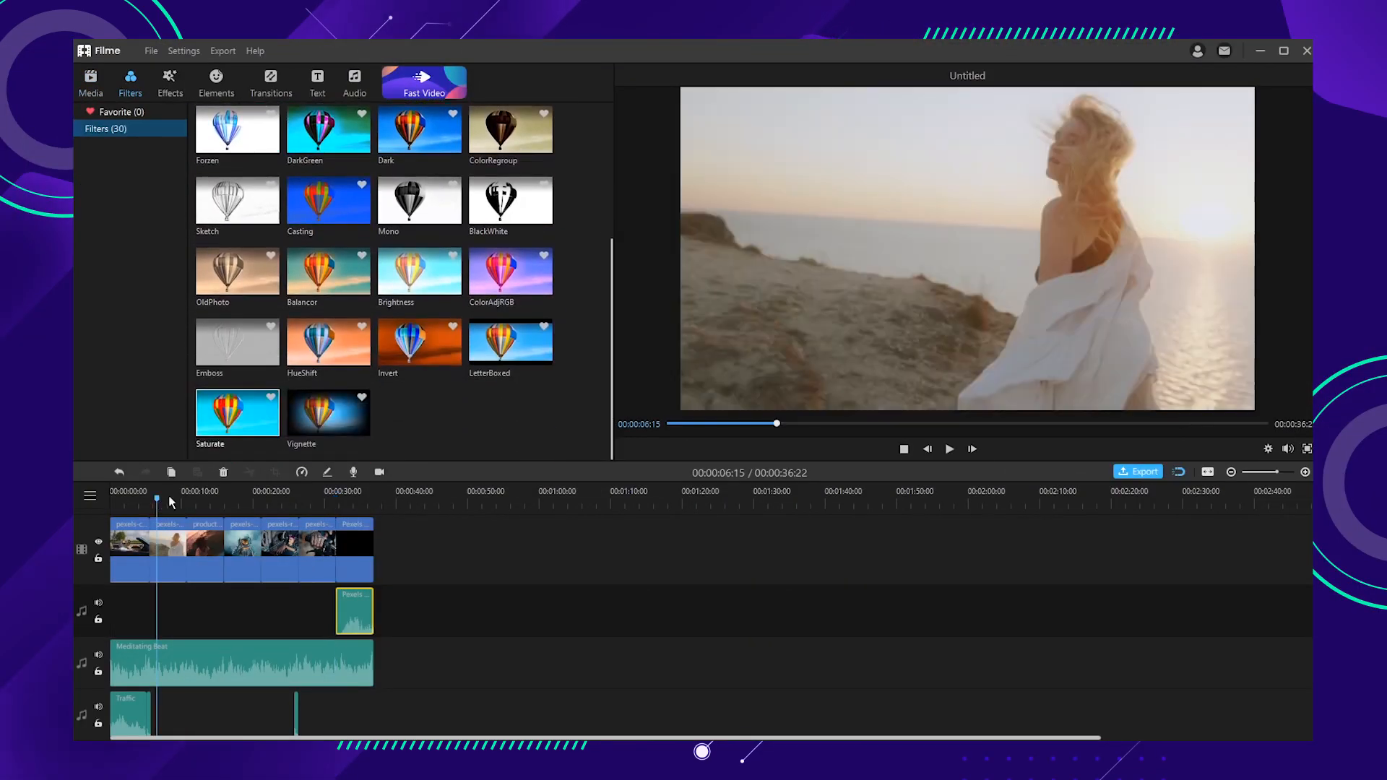
{"action": "left_click", "coordinate": [169, 81]}
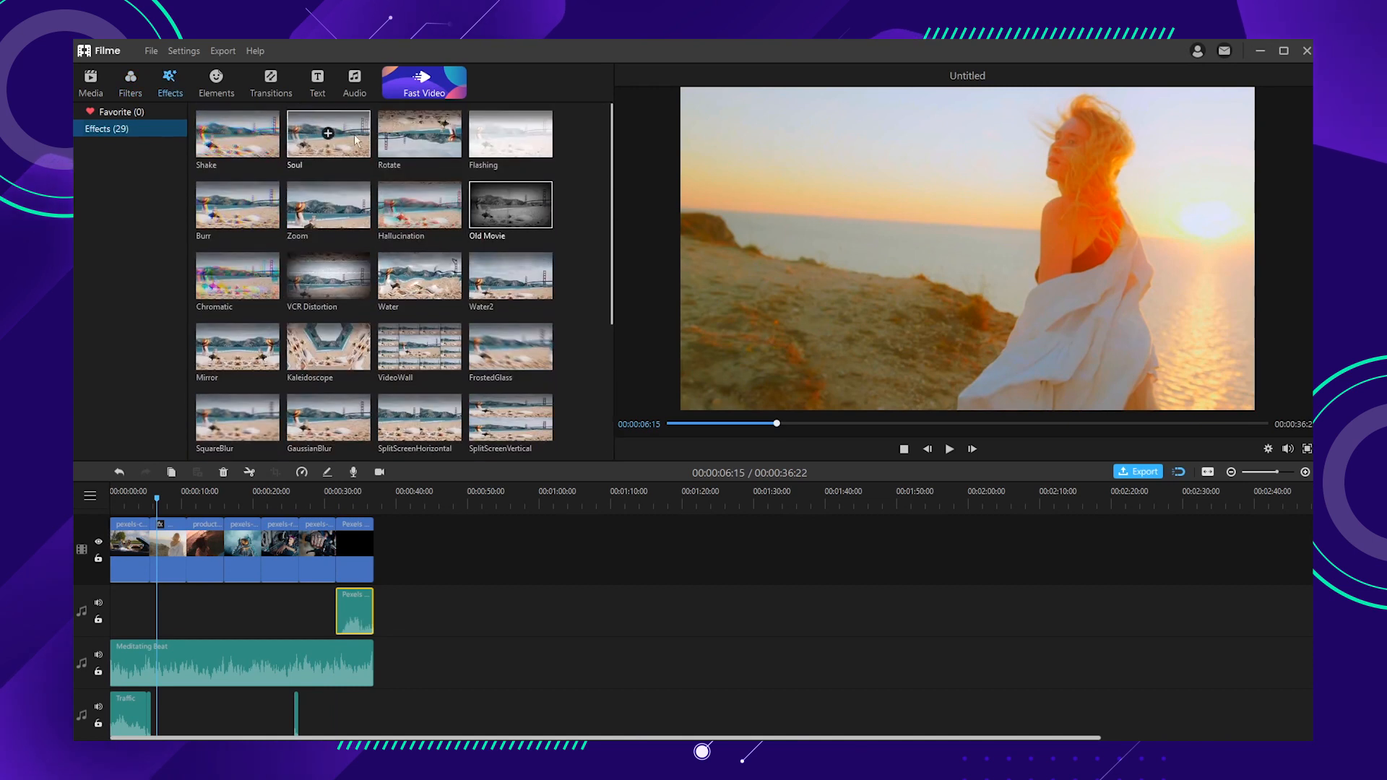
{"action": "left_click", "coordinate": [175, 498]}
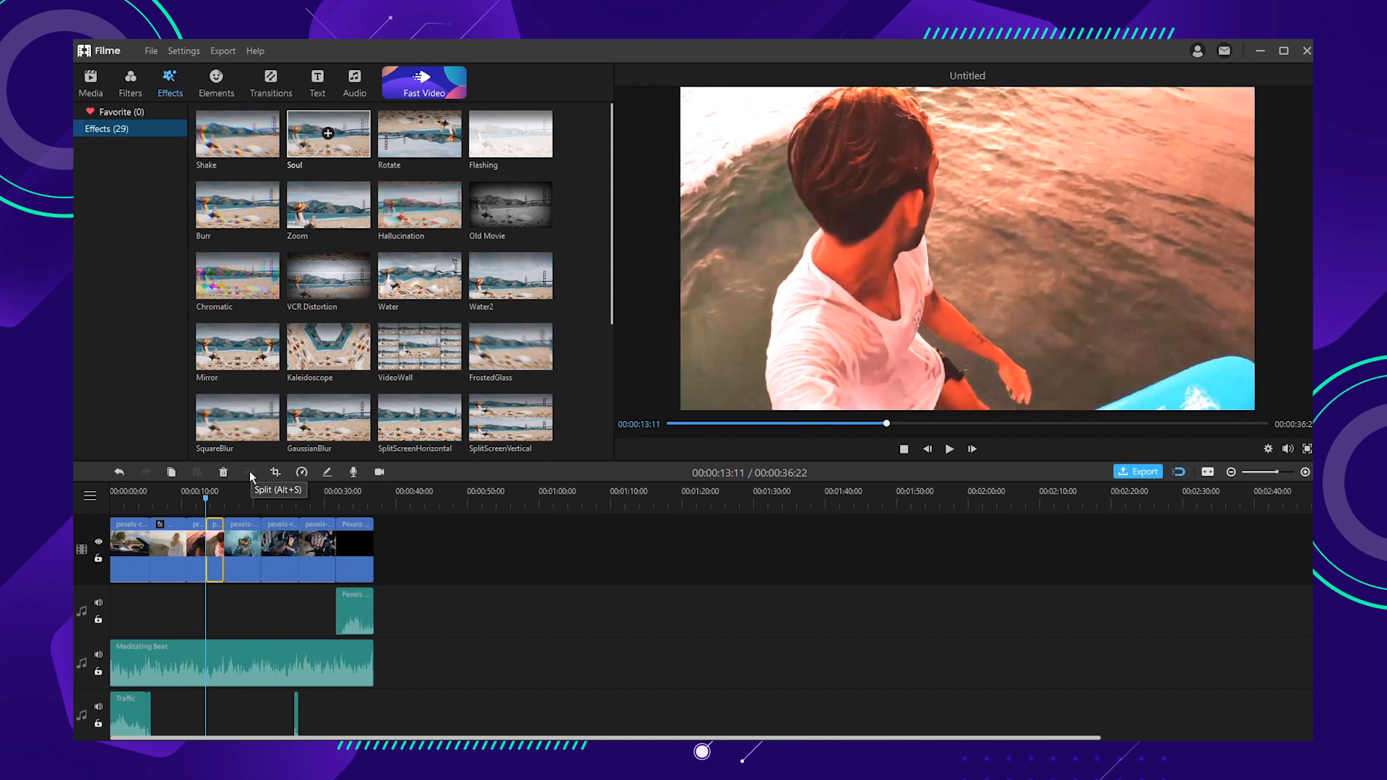
{"action": "left_click", "coordinate": [419, 345]}
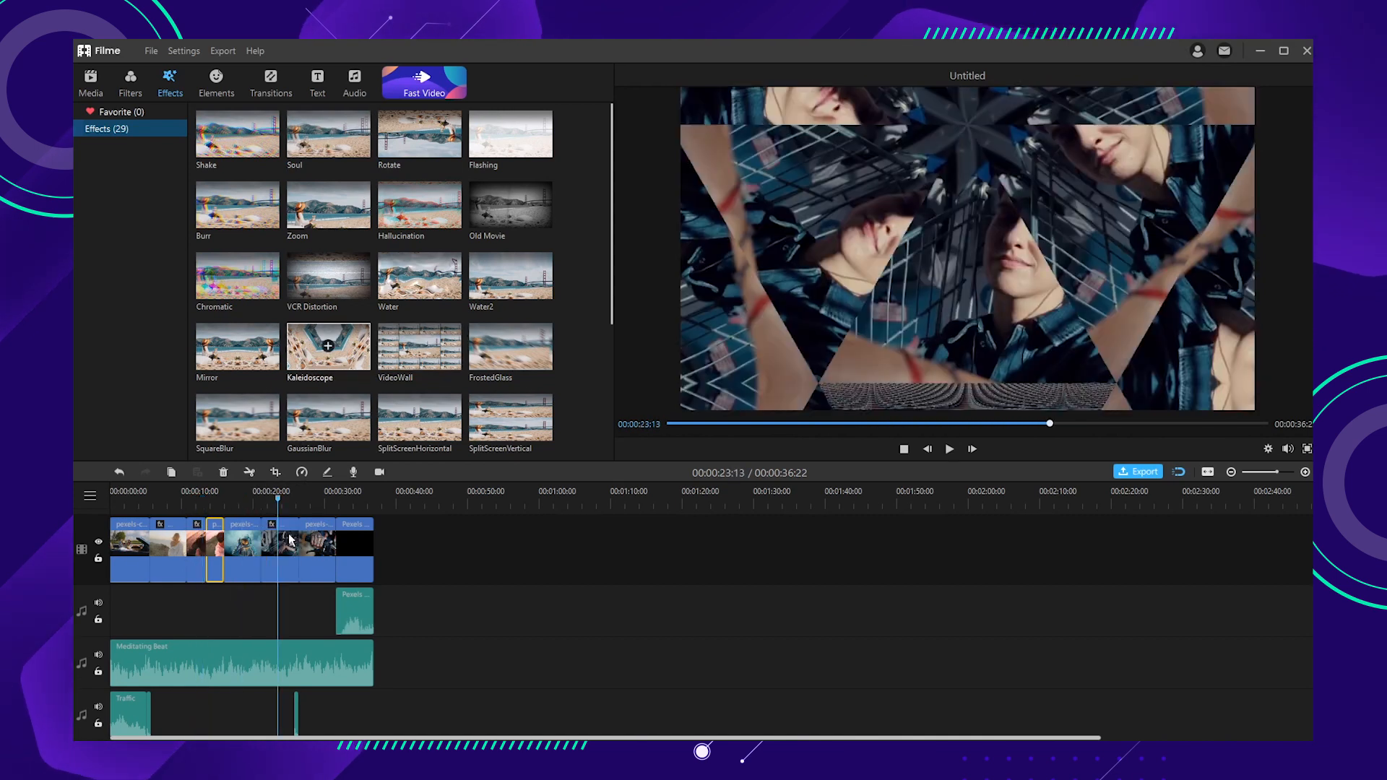
{"action": "left_click", "coordinate": [947, 448]}
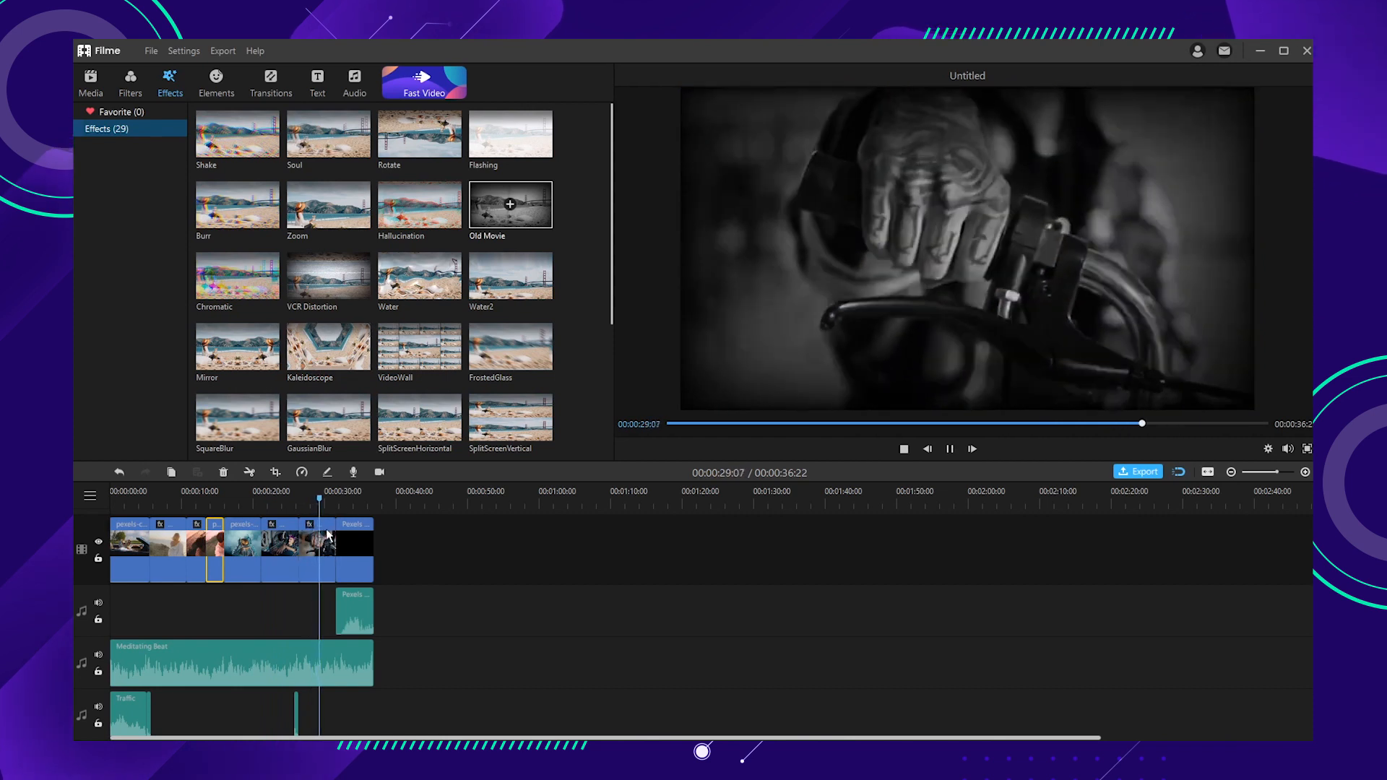
{"action": "left_click", "coordinate": [215, 80]}
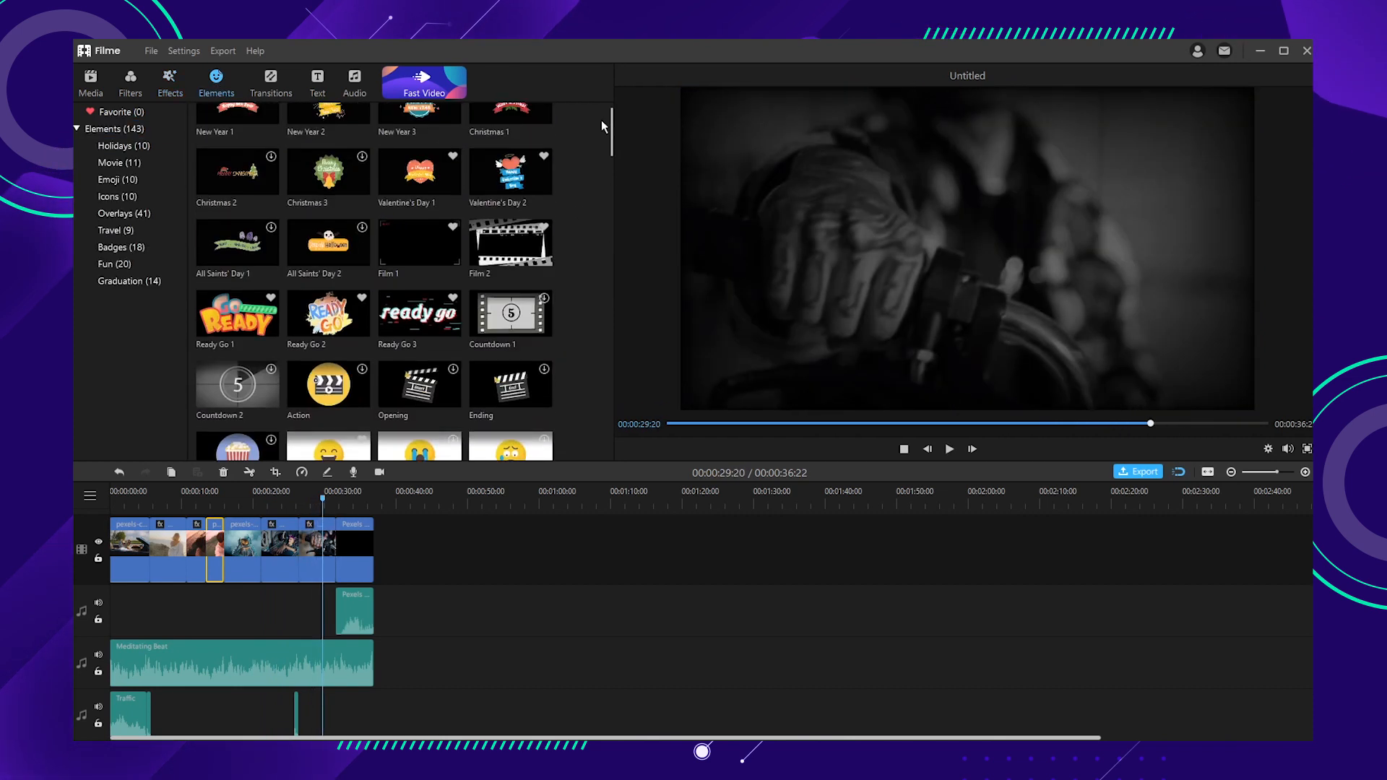
Scroll the overlays library to place Old Film4 and Frame2 above the clips.
{"action": "scroll", "scroll_direction": "down", "scroll_amount": 3}
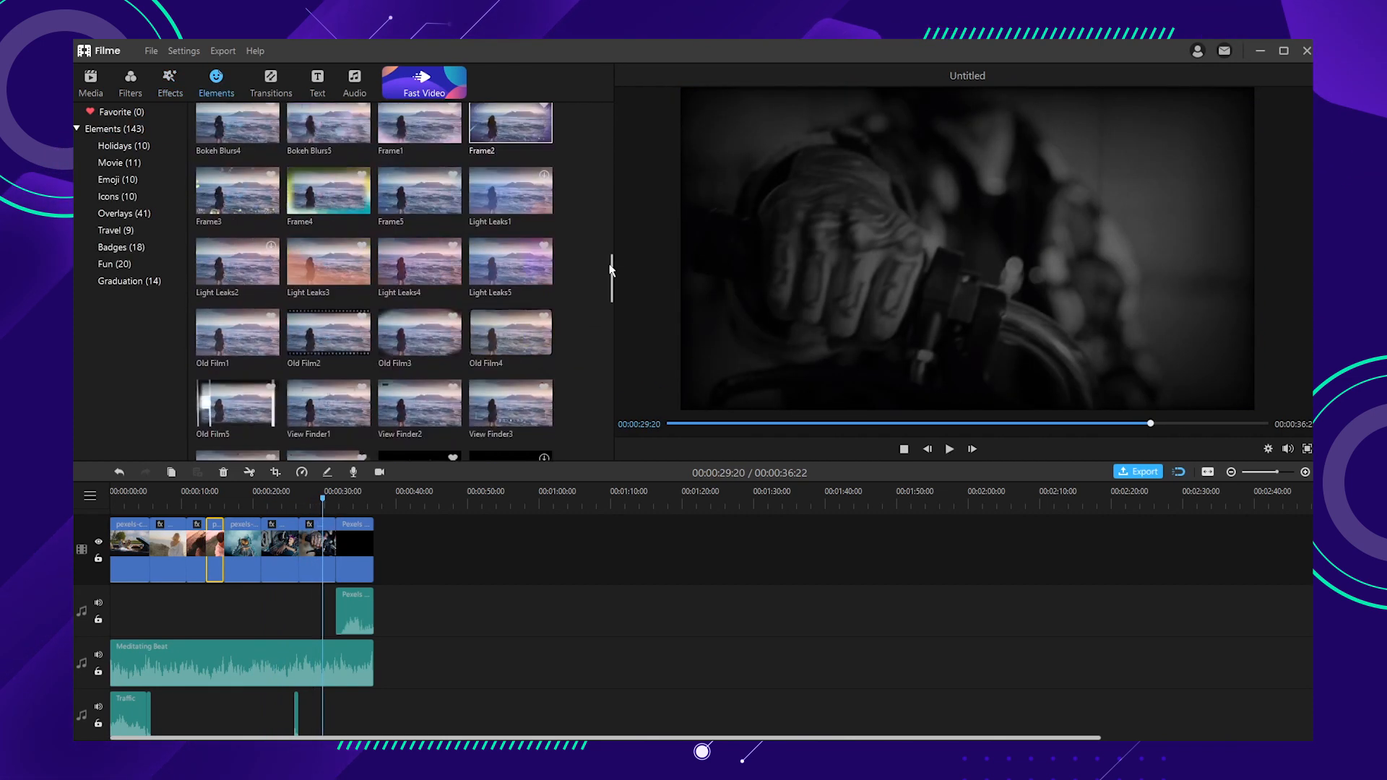
{"action": "scroll", "scroll_direction": "down", "scroll_amount": 3}
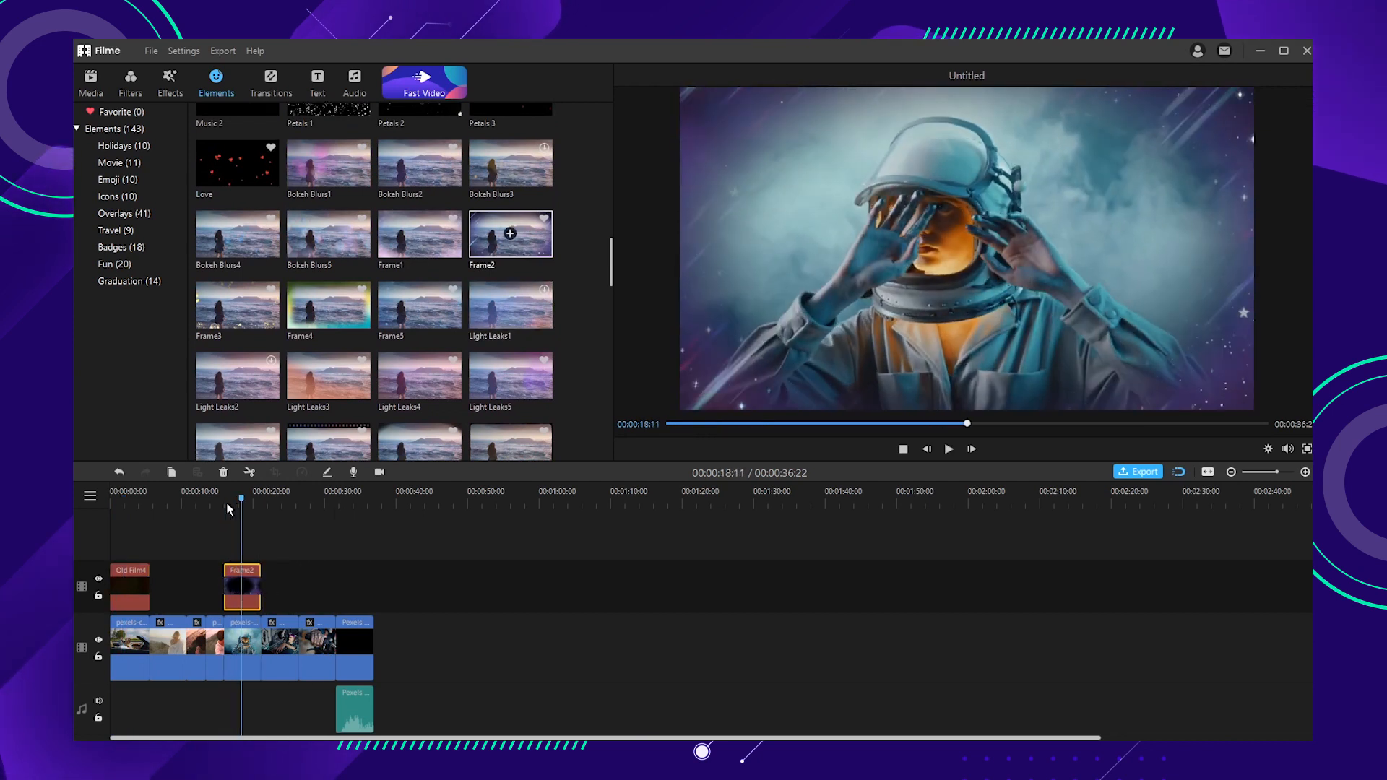
{"action": "left_click", "coordinate": [270, 84]}
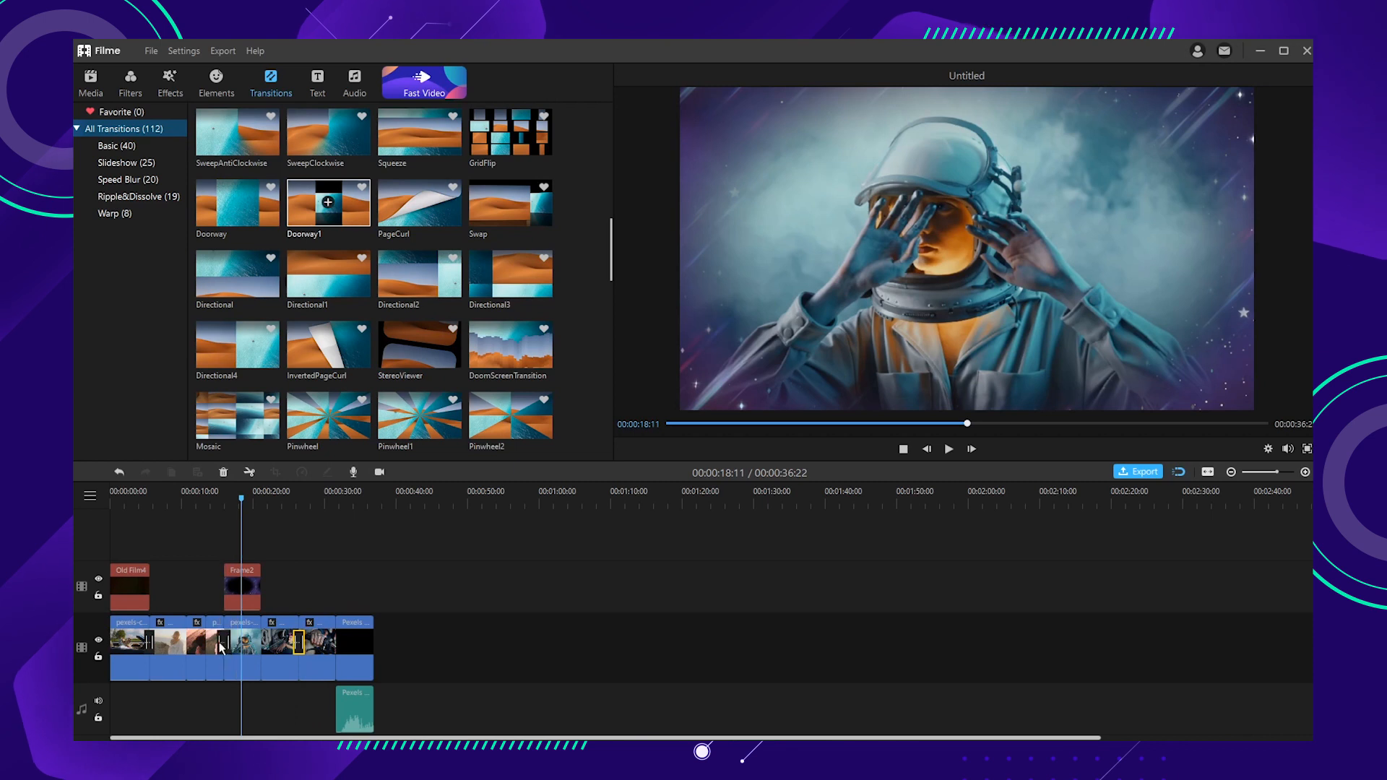
Add the Title 4 template from the Text library across the full video length.
{"action": "left_click", "coordinate": [316, 82]}
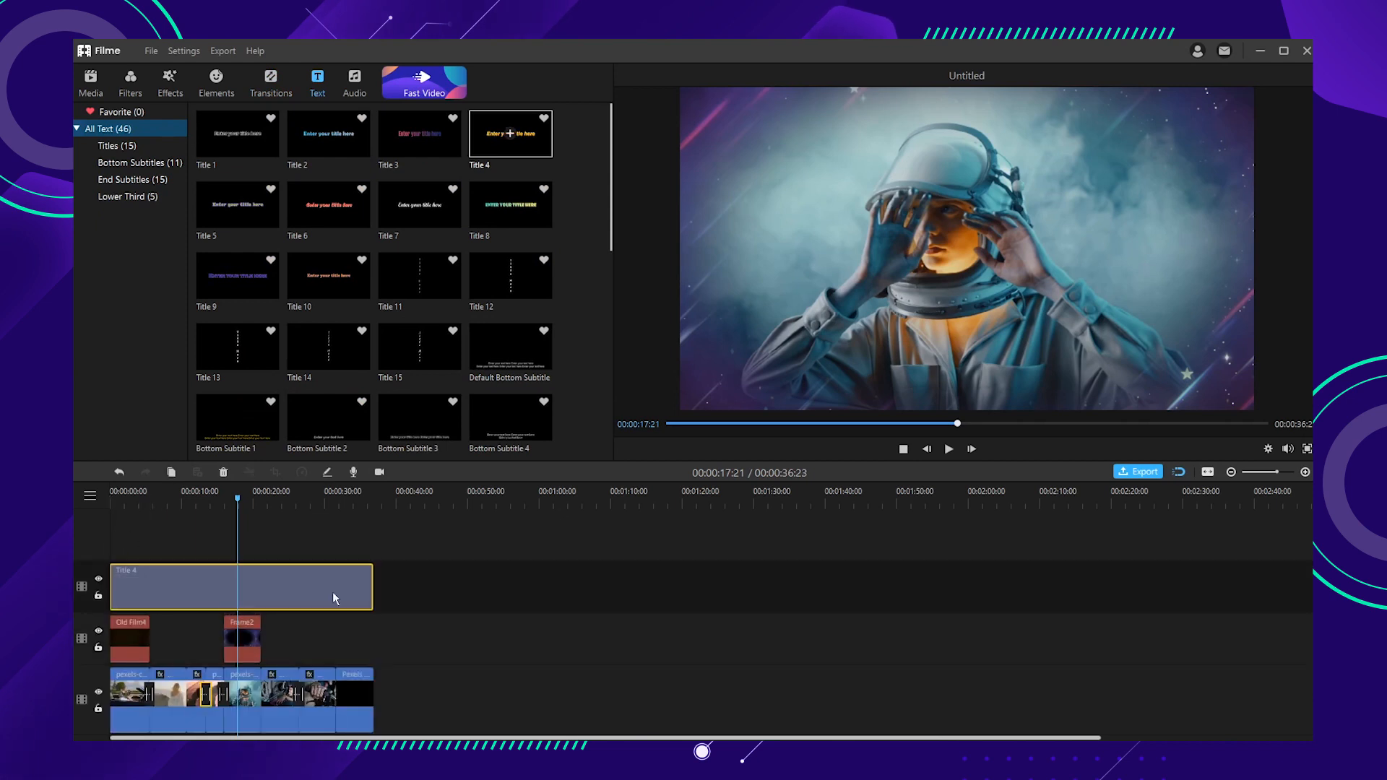
Edit the title to read 'Filme Diary' in the Vivaldi font and confirm.
{"action": "double_click", "coordinate": [241, 587]}
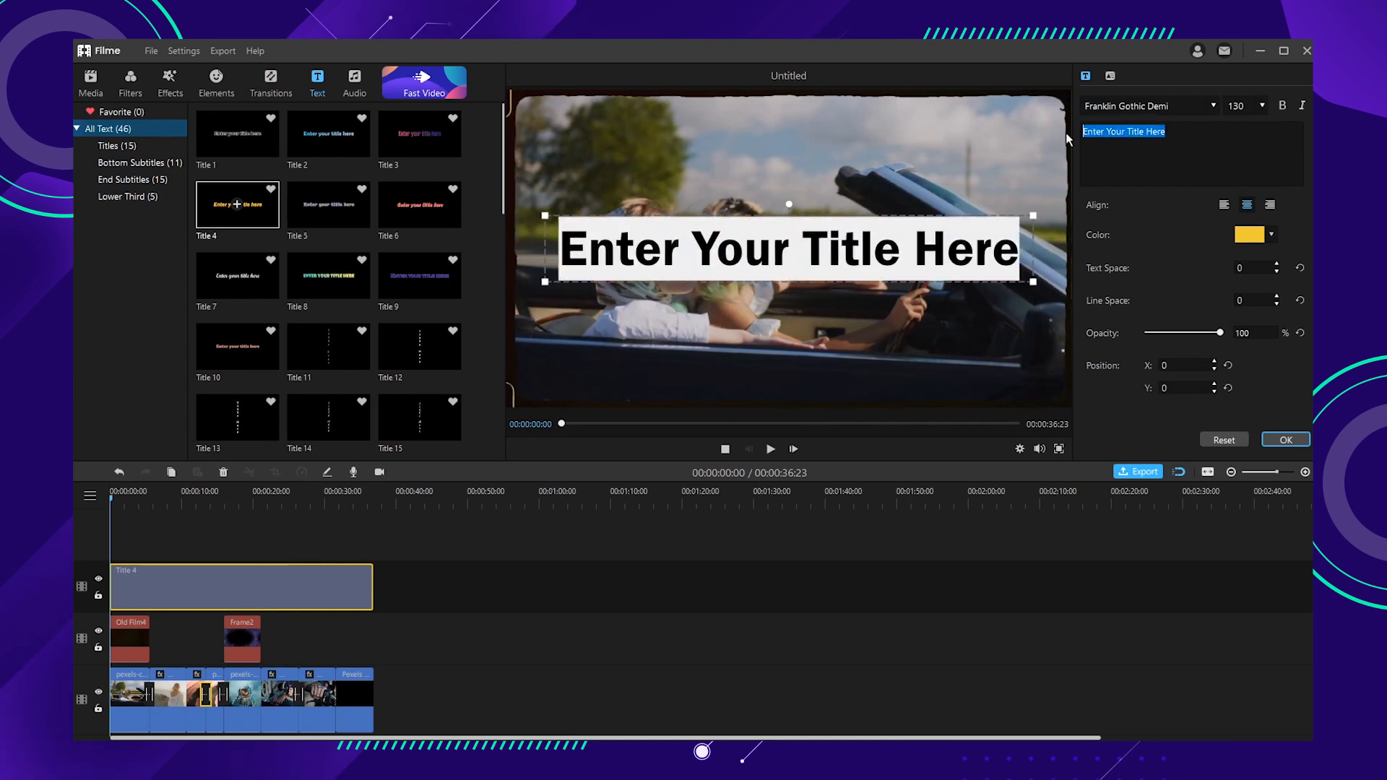
{"action": "type", "text": "Filme Dia"}
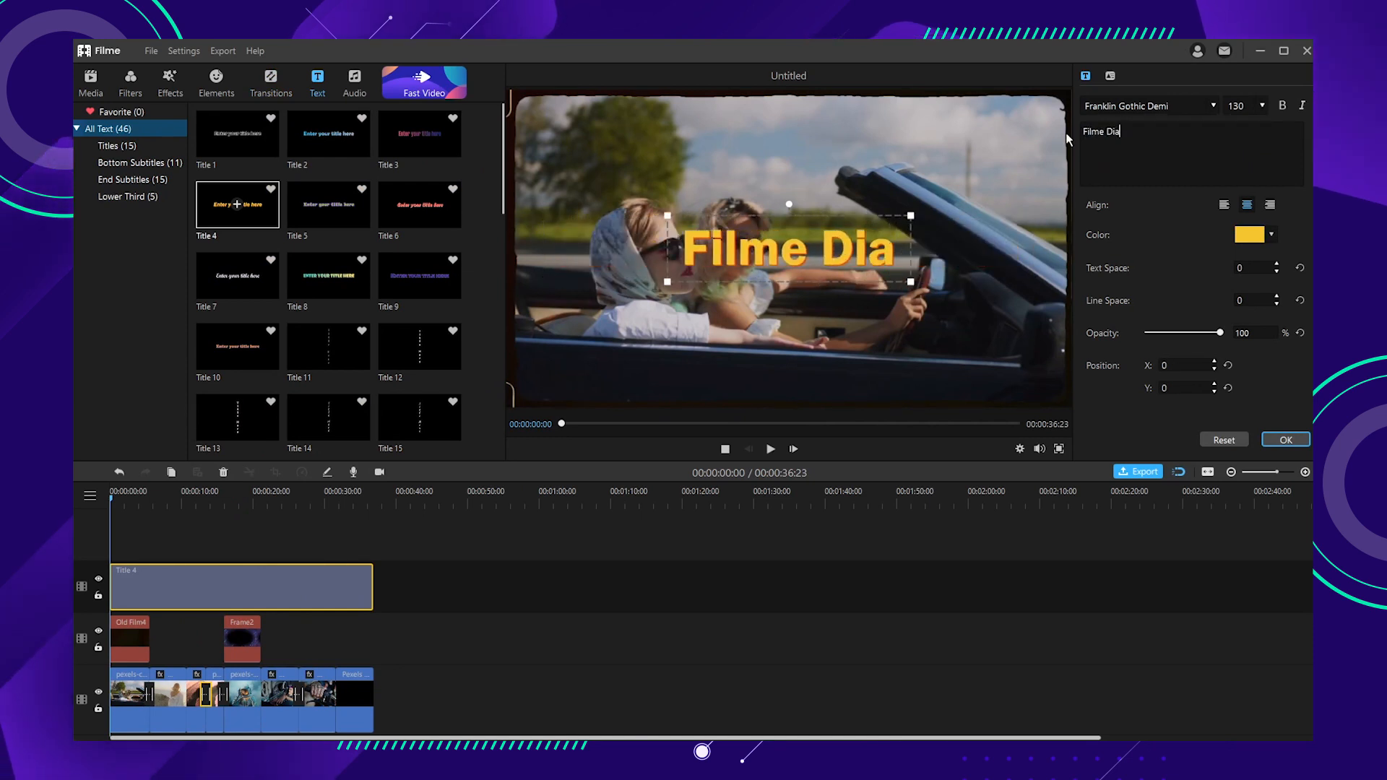
{"action": "type", "text": "ry"}
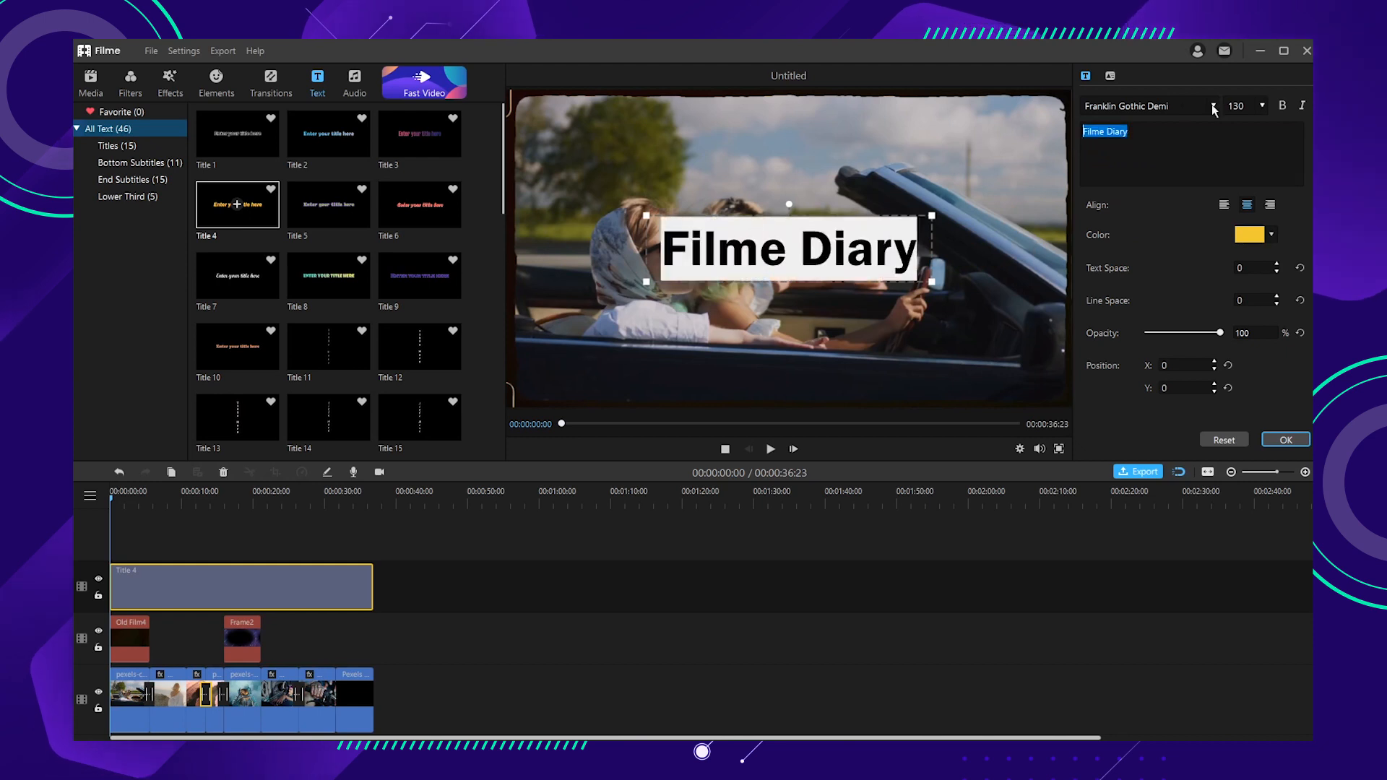
{"action": "left_click", "coordinate": [1142, 106]}
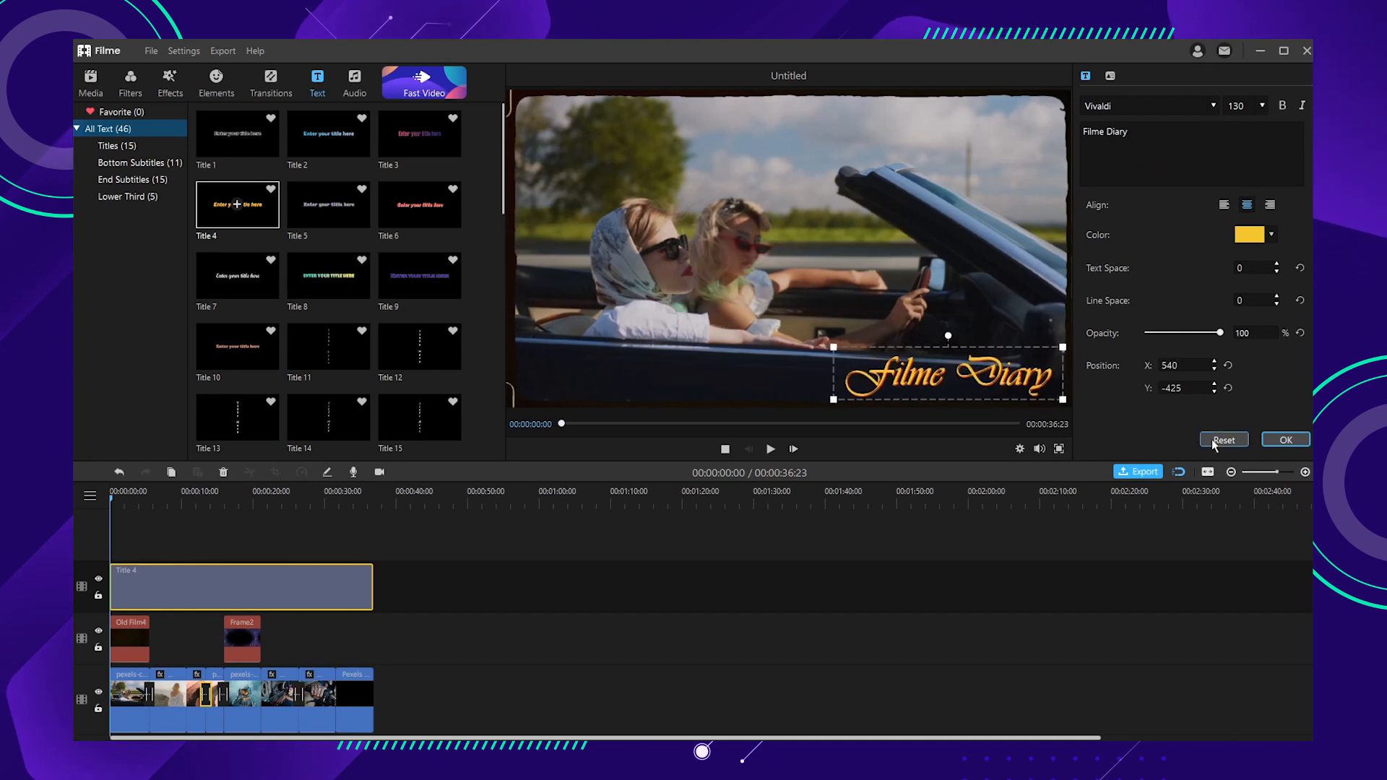
{"action": "left_click", "coordinate": [1285, 439]}
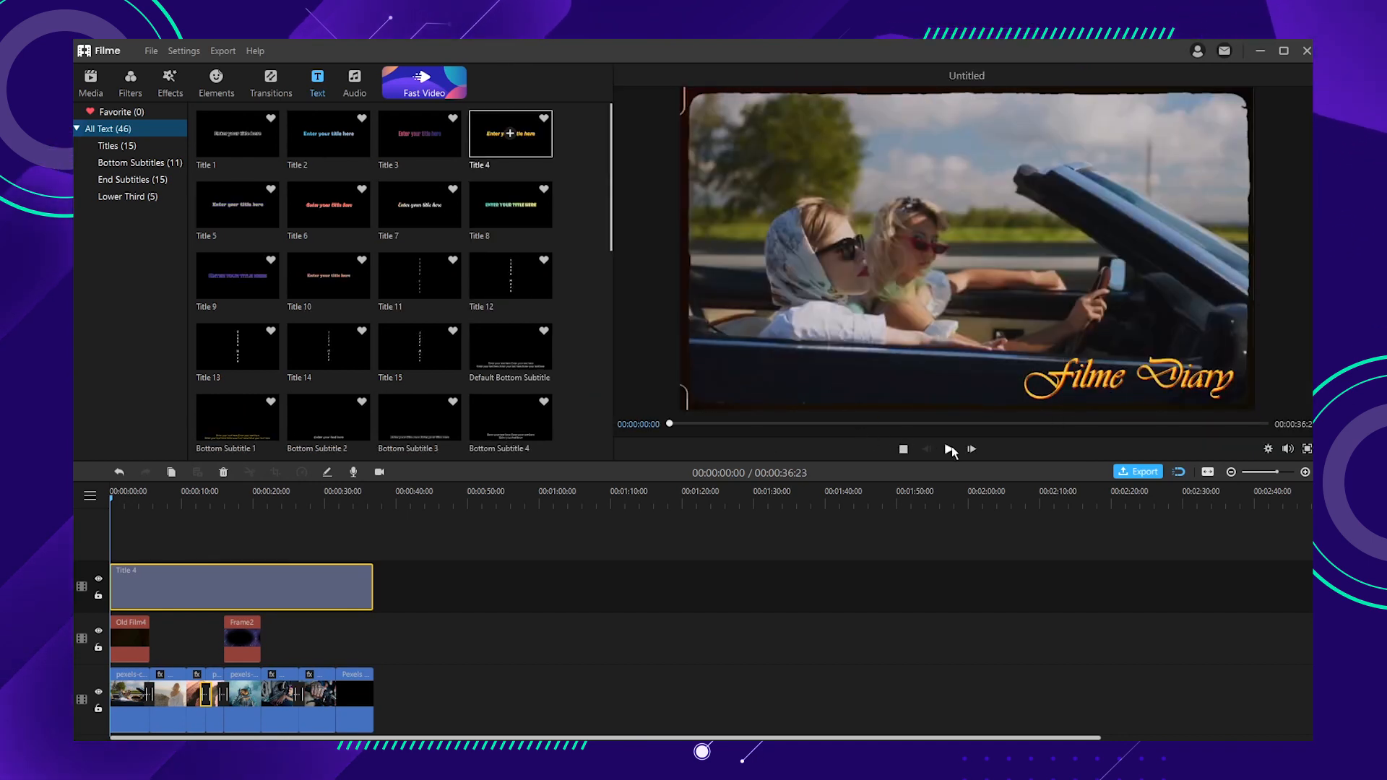
Preview the finished video, then bring up the Export settings (MP4, 1920 x 1080, 'My Video').
{"action": "left_click", "coordinate": [951, 449]}
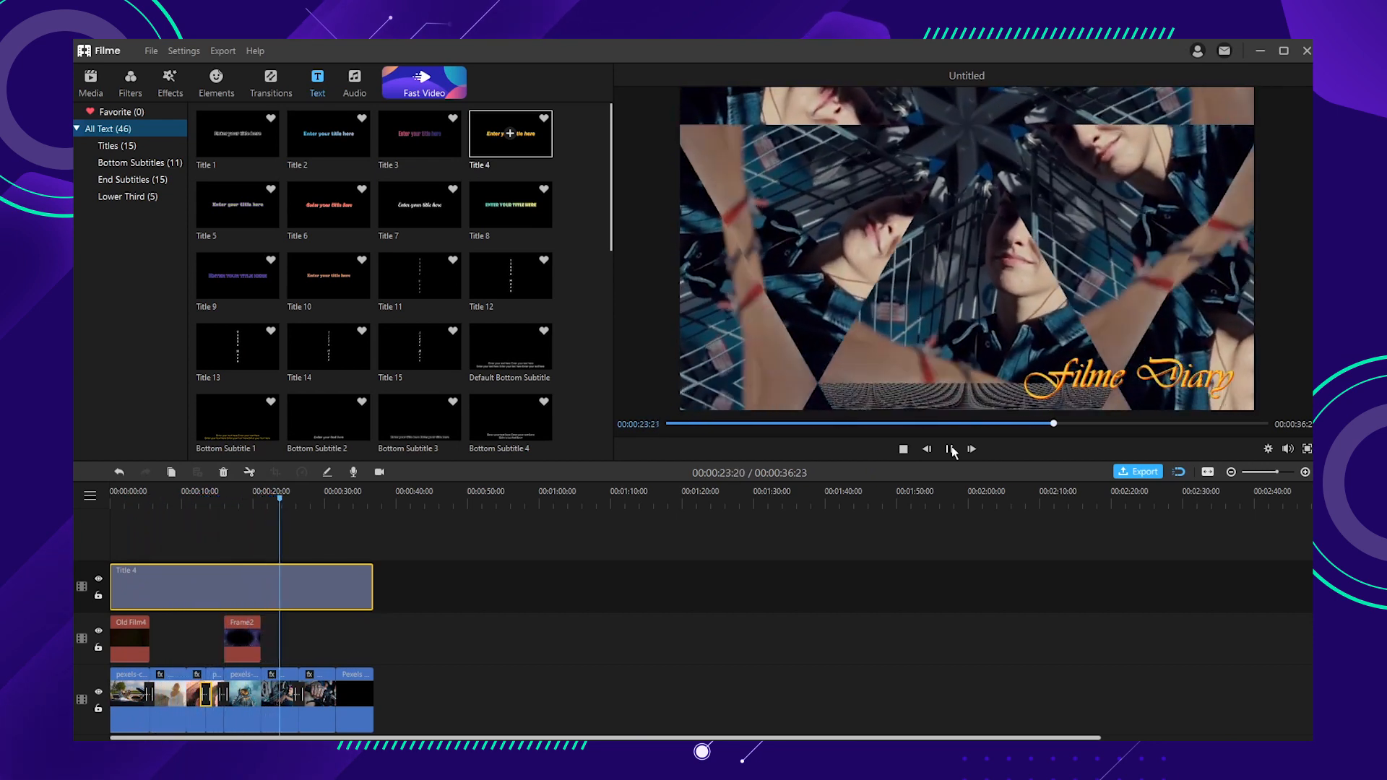
{"action": "left_click", "coordinate": [948, 449]}
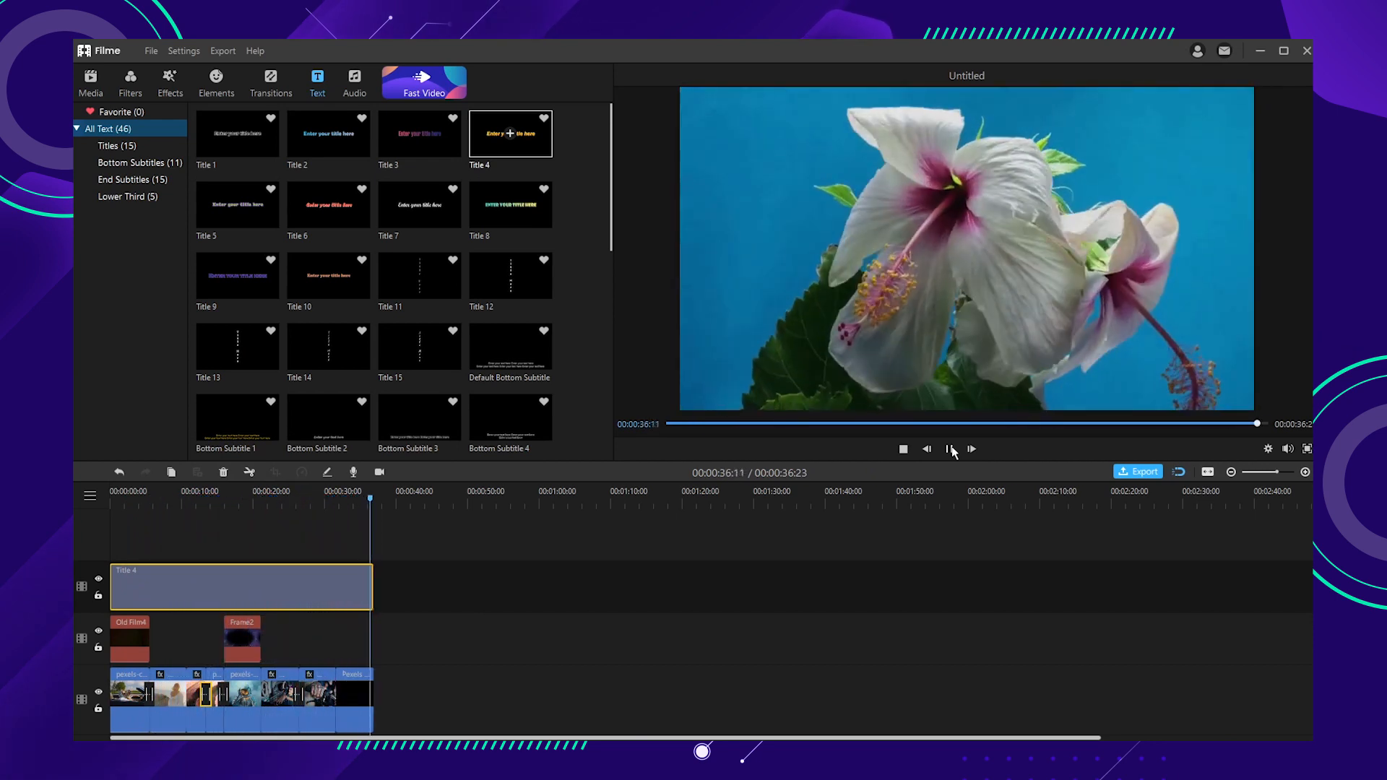
{"action": "left_click", "coordinate": [1139, 471]}
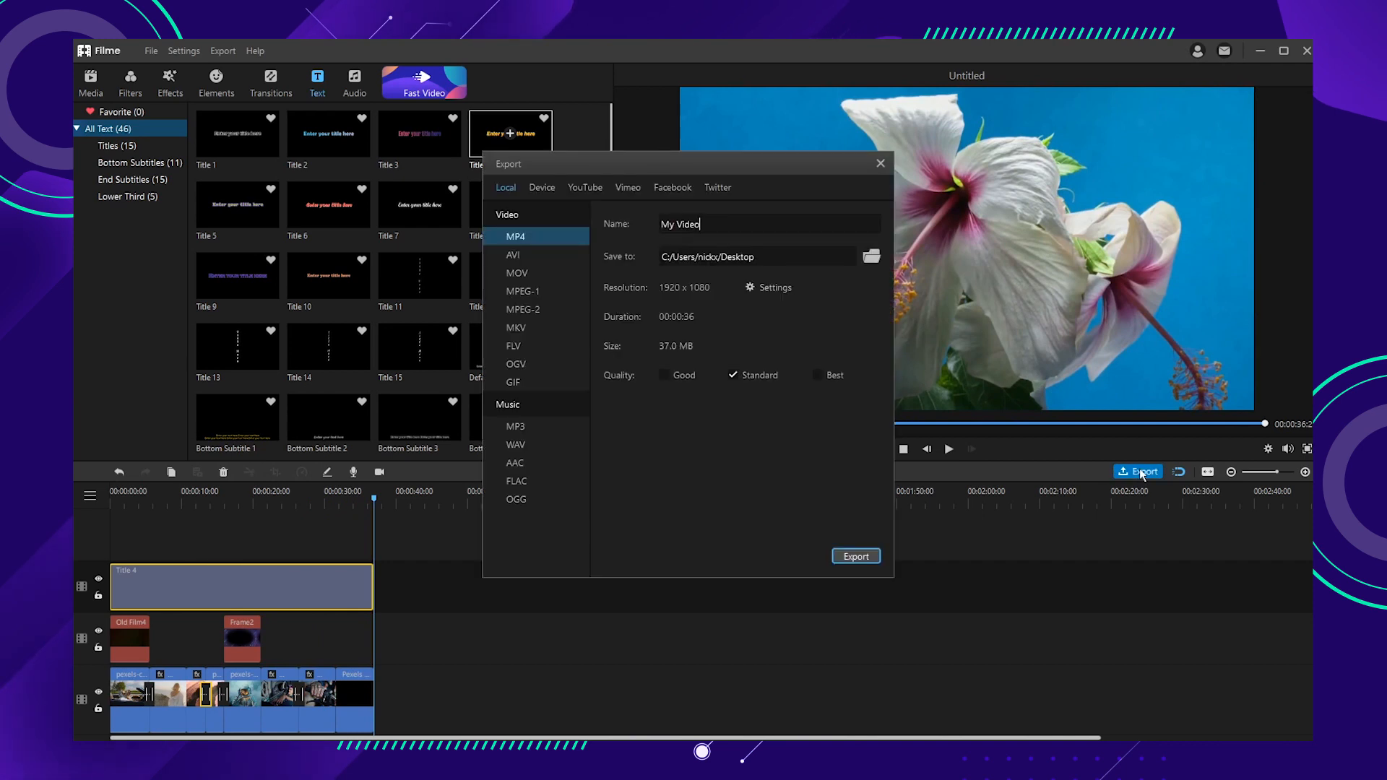
Review the Device, Facebook and Twitter export pages in turn.
{"action": "left_click", "coordinate": [542, 186]}
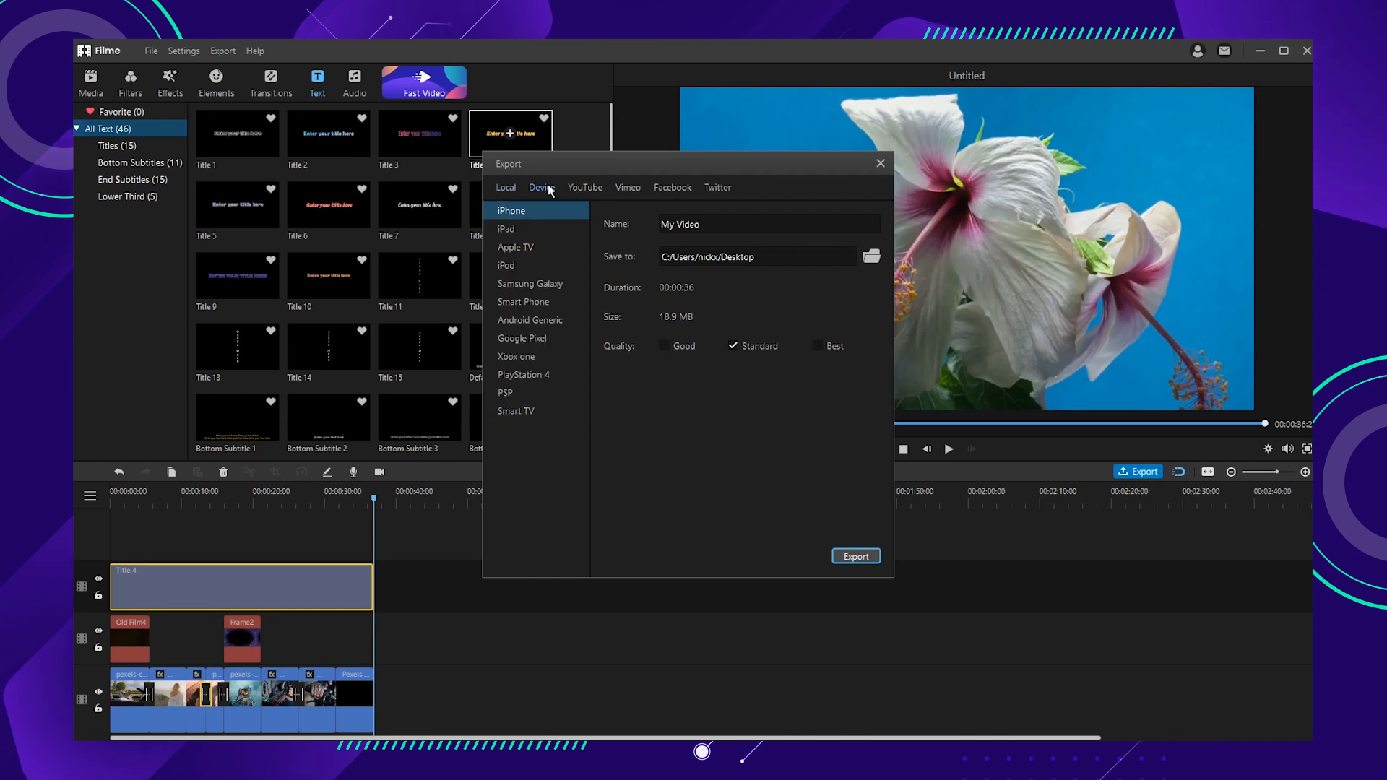
{"action": "left_click", "coordinate": [672, 187]}
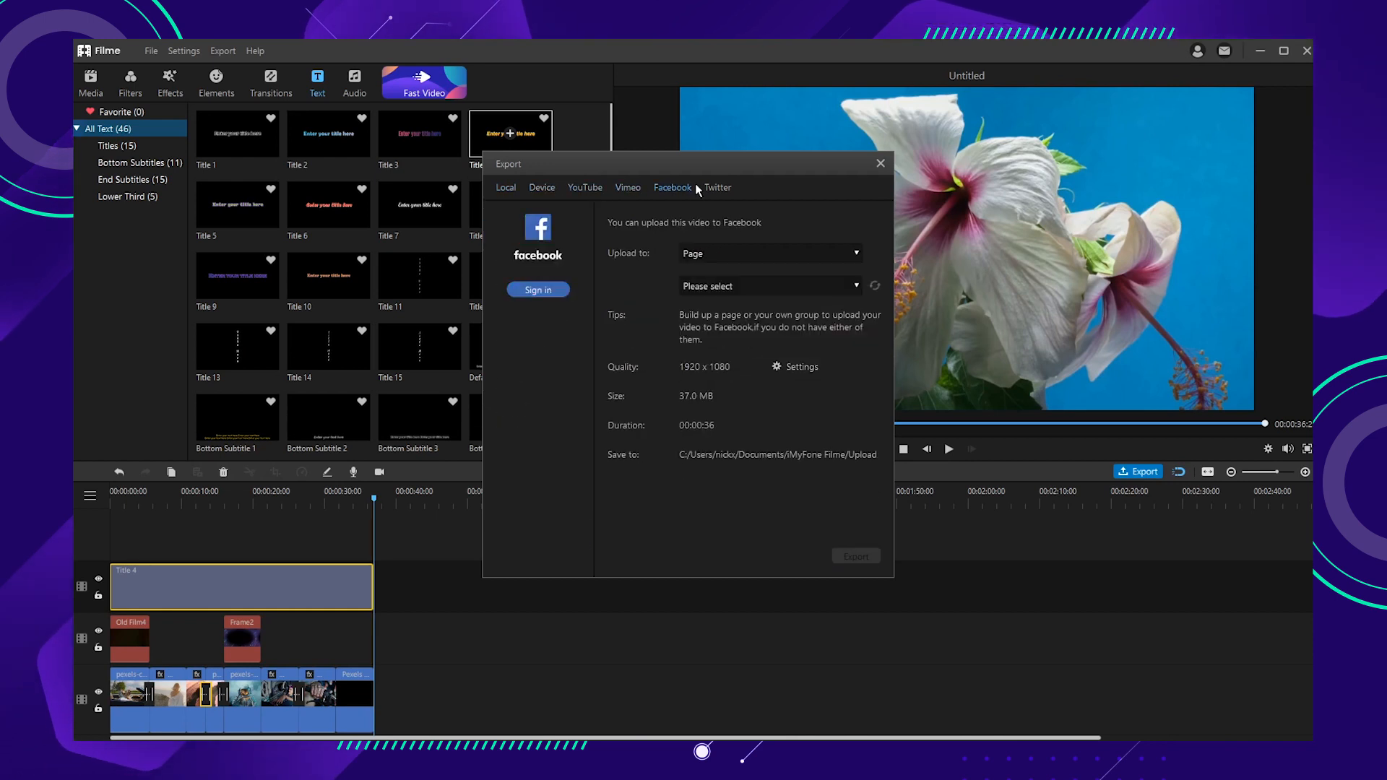
{"action": "left_click", "coordinate": [716, 186]}
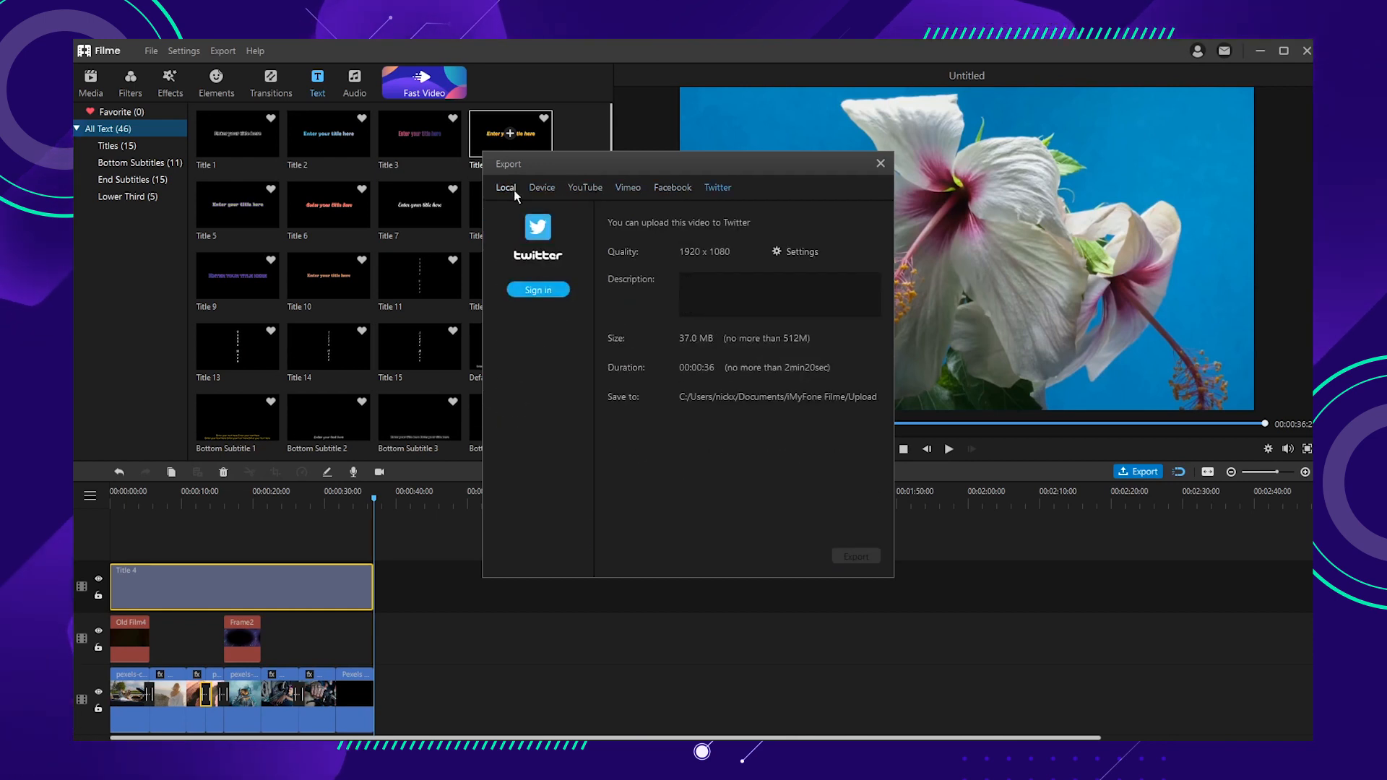